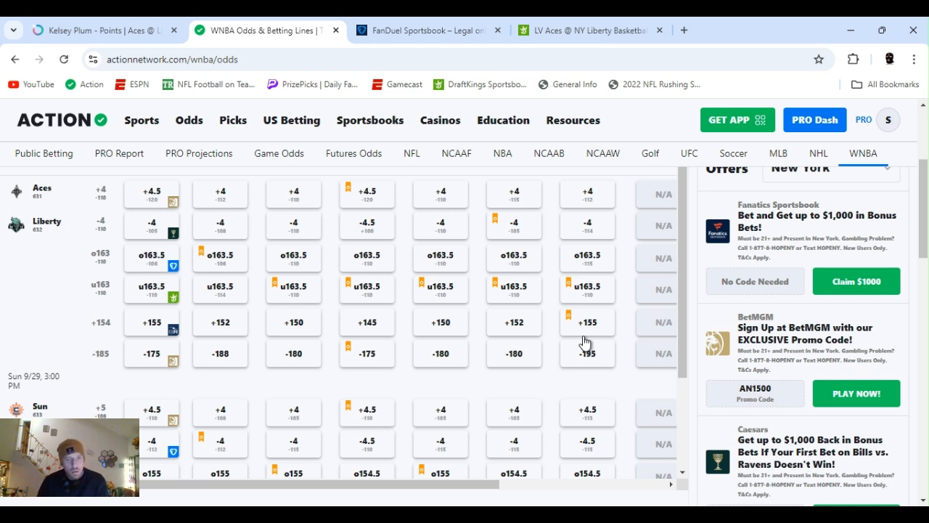
mouse_move(670, 283)
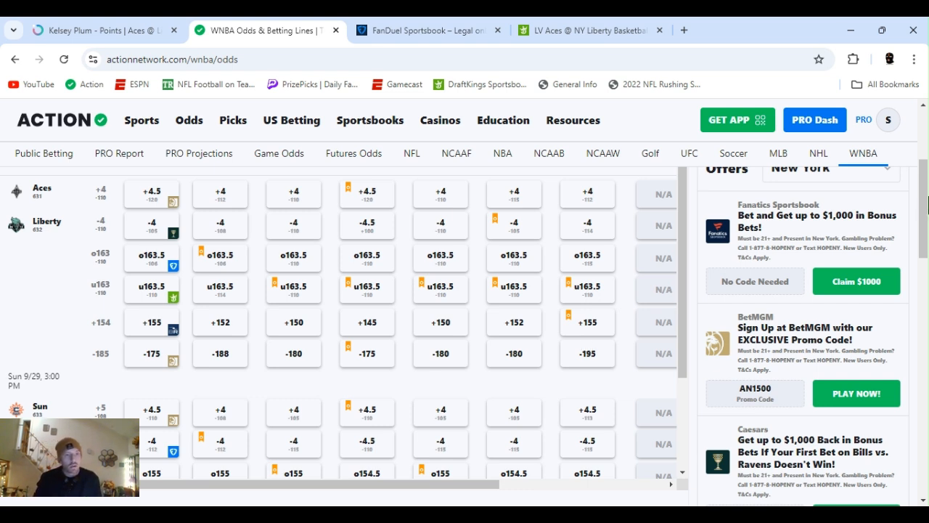
Step: Scroll through the current page to review its contents before leaving it
scroll("down", 3)
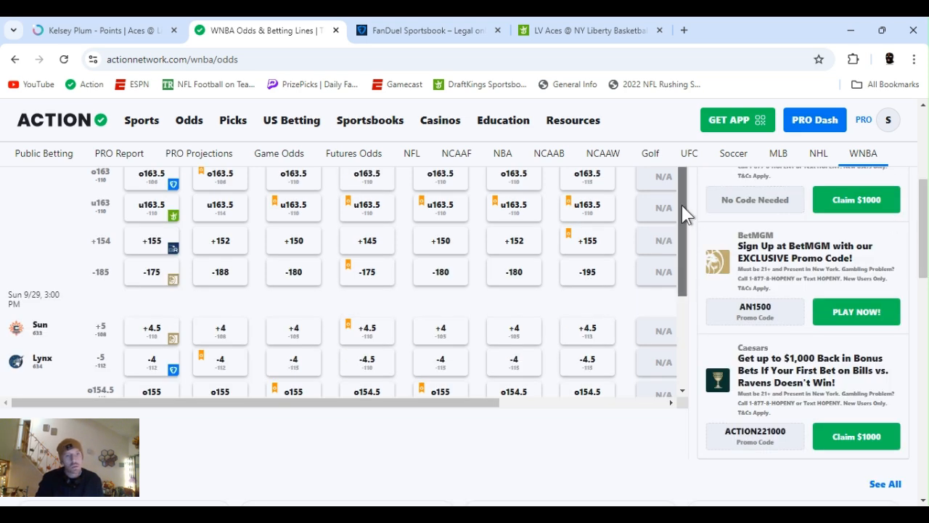
scroll("down", 3)
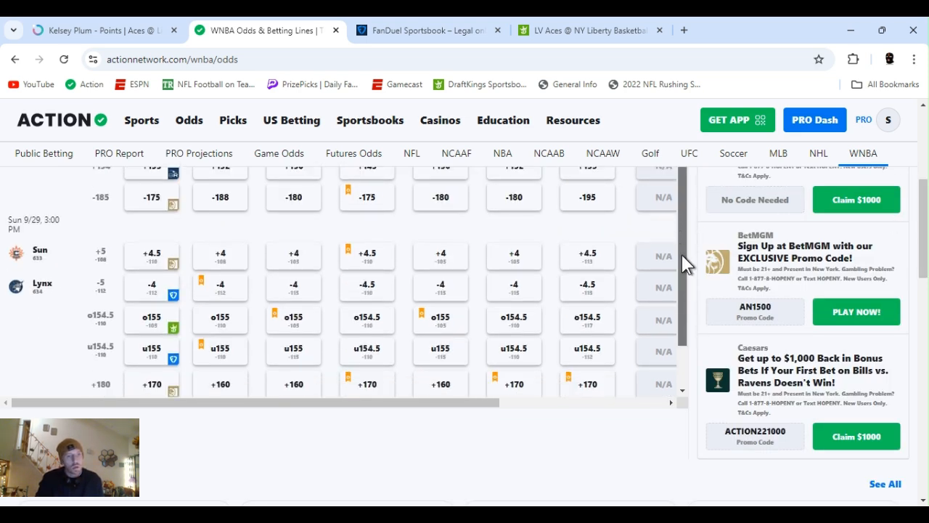
scroll("down", 3)
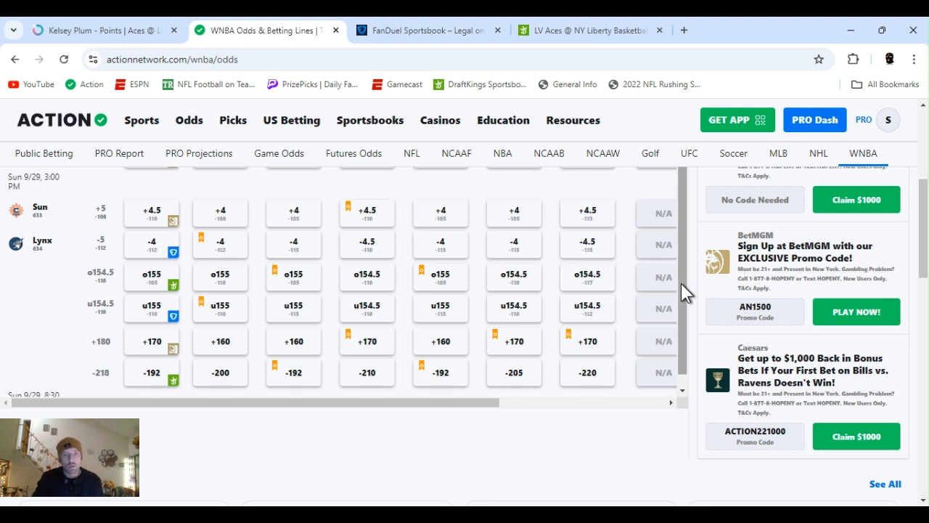
mouse_move(543, 220)
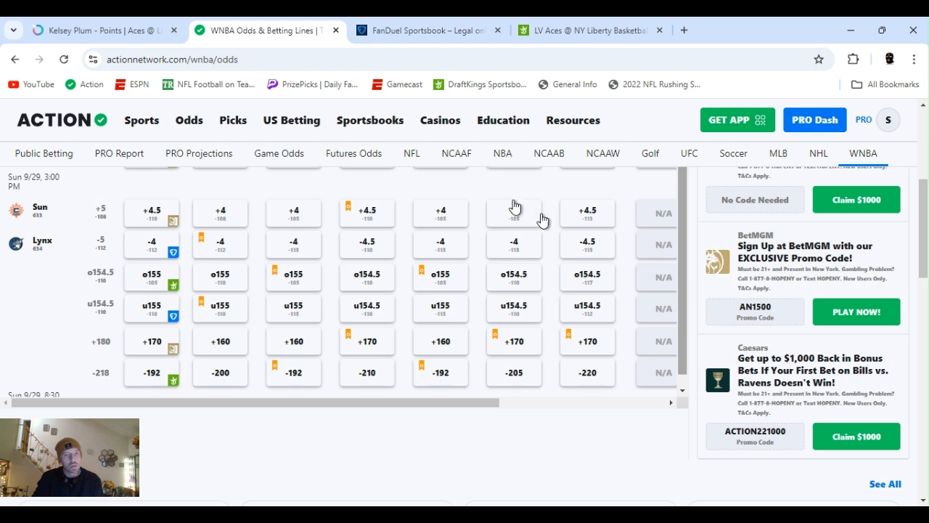
mouse_move(511, 265)
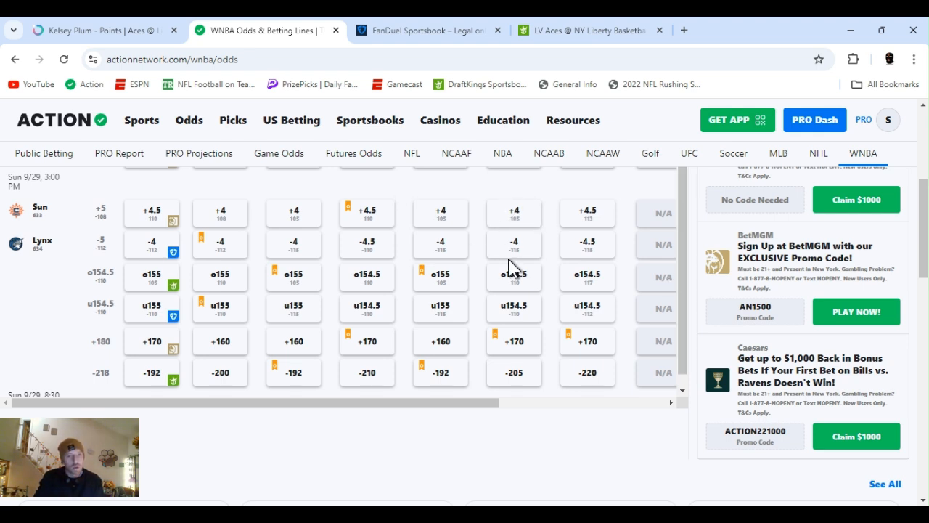
mouse_move(465, 335)
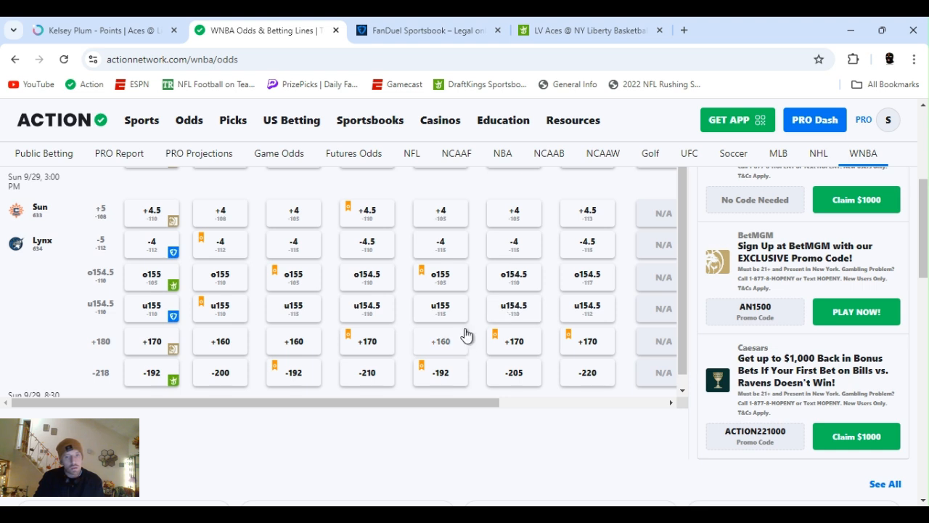
mouse_move(284, 360)
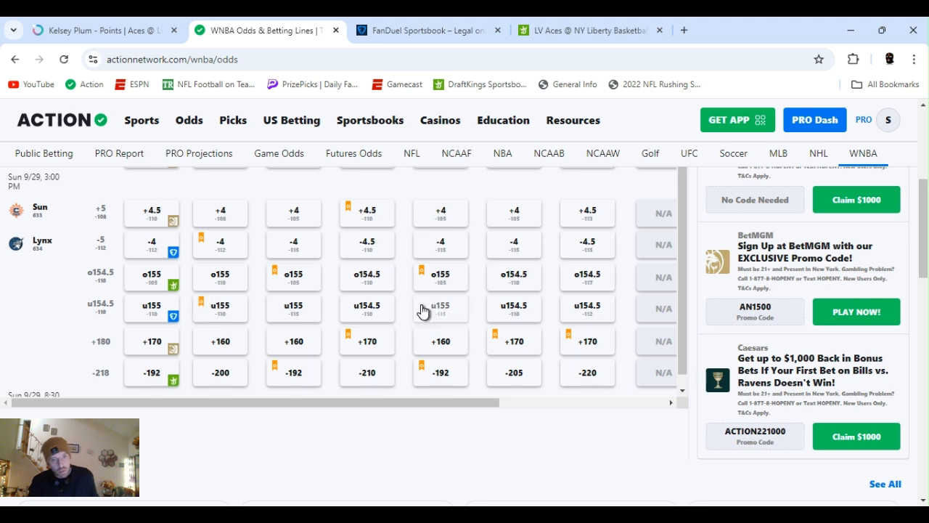
mouse_move(656, 304)
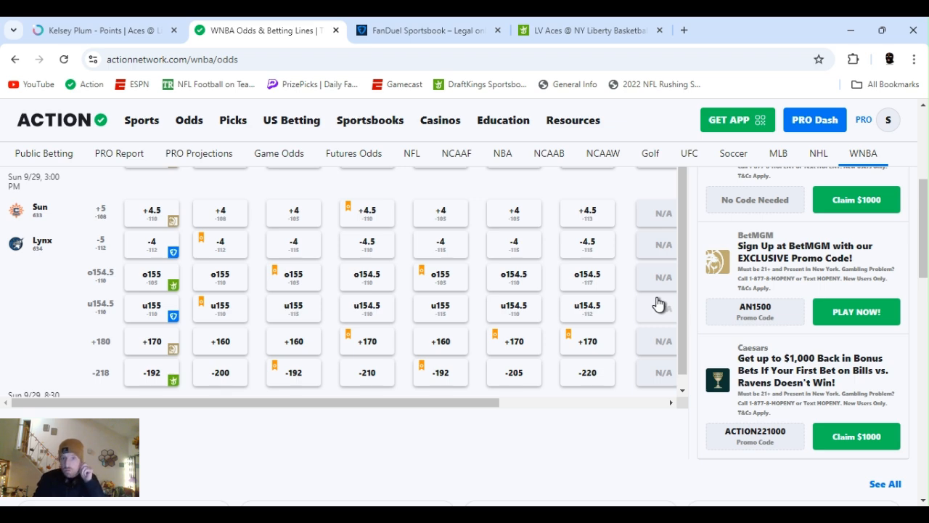
scroll("up", 3)
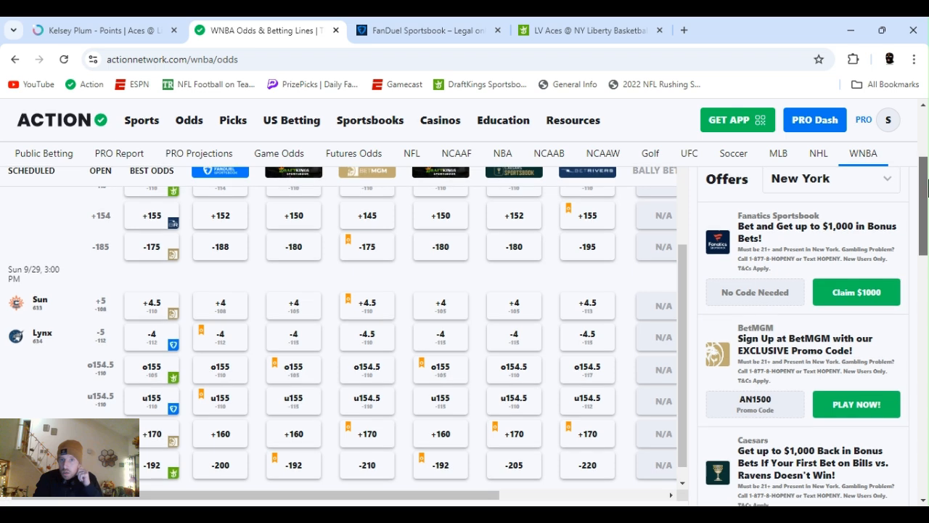
scroll("down", 3)
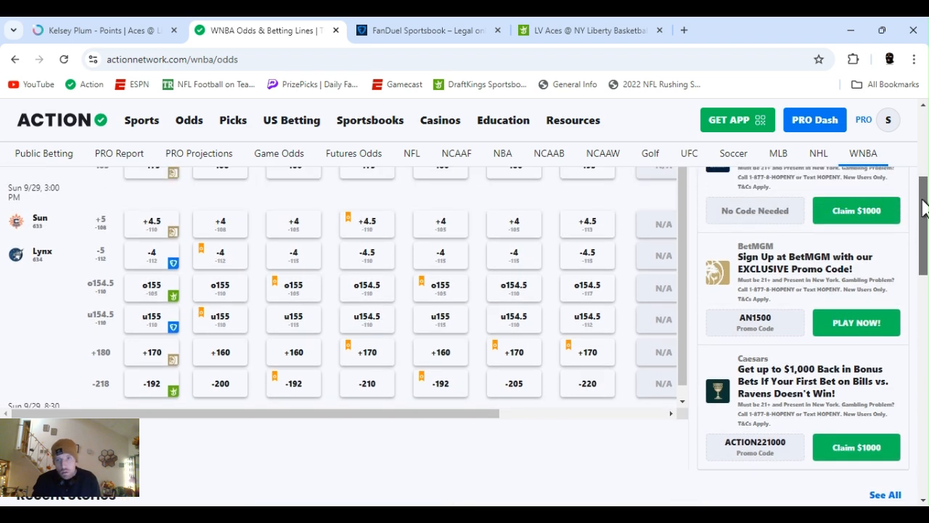
scroll("up", 3)
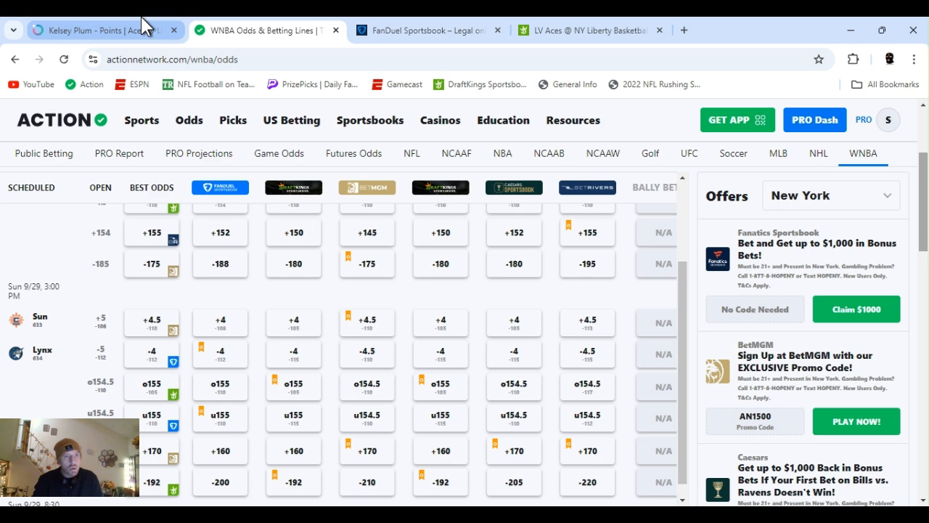
Step: Switch to Kelsey Plum's Points Over 16.5 prop page for the Aces at Liberty game
left_click(102, 31)
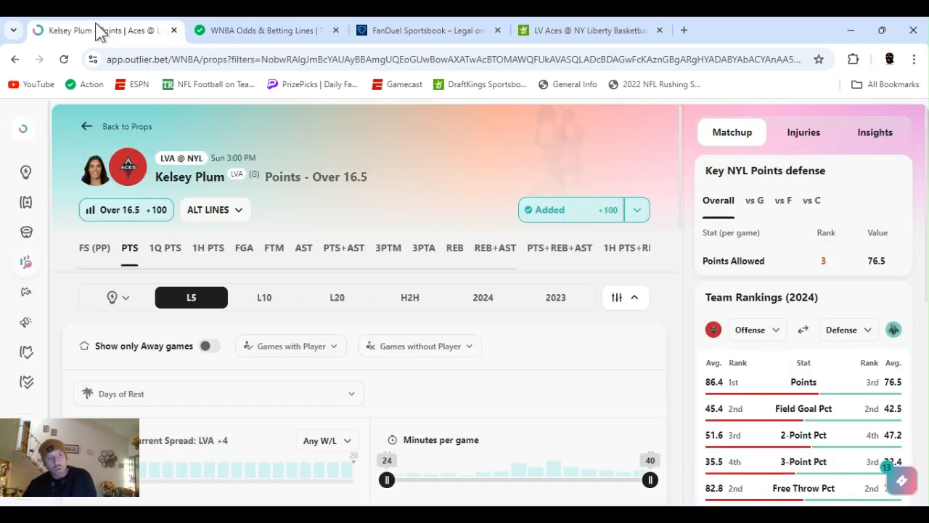
mouse_move(549, 153)
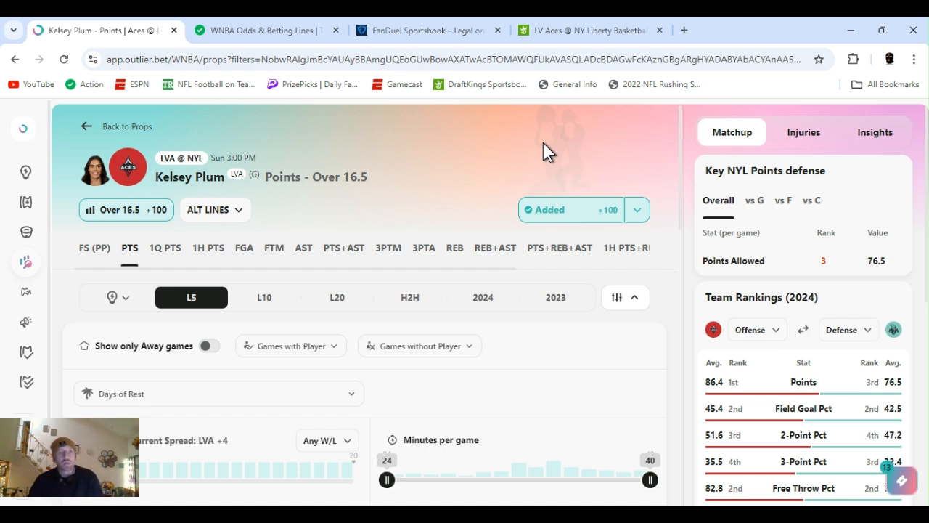
mouse_move(615, 189)
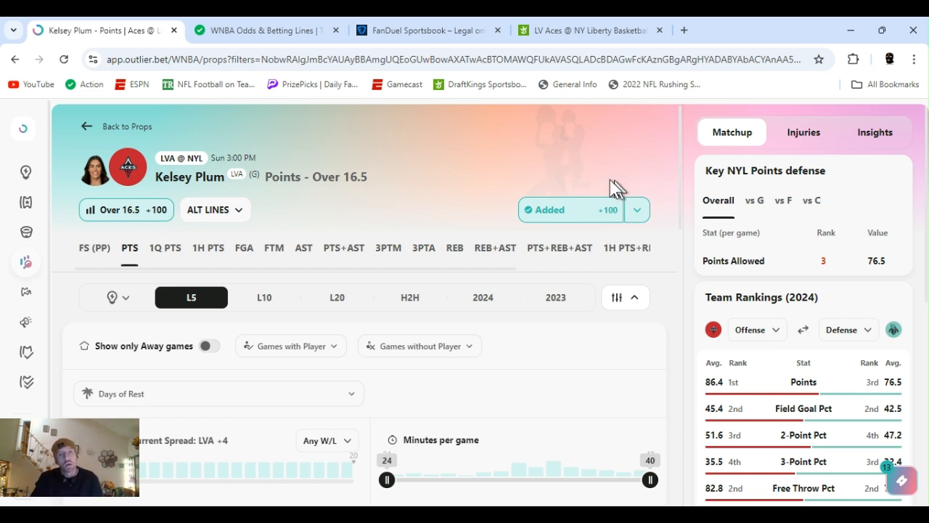
left_click(636, 209)
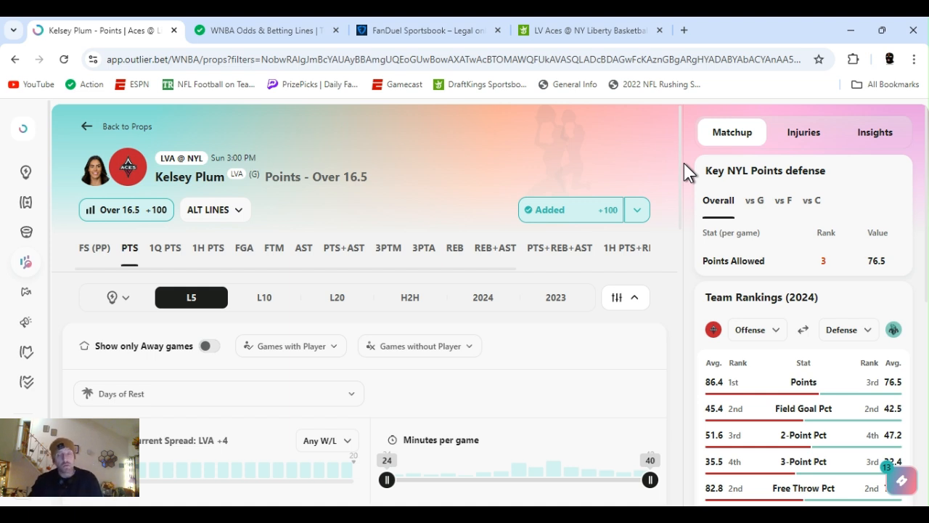
mouse_move(623, 152)
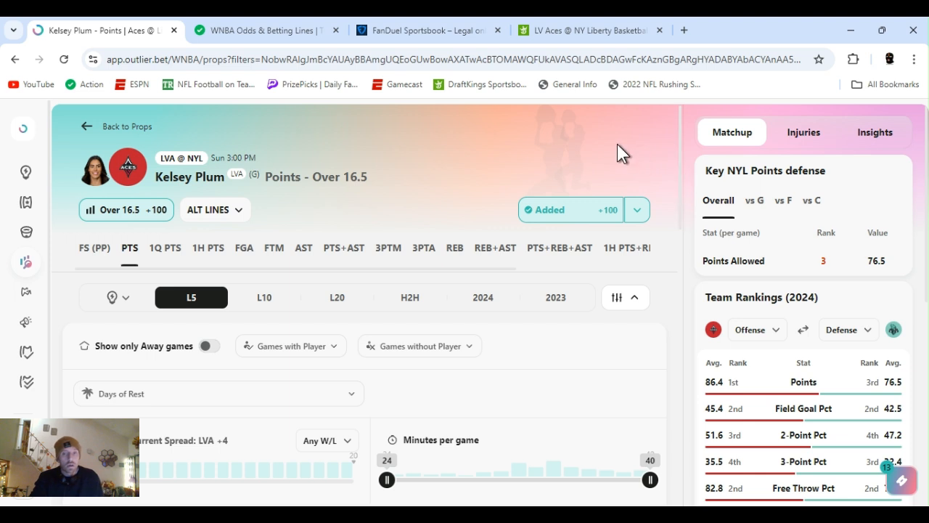
mouse_move(681, 167)
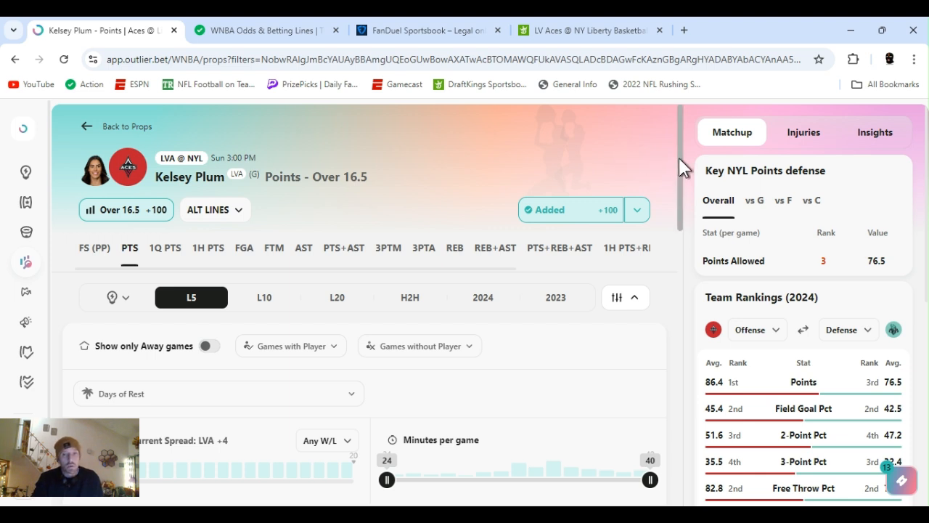
mouse_move(637, 162)
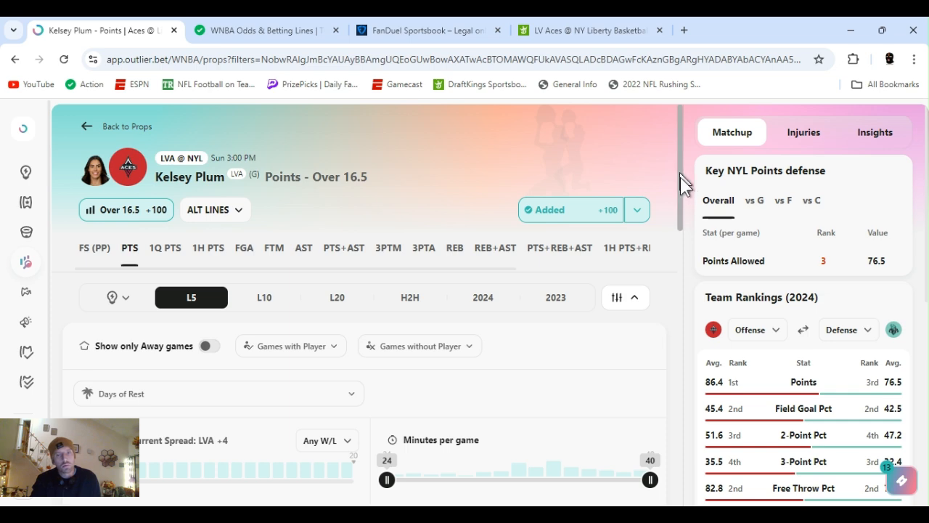
scroll("down", 3)
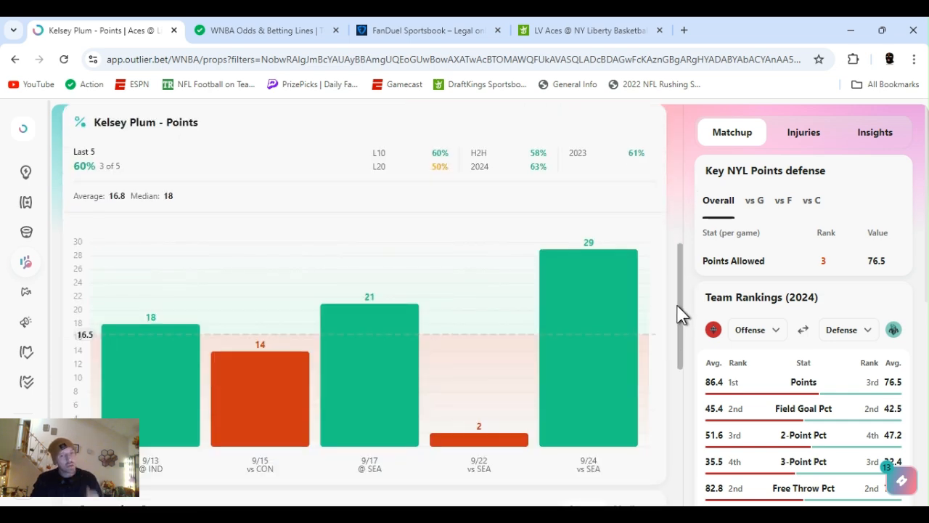
scroll("down", 3)
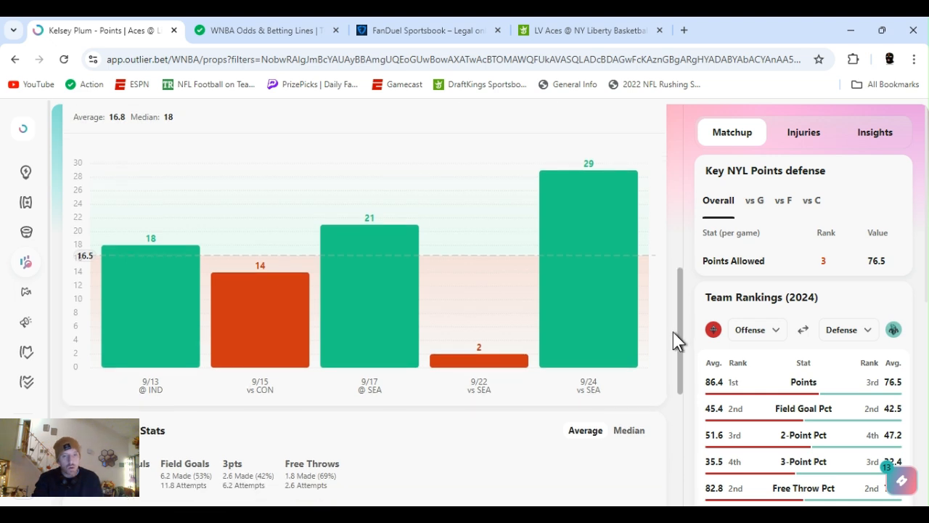
scroll("down", 3)
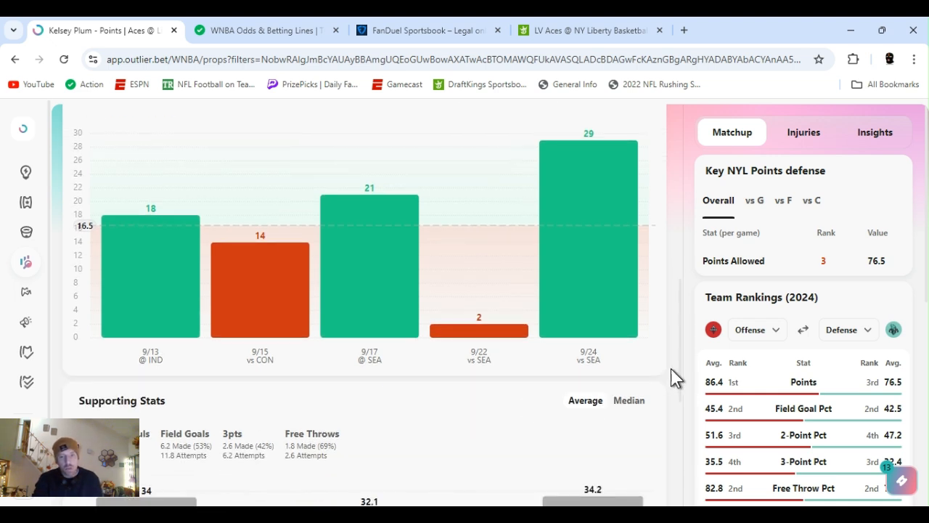
scroll("down", 3)
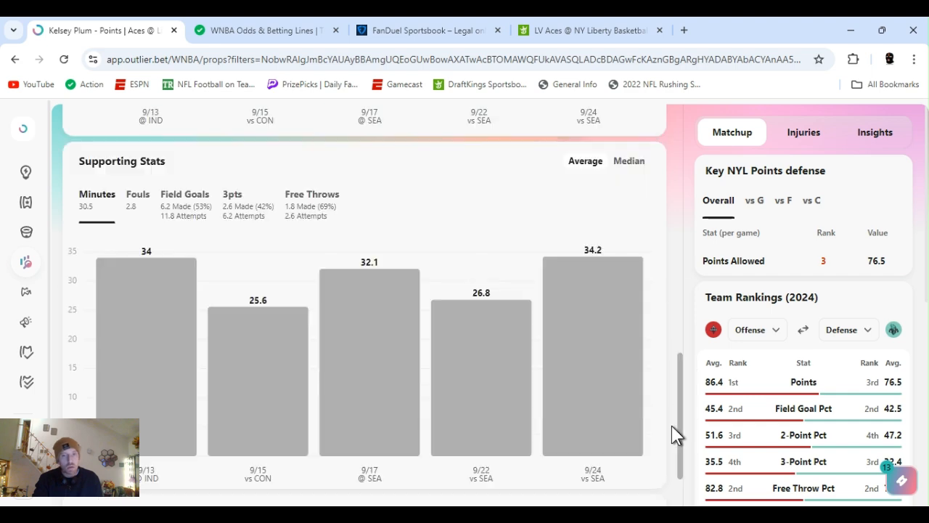
scroll("down", 3)
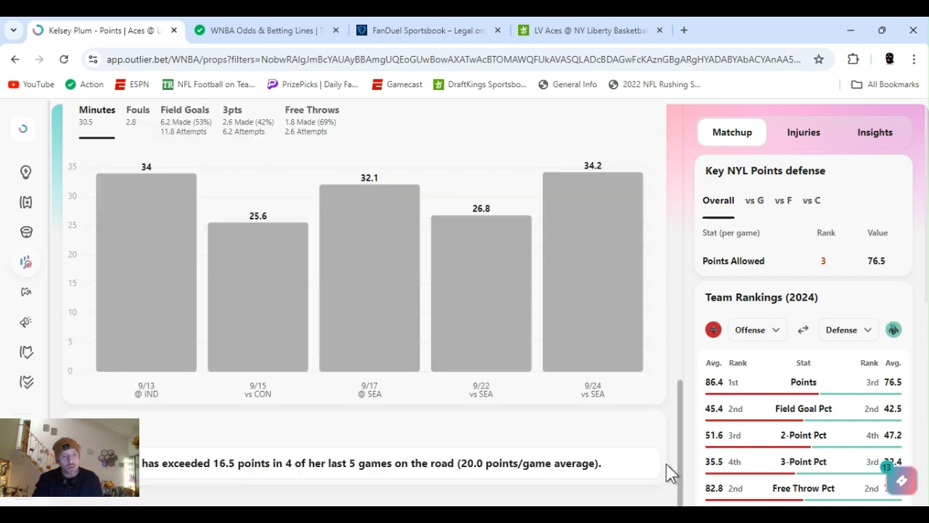
scroll("up", 3)
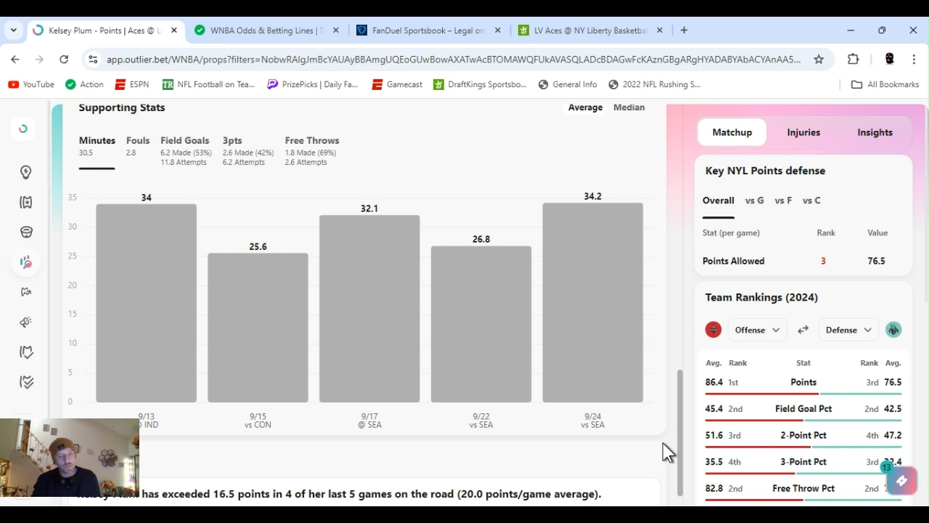
scroll("up", 3)
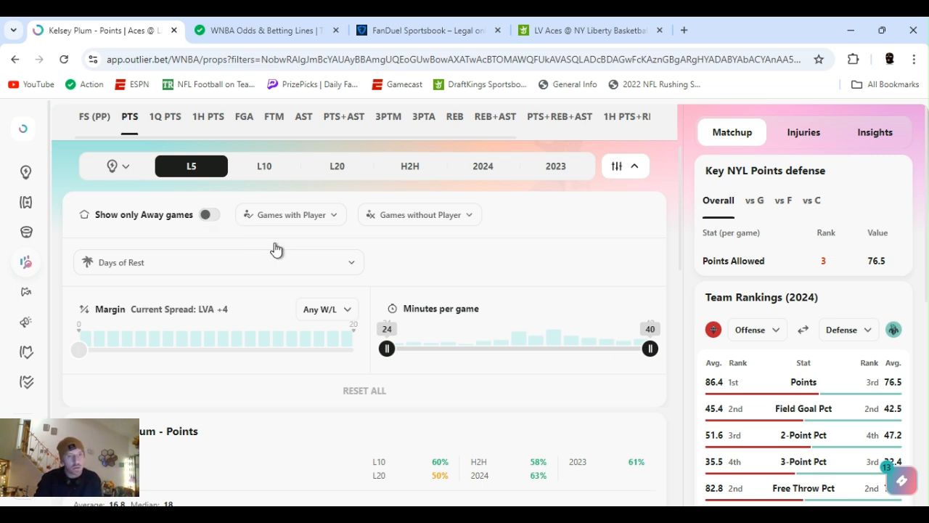
left_click(209, 214)
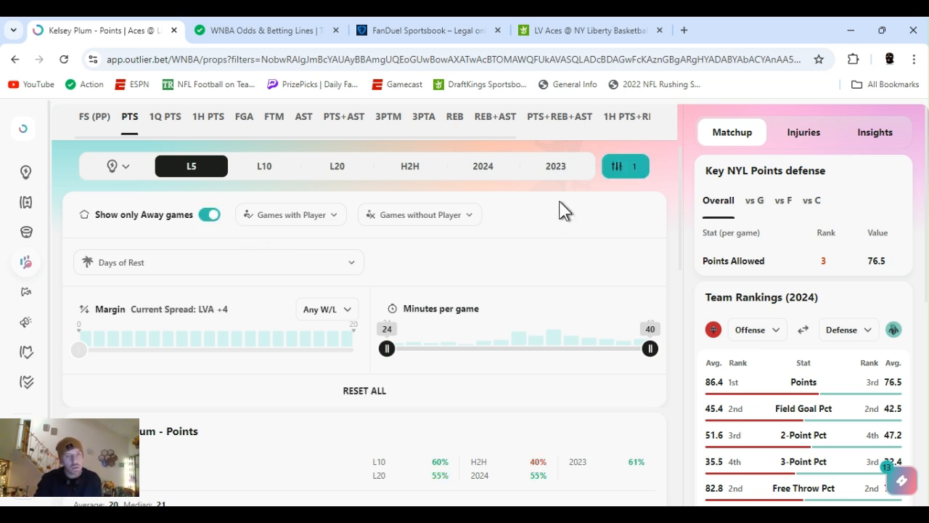
scroll("down", 3)
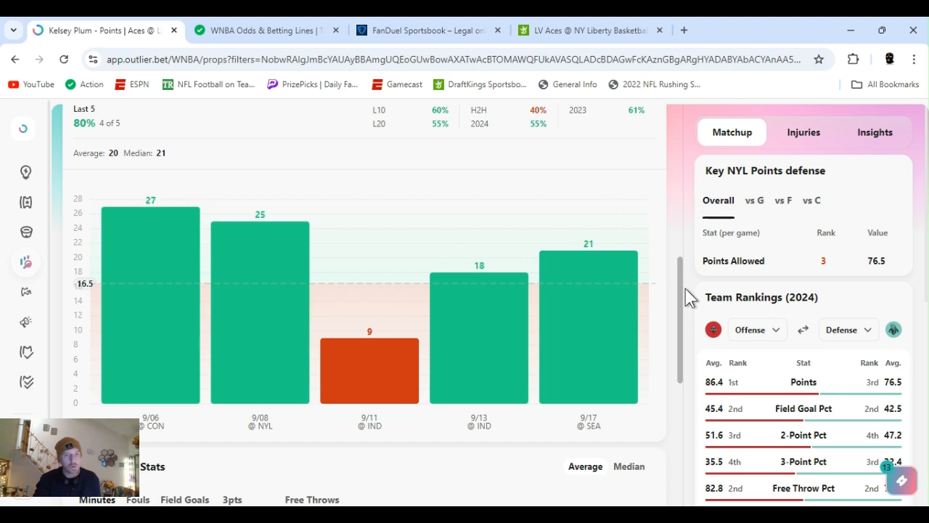
scroll("up", 3)
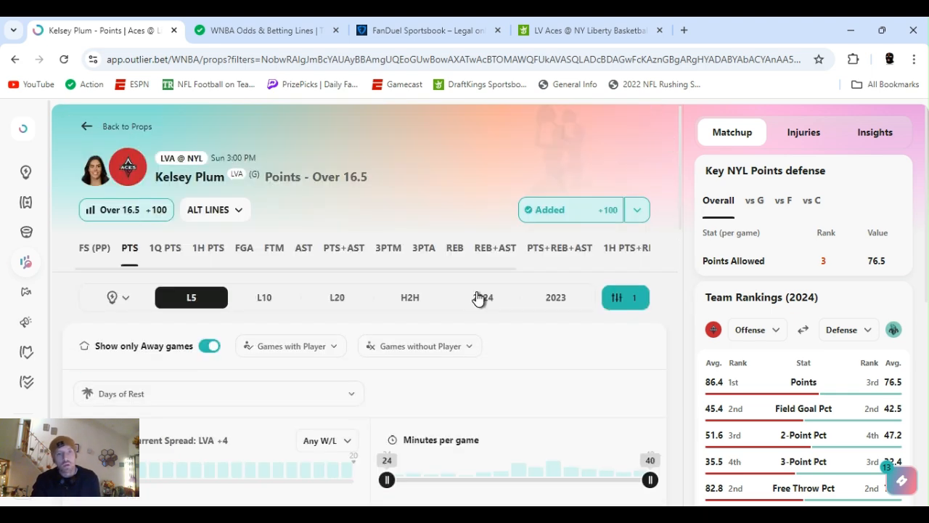
Step: Show Kelsey Plum's head-to-head points record against the Liberty, including home games, and review the chart
left_click(410, 296)
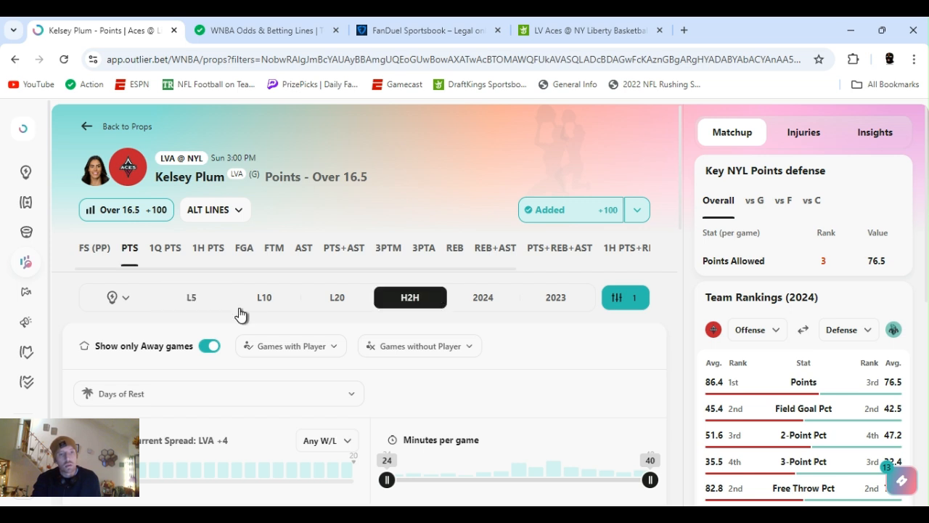
left_click(209, 345)
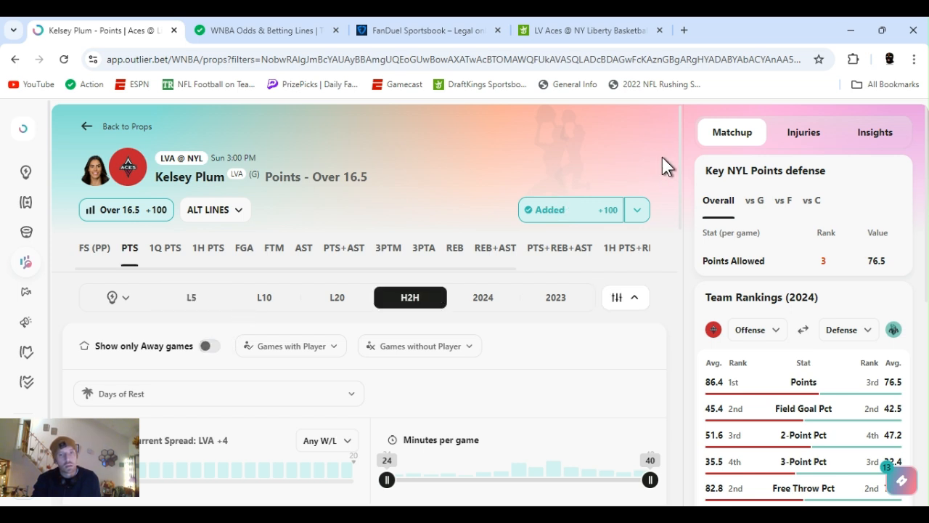
scroll("down", 3)
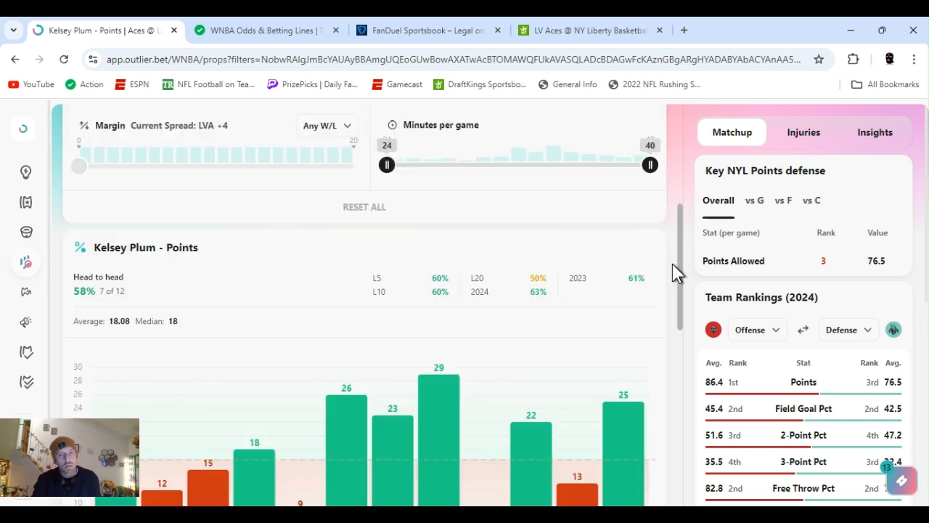
scroll("down", 3)
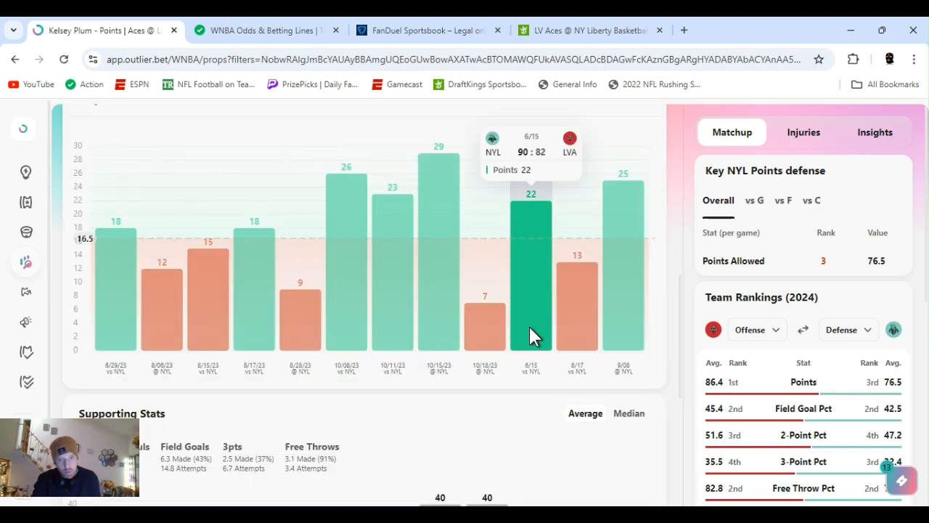
mouse_move(632, 346)
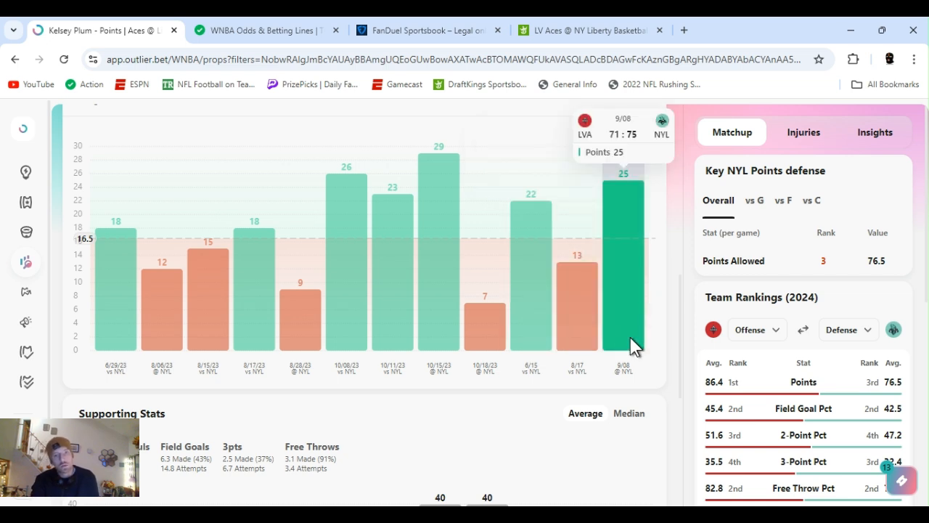
mouse_move(681, 337)
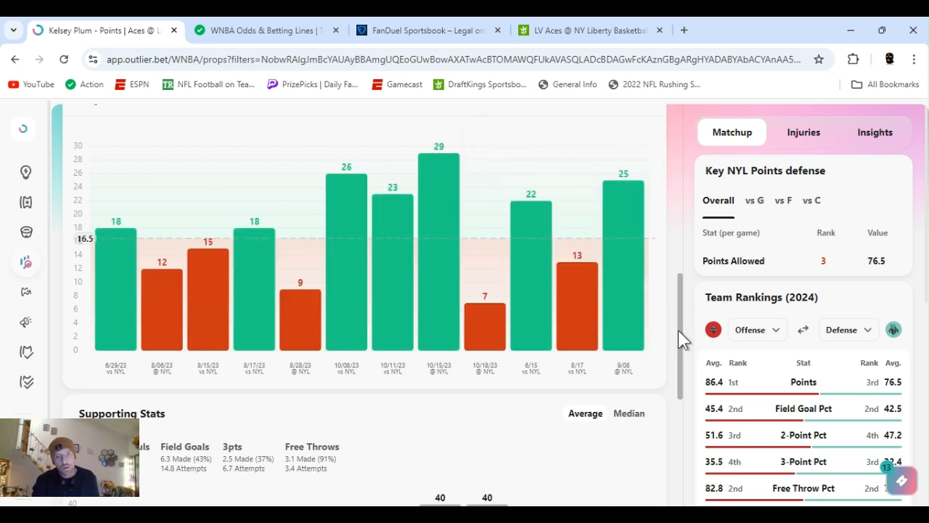
scroll("down", 3)
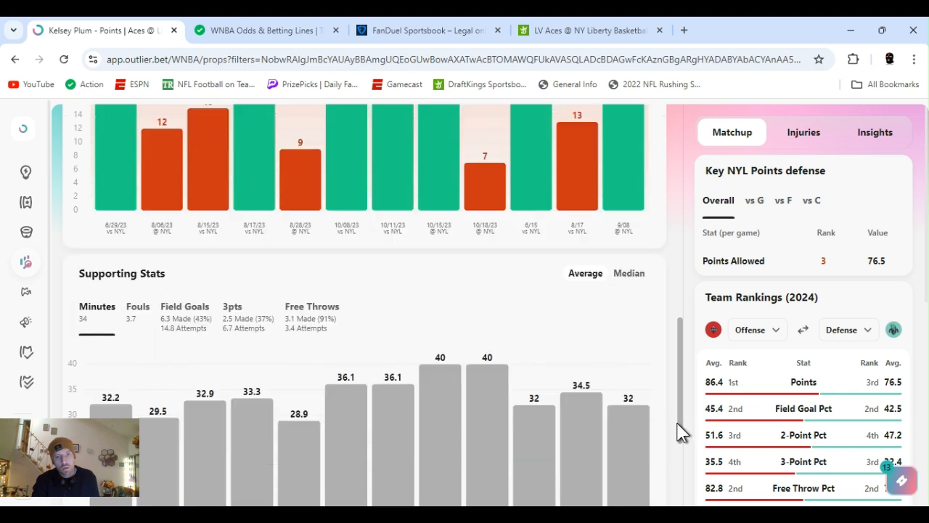
scroll("down", 3)
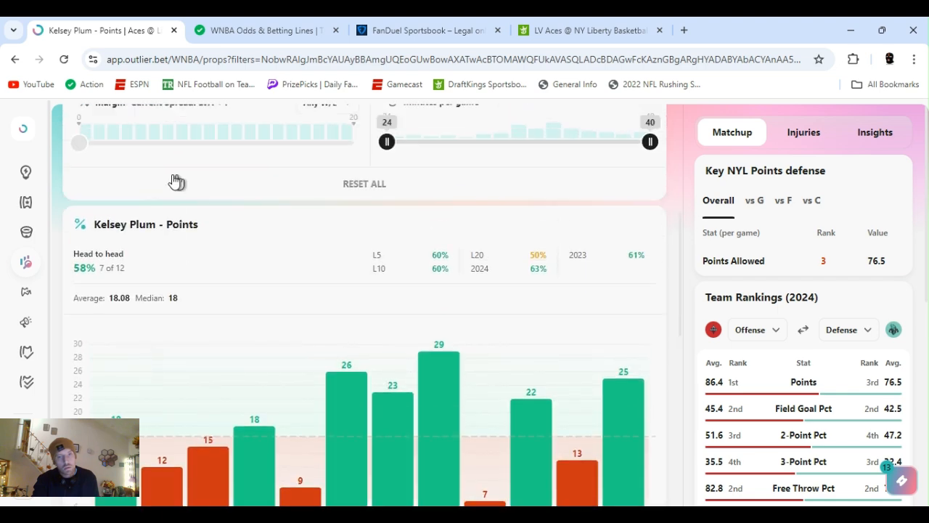
scroll("up", 3)
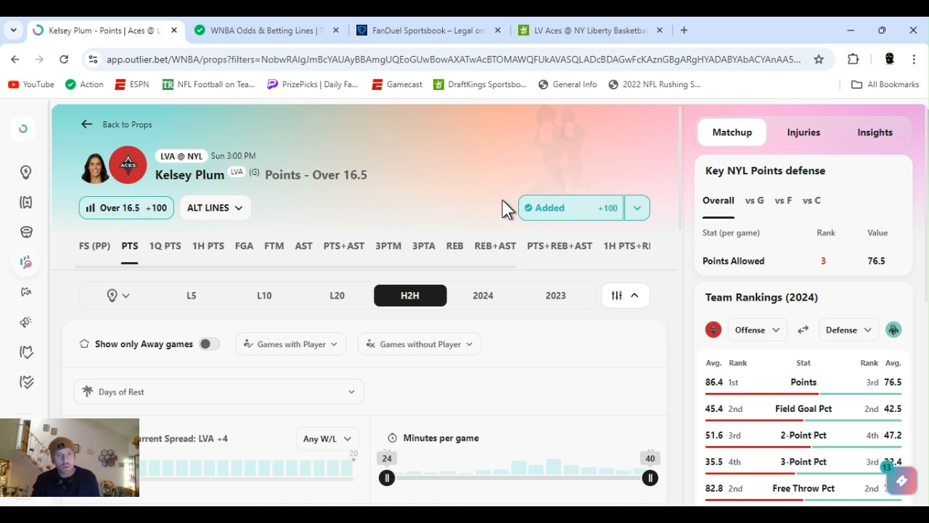
mouse_move(479, 300)
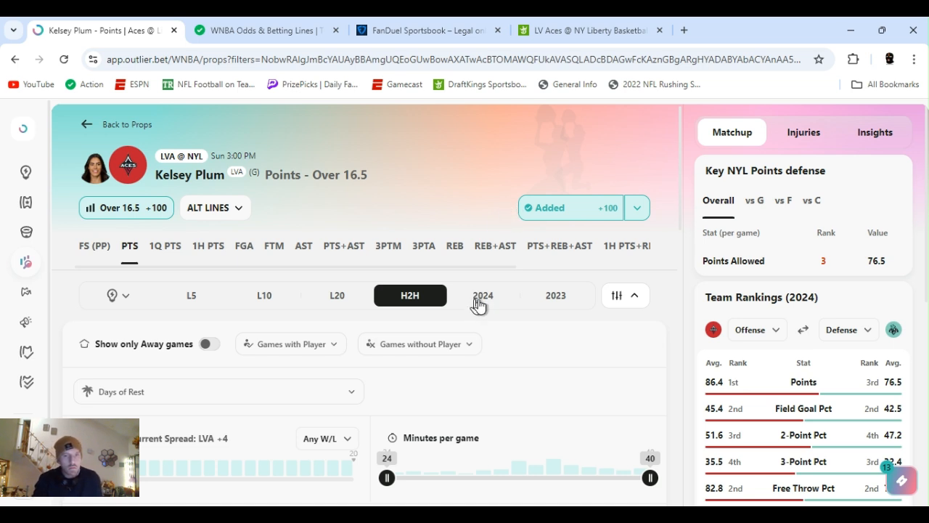
Step: Switch the points results to the 2024 season range
left_click(482, 295)
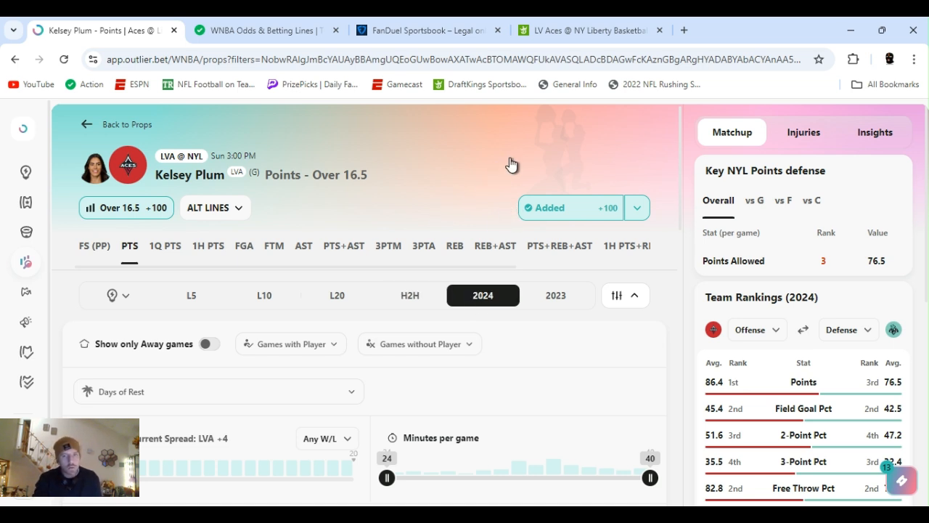
mouse_move(679, 157)
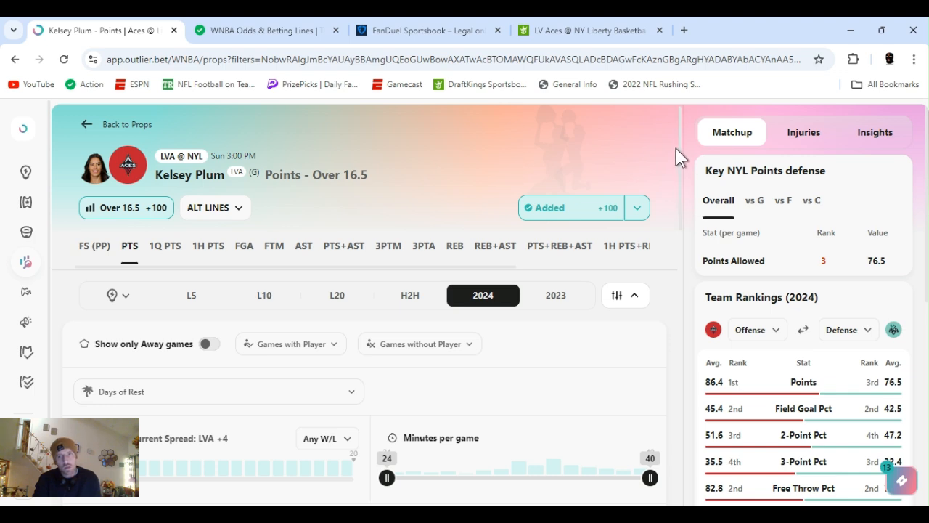
scroll("down", 3)
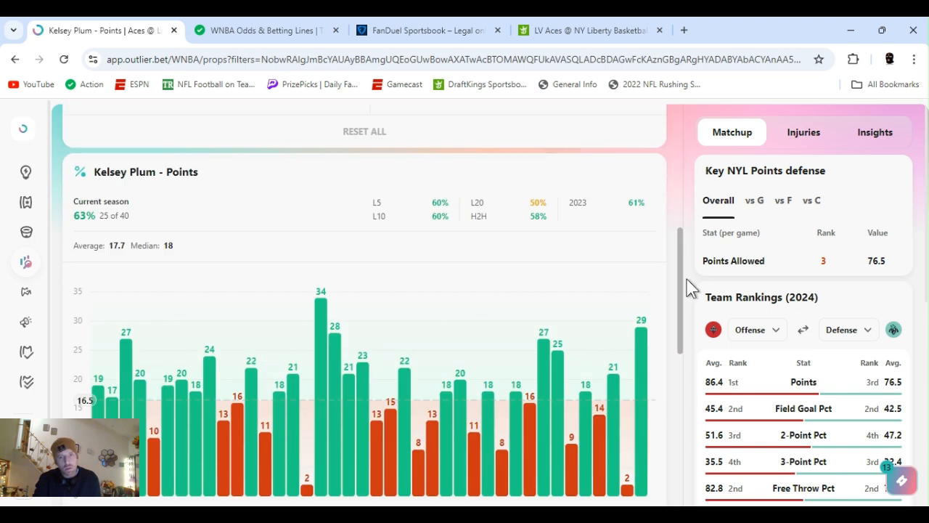
scroll("down", 3)
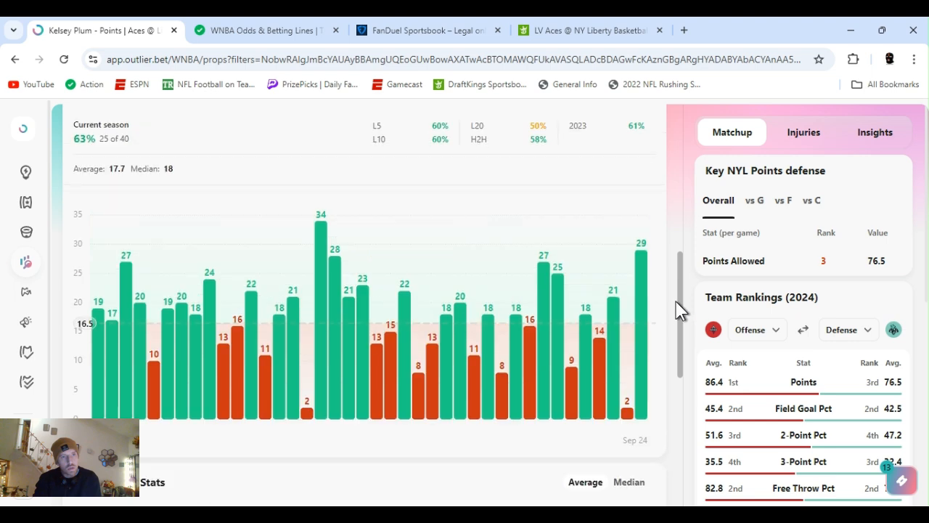
scroll("down", 3)
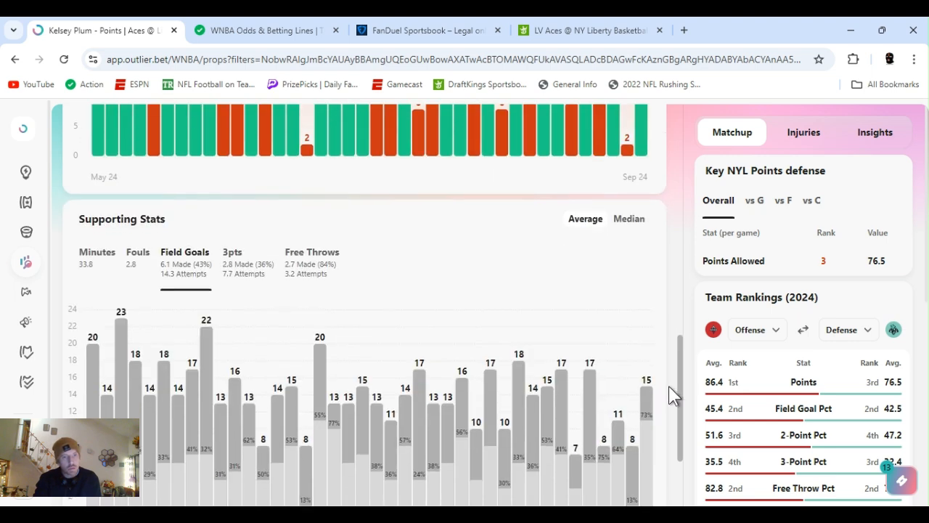
scroll("down", 3)
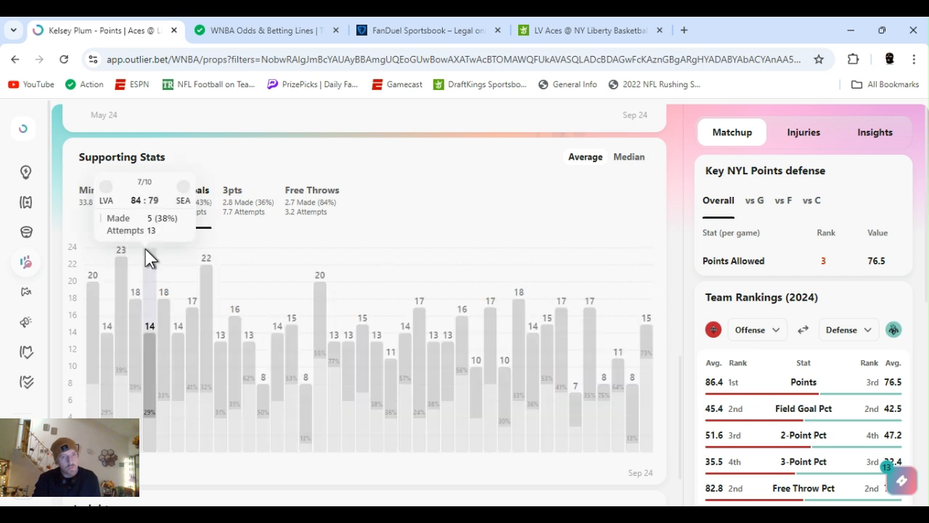
mouse_move(391, 171)
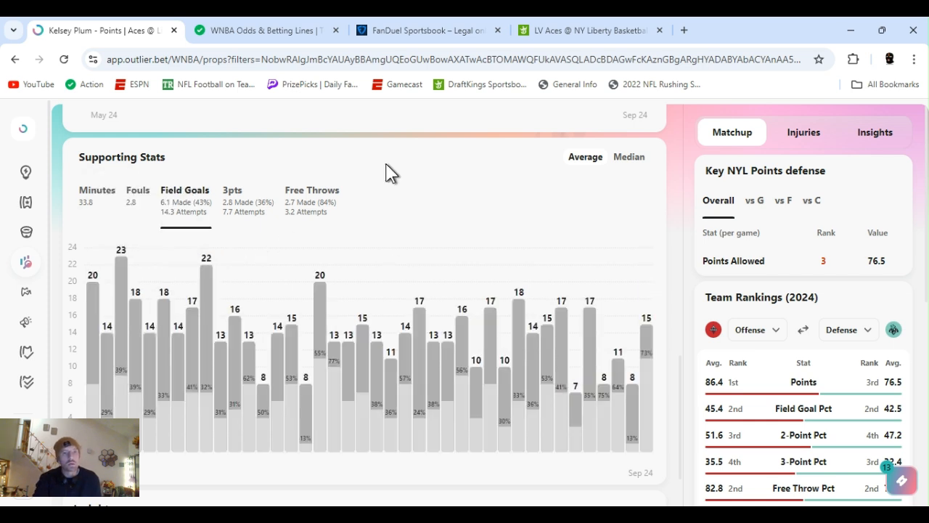
mouse_move(686, 399)
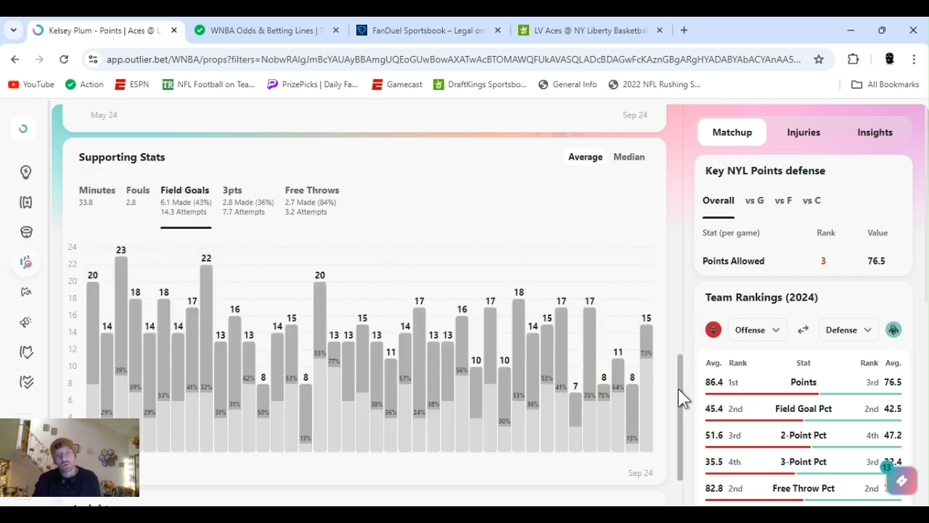
scroll("up", 3)
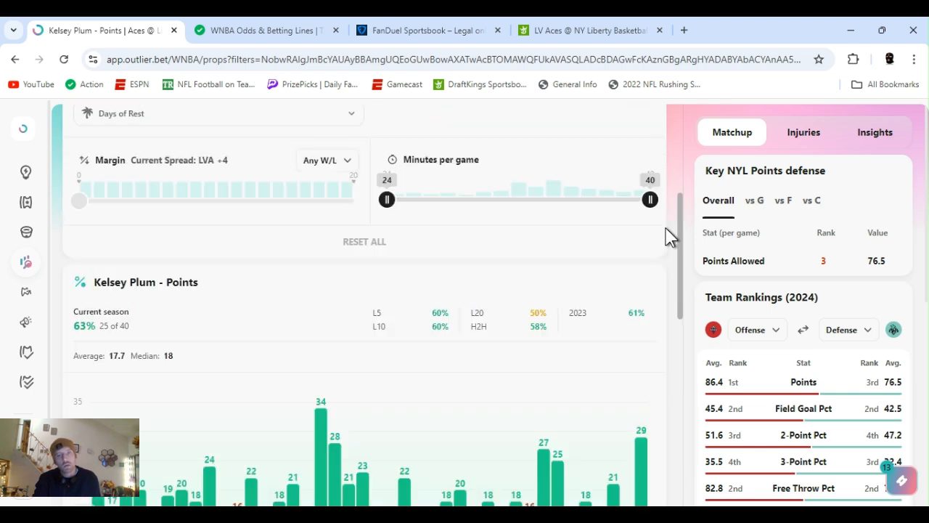
scroll("up", 3)
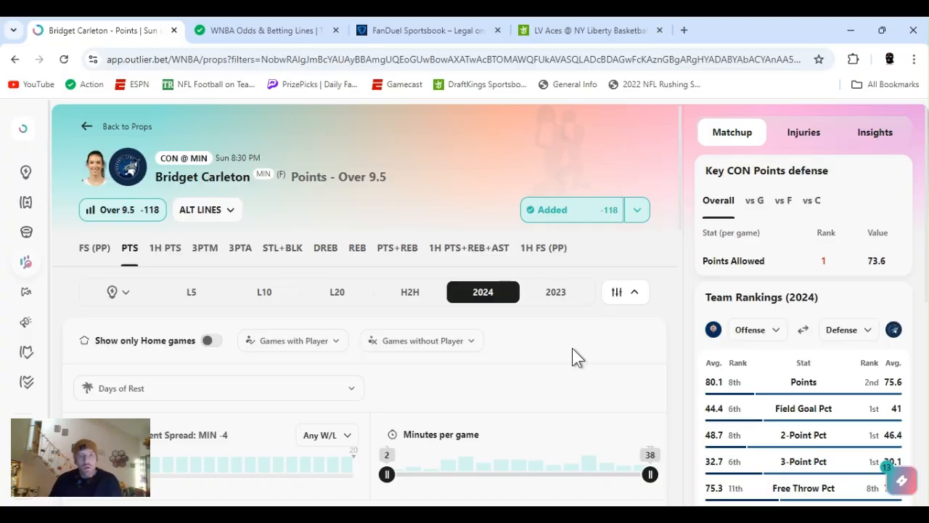
mouse_move(665, 142)
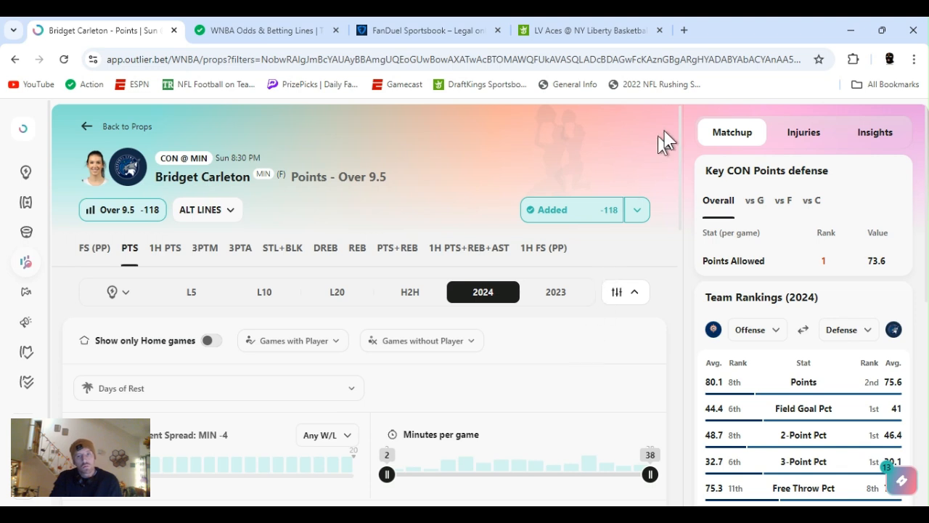
Step: On Bridget Carleton's Over 9.5 prop, check Connecticut's points allowed to guards and forwards, then return to overall (1st, 73.6)
left_click(636, 209)
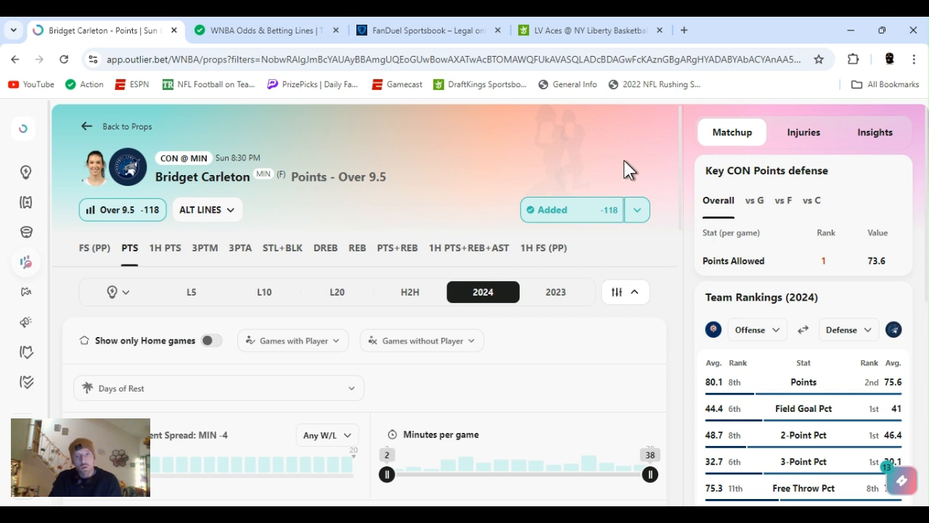
mouse_move(758, 212)
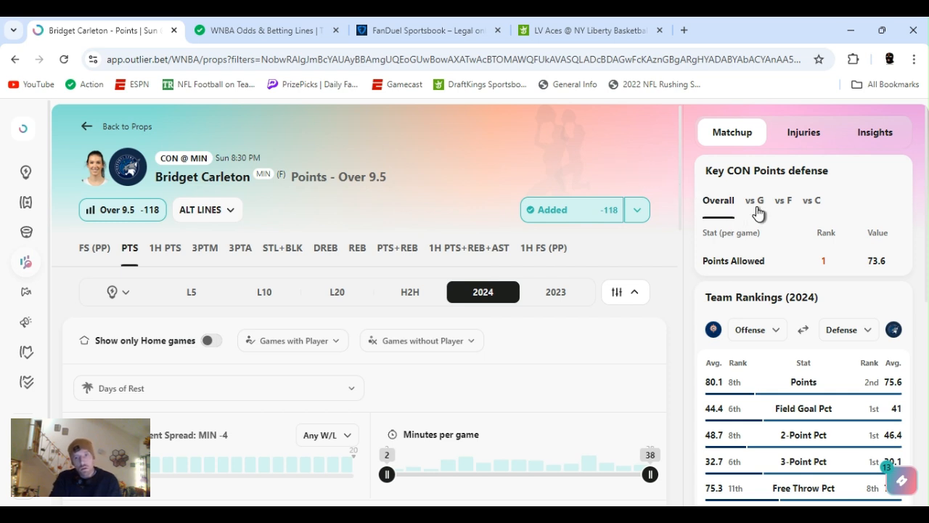
left_click(784, 201)
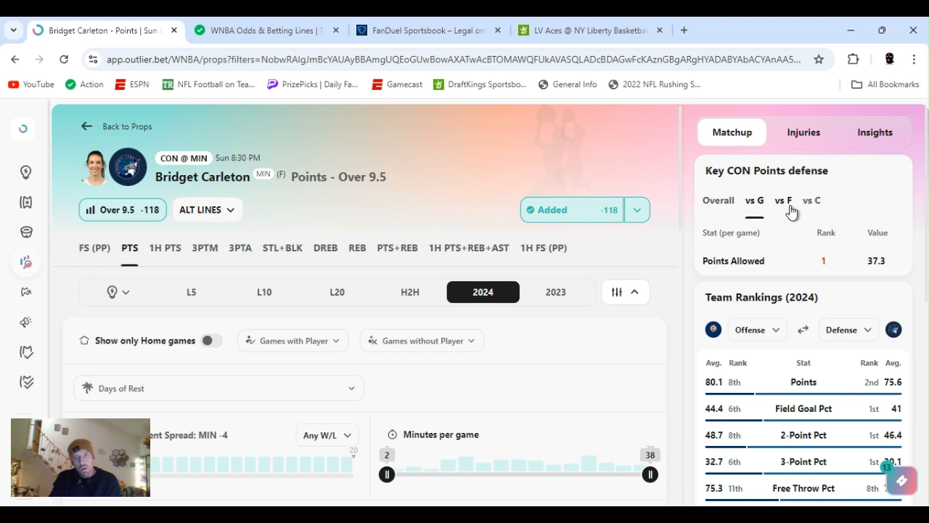
left_click(784, 200)
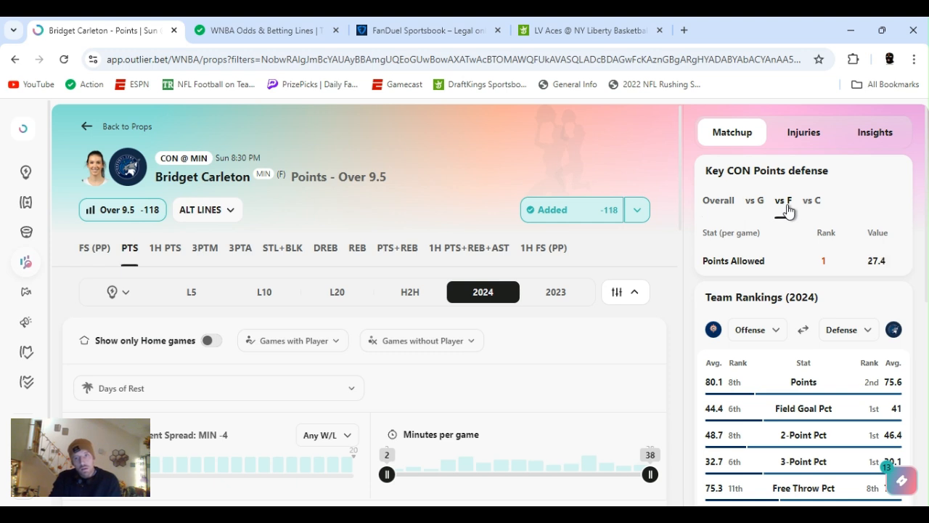
left_click(717, 201)
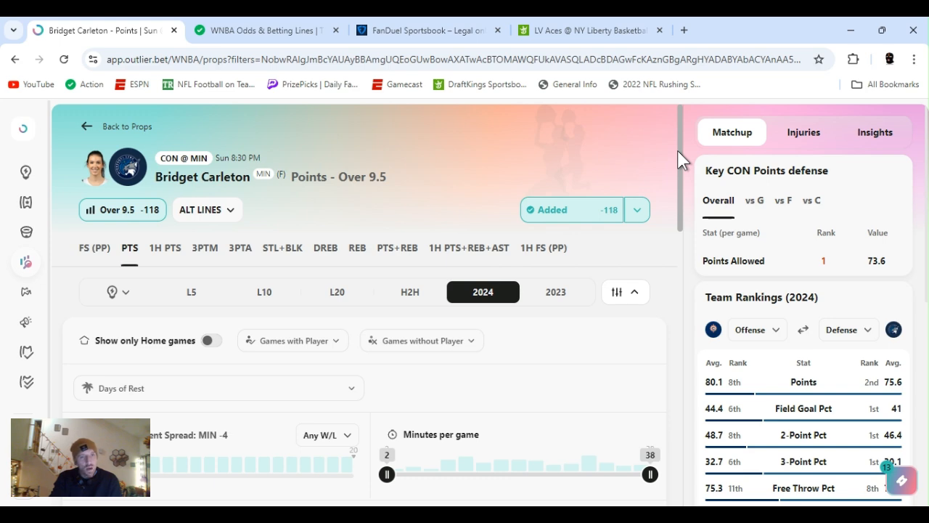
scroll("down", 3)
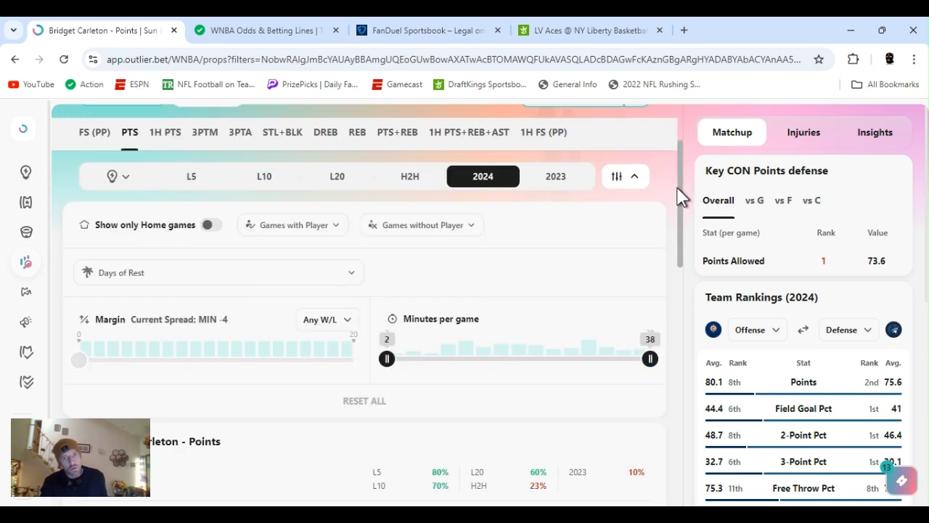
scroll("down", 3)
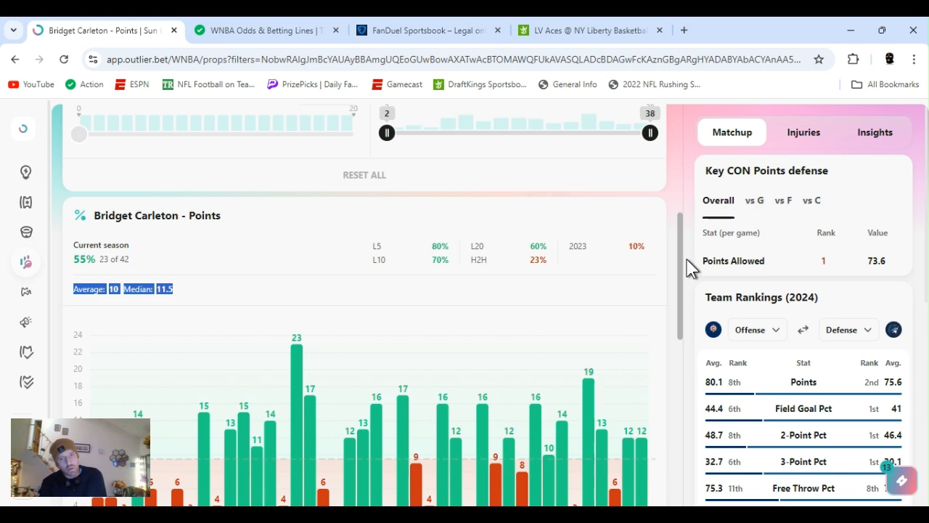
scroll("down", 3)
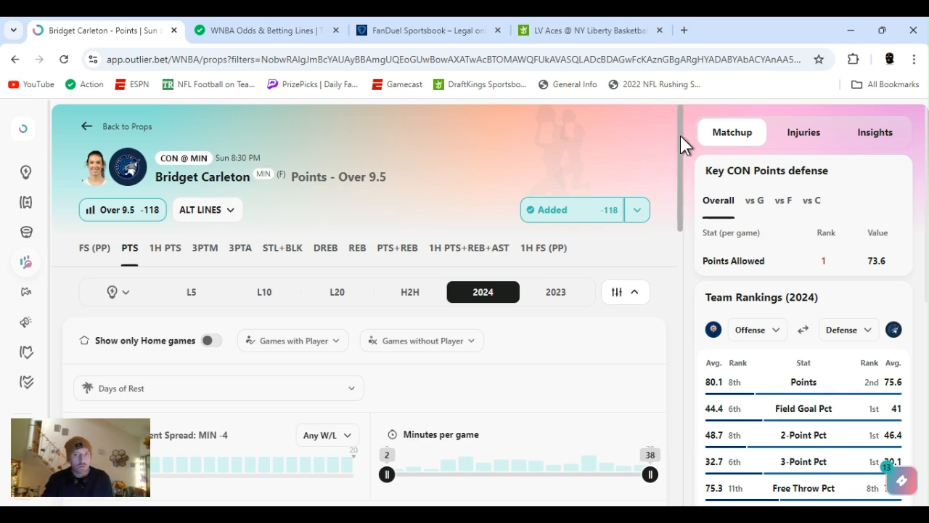
scroll("down", 3)
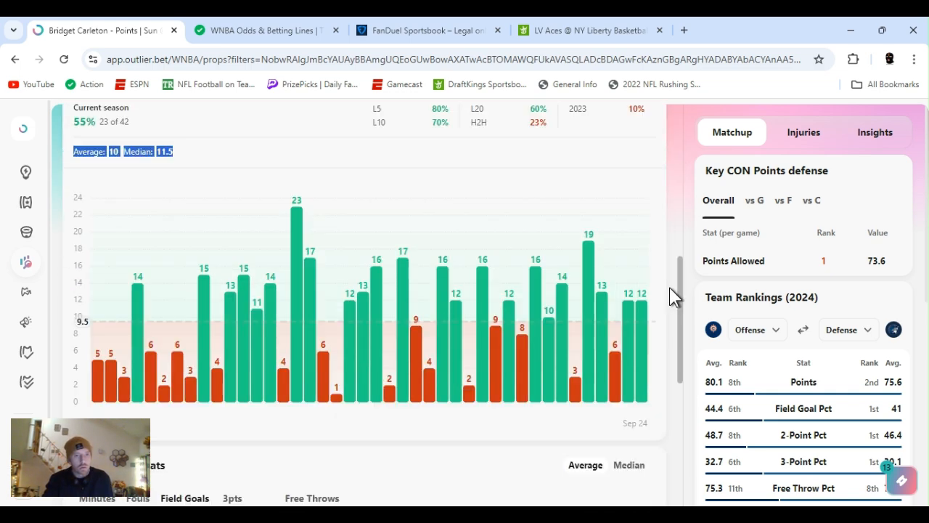
scroll("down", 3)
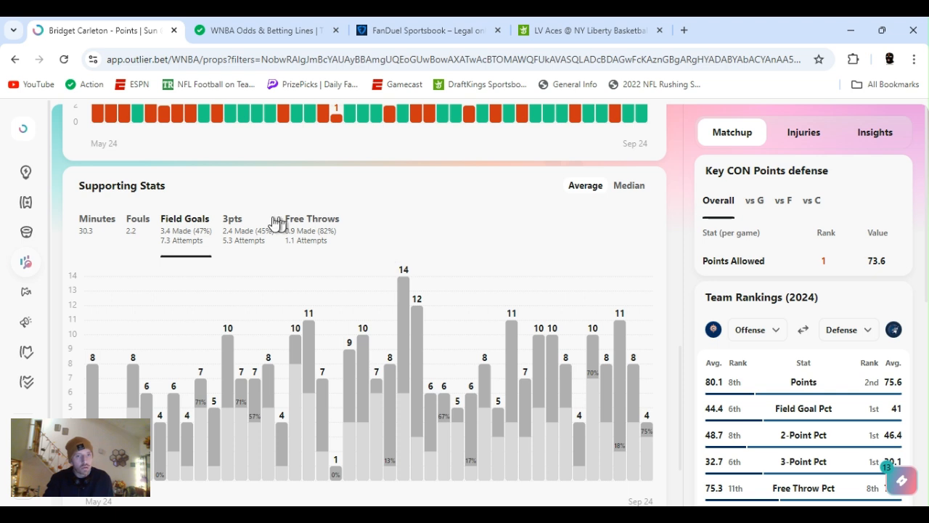
mouse_move(203, 283)
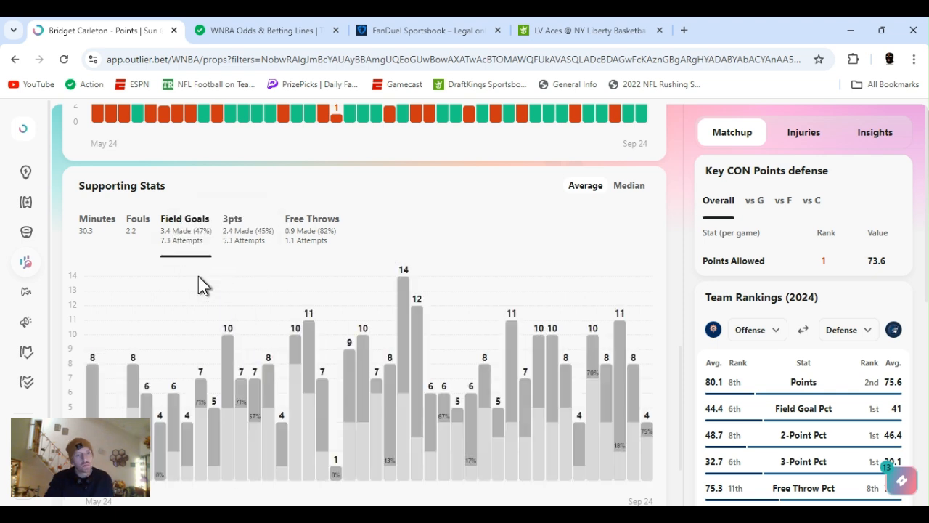
mouse_move(312, 239)
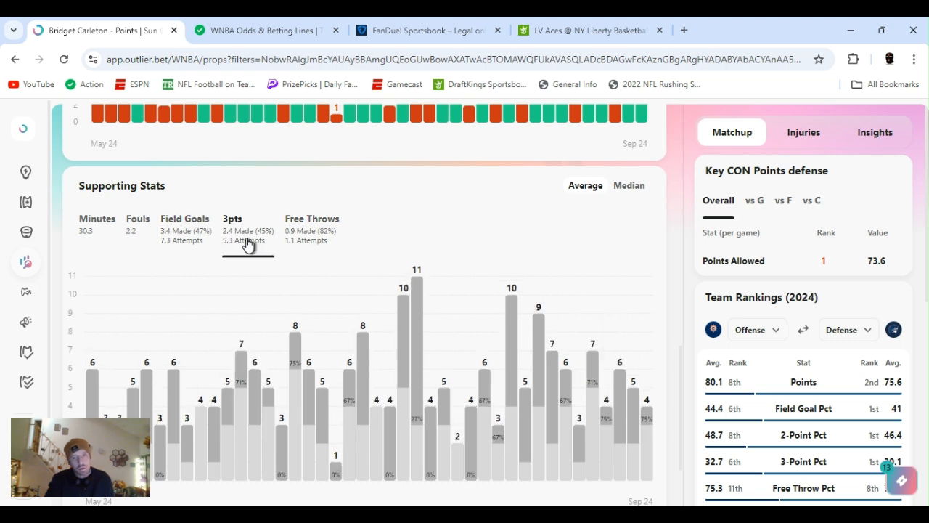
mouse_move(617, 282)
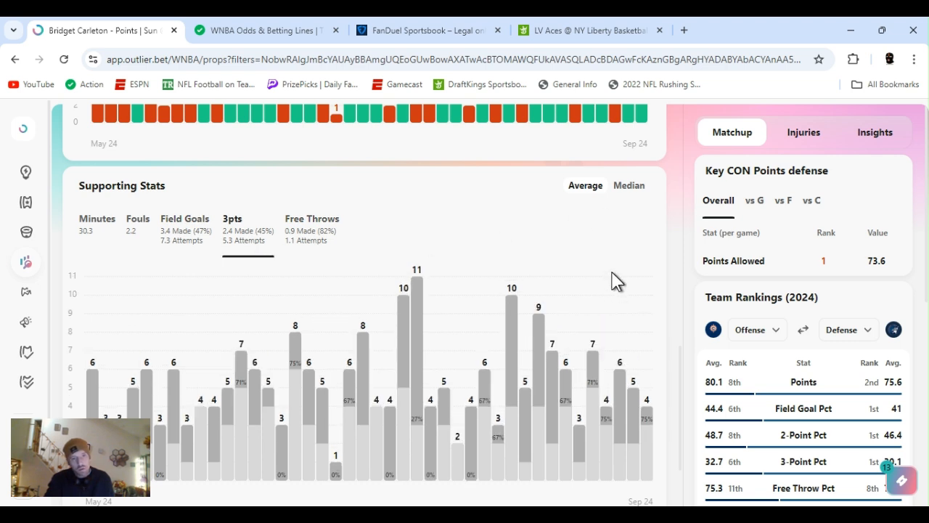
mouse_move(709, 392)
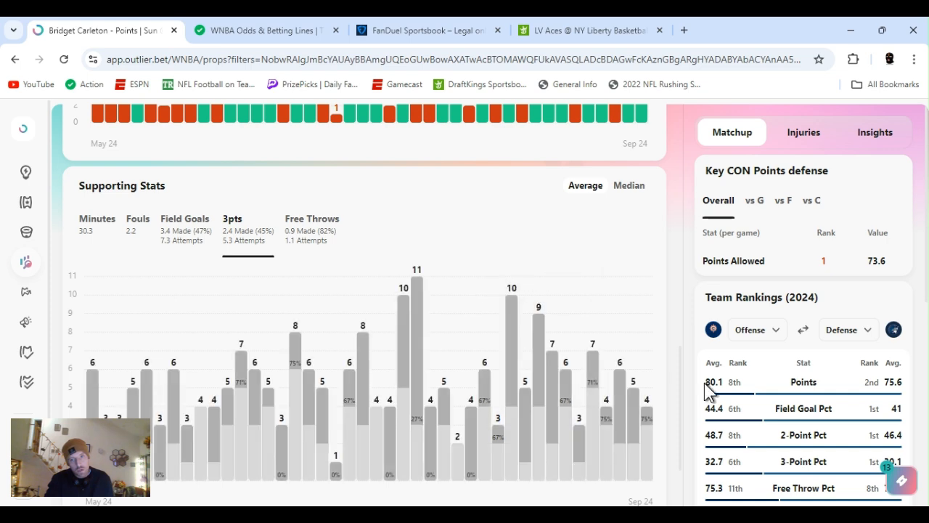
mouse_move(697, 326)
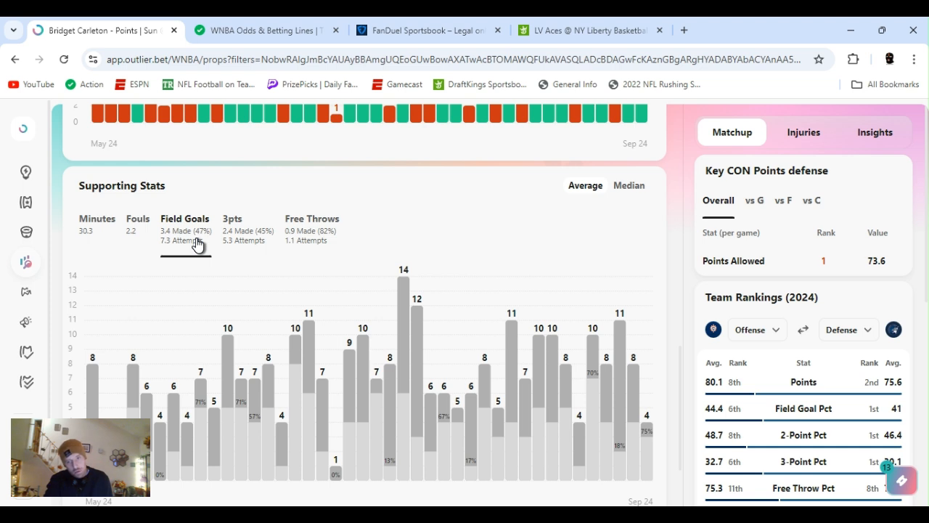
mouse_move(645, 398)
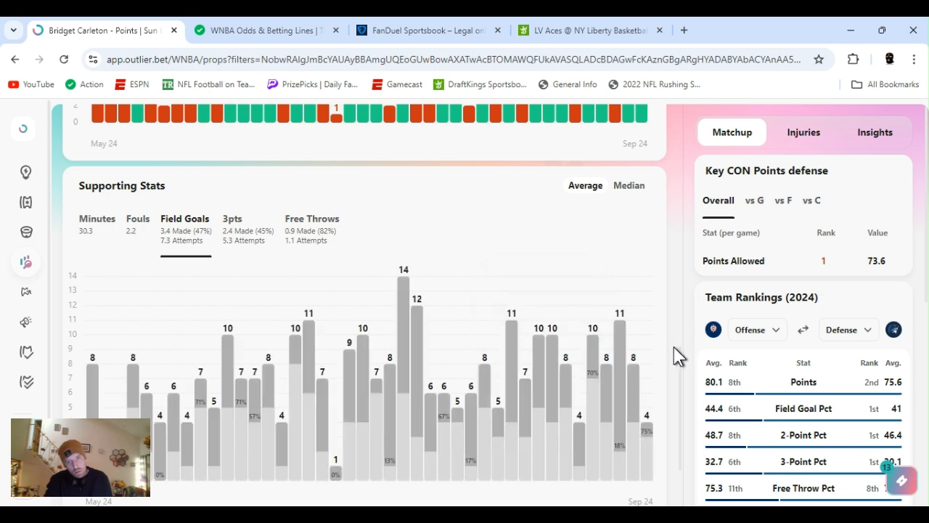
scroll("up", 3)
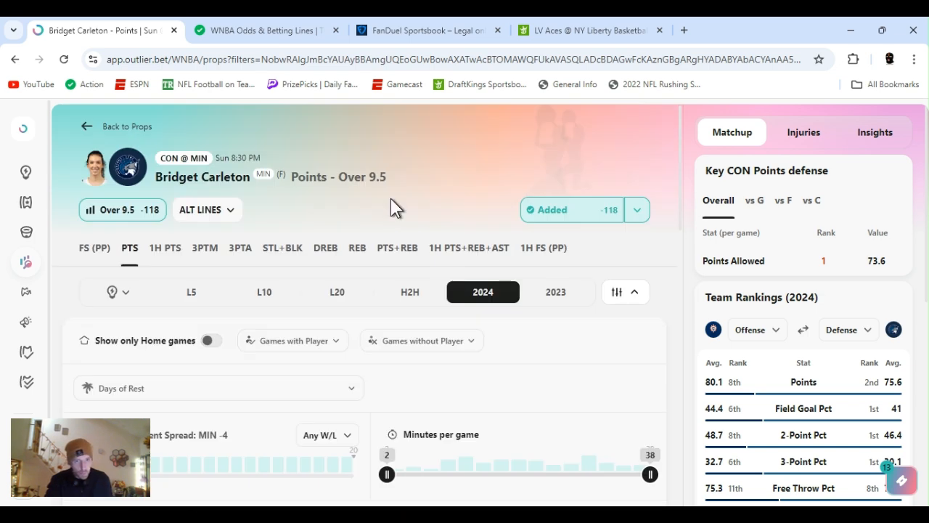
Step: Filter Bridget Carleton's points history to head-to-head games against Connecticut and review the chart
left_click(409, 290)
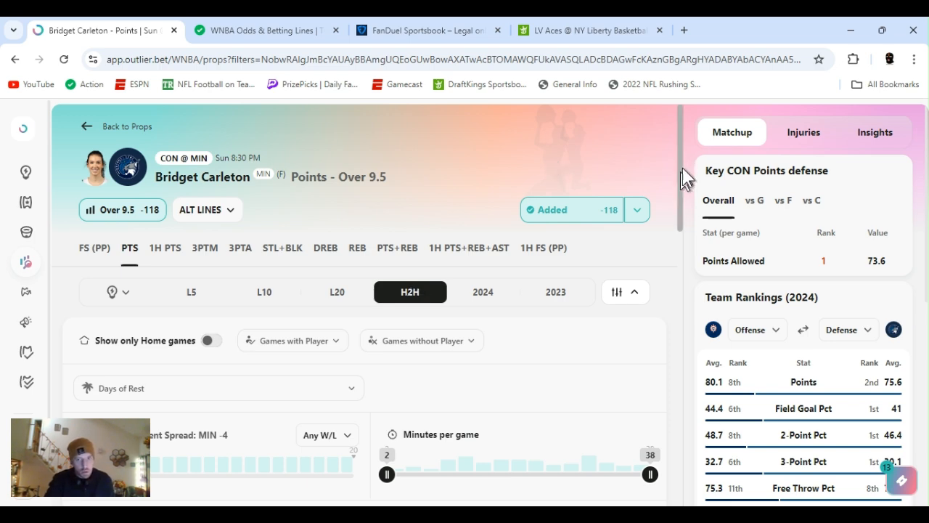
scroll("down", 3)
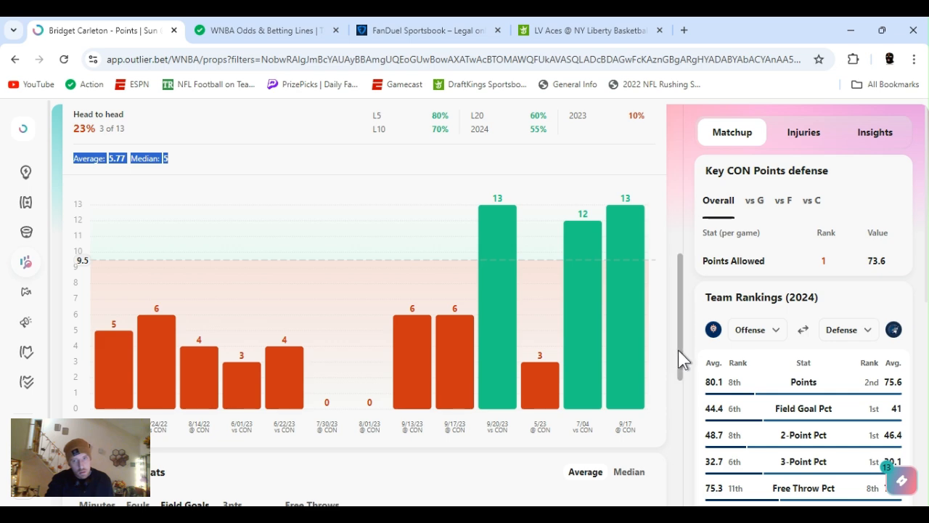
scroll("down", 3)
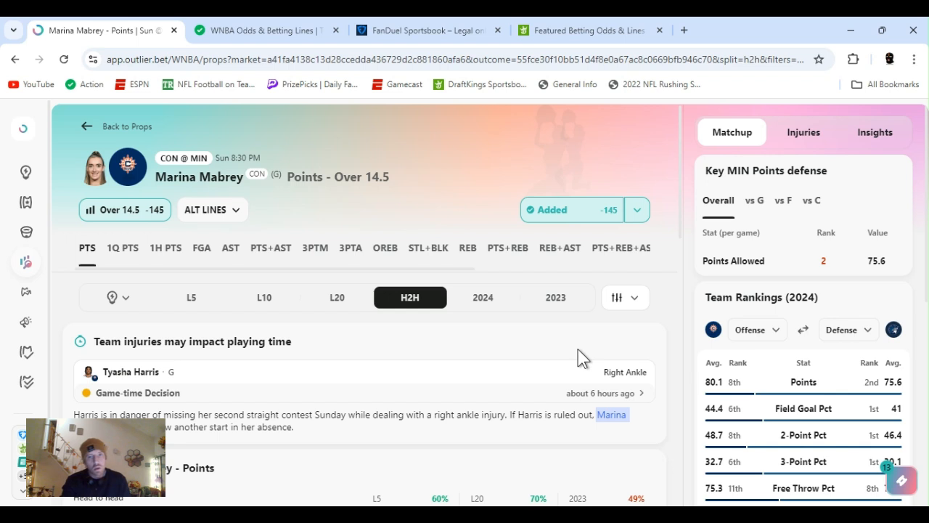
mouse_move(637, 216)
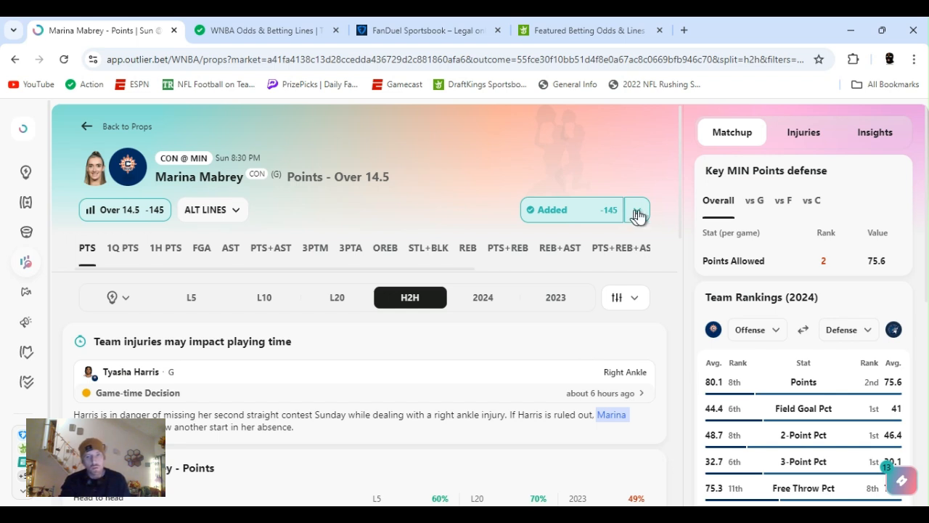
Step: Check sportsbook prices for Mabrey's Over 14.5: DraftKings -145, FanDuel -152, Underdog -207
left_click(637, 213)
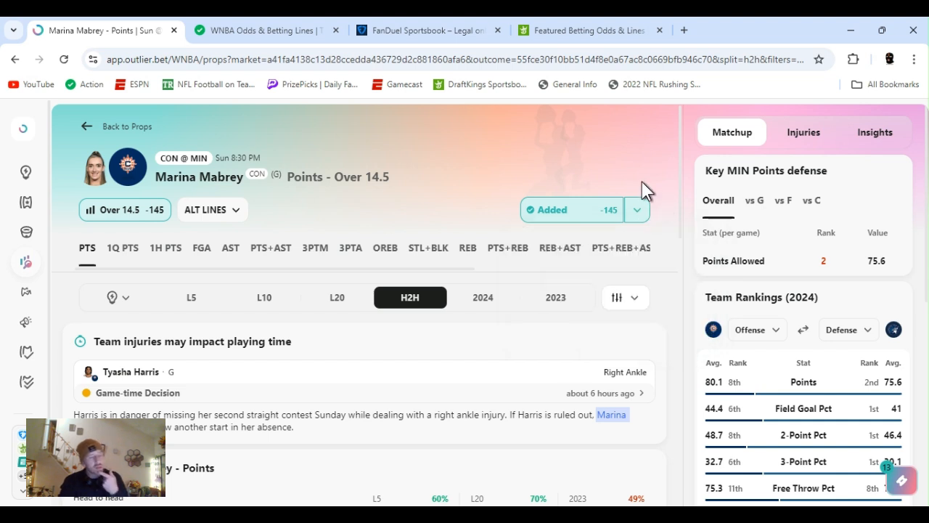
left_click(636, 209)
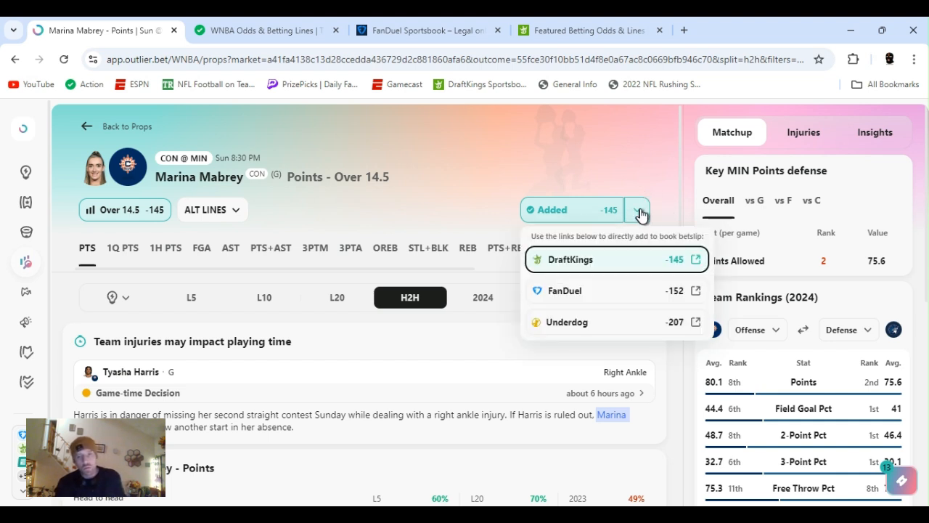
left_click(636, 209)
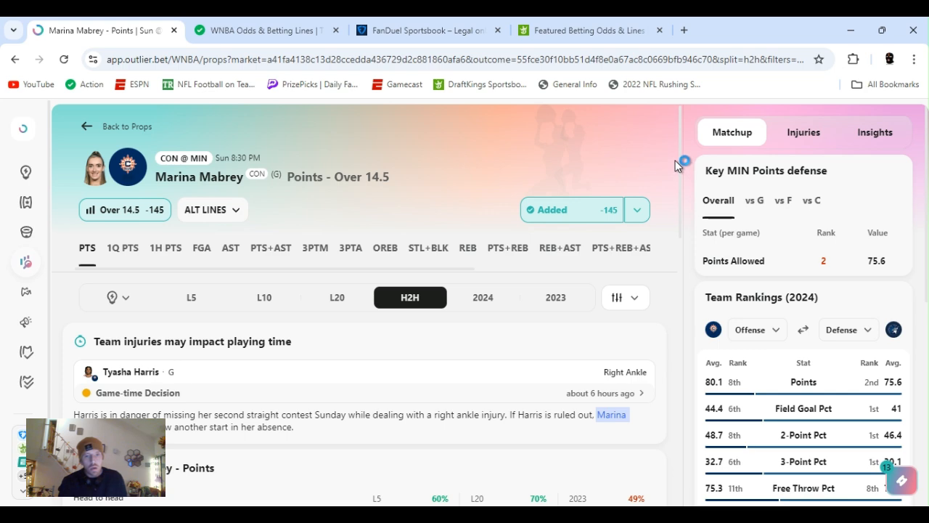
scroll("down", 3)
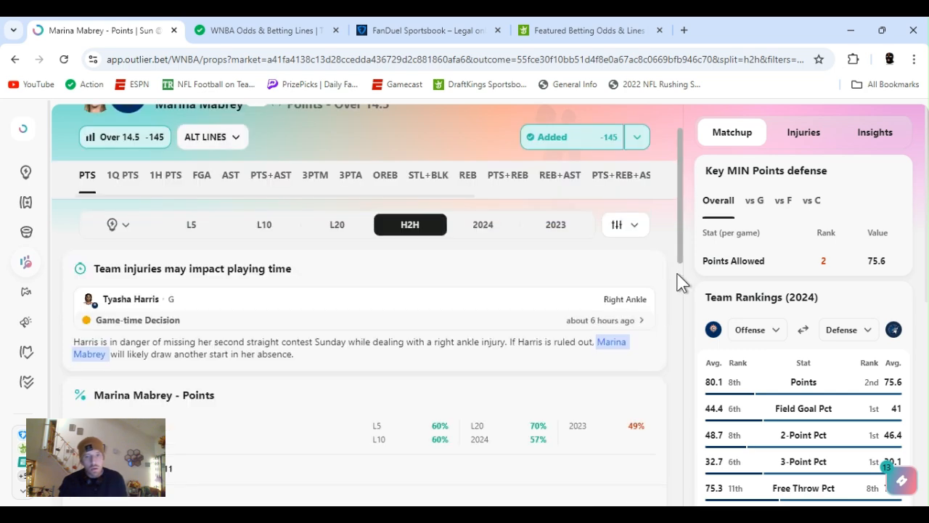
scroll("down", 3)
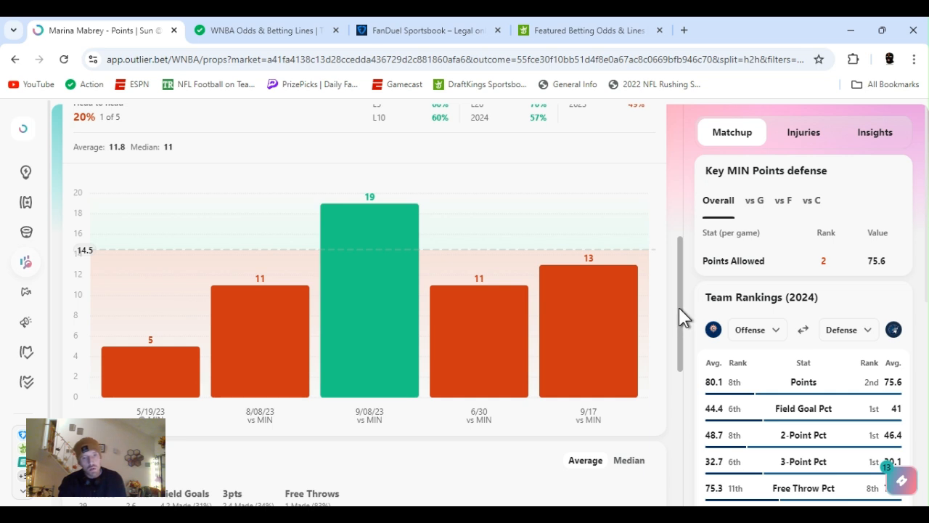
mouse_move(479, 341)
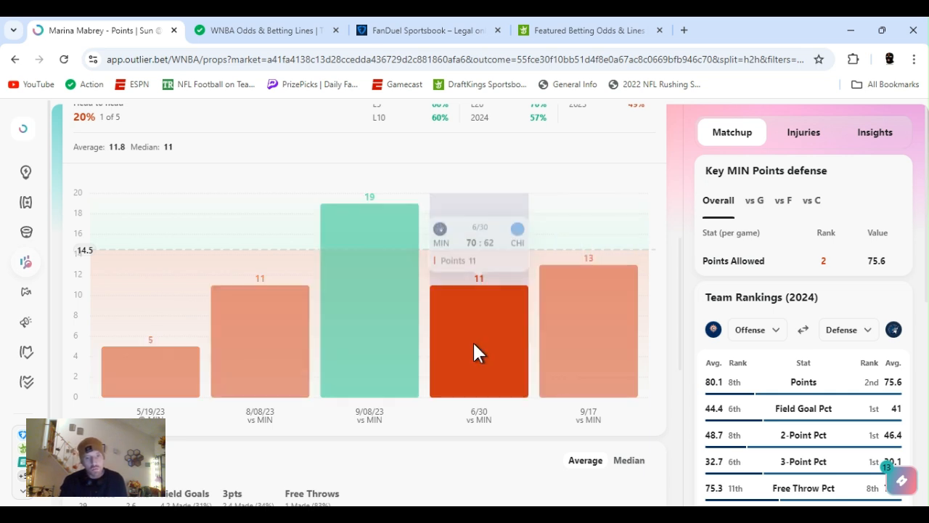
mouse_move(587, 356)
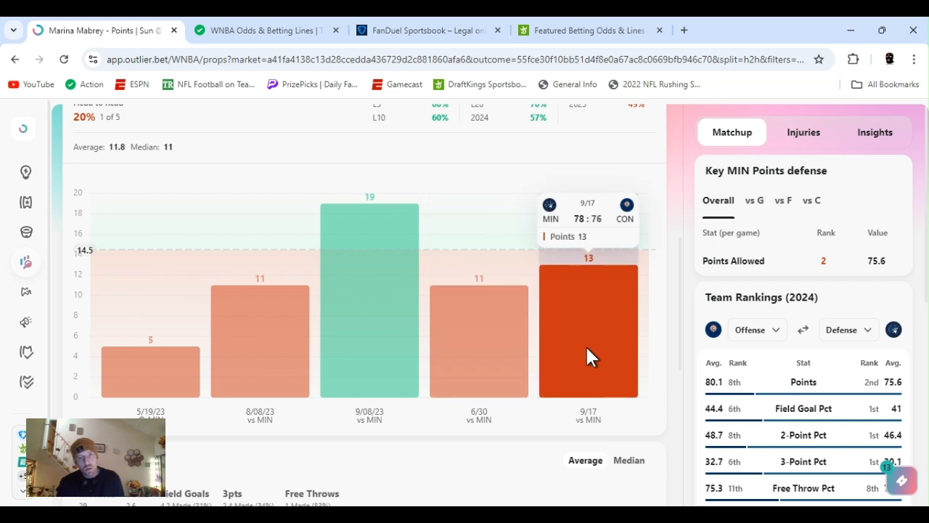
mouse_move(685, 341)
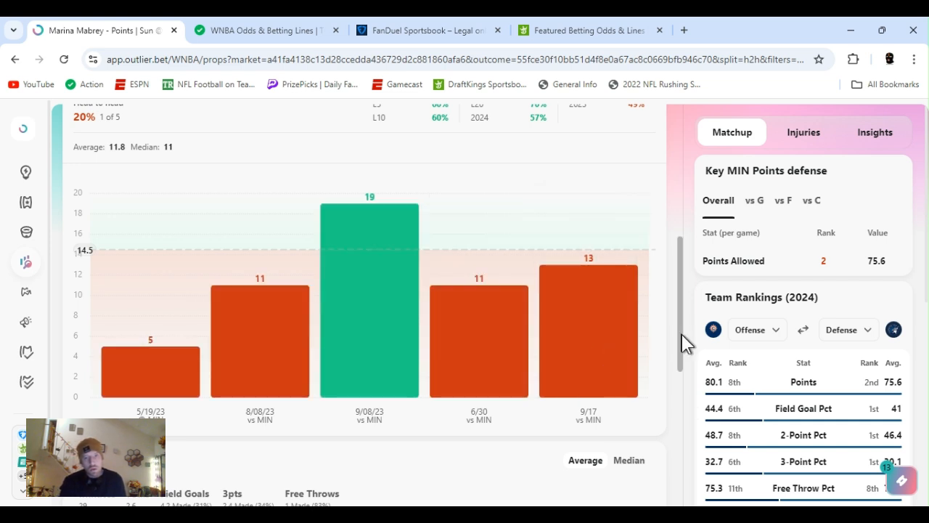
scroll("down", 3)
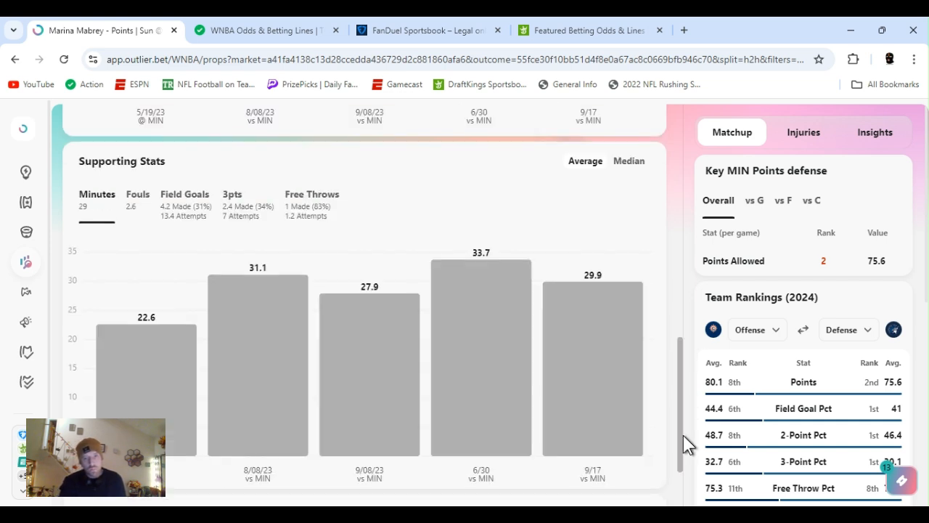
left_click(184, 195)
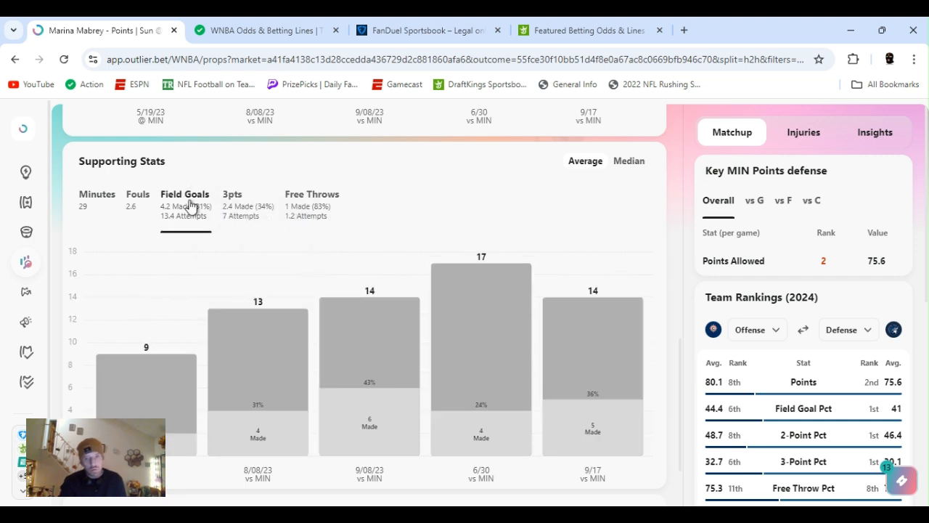
mouse_move(653, 357)
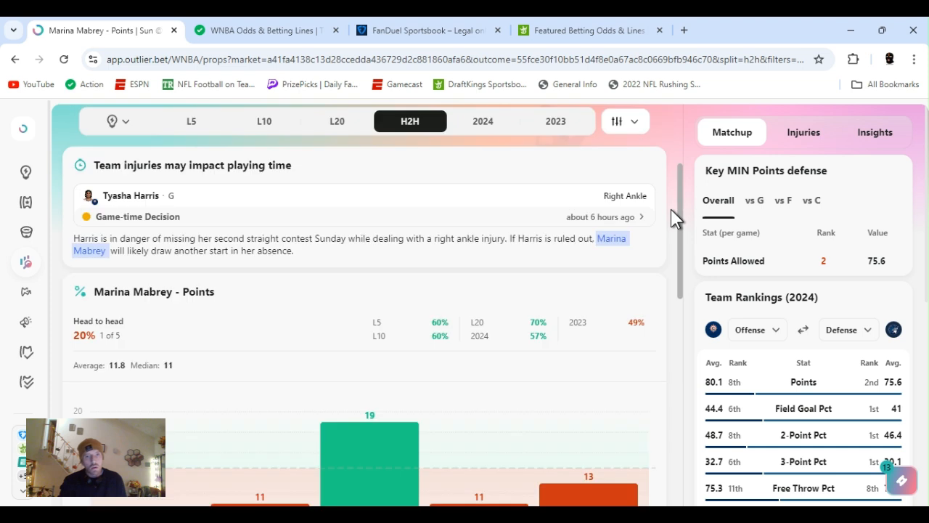
scroll("up", 3)
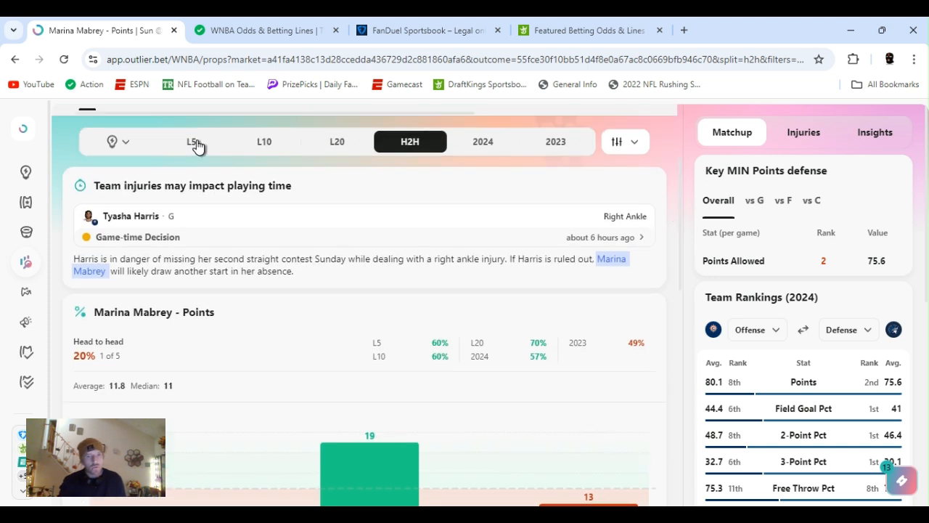
left_click(191, 142)
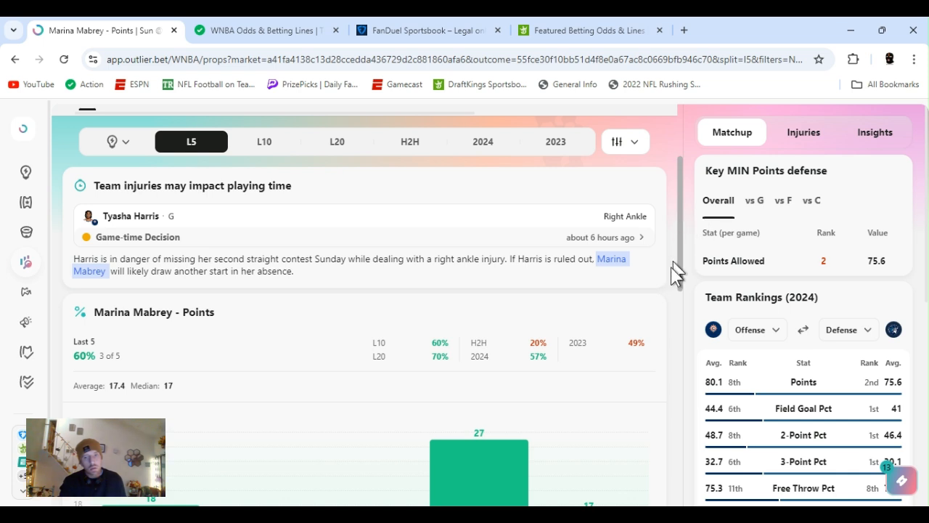
scroll("down", 3)
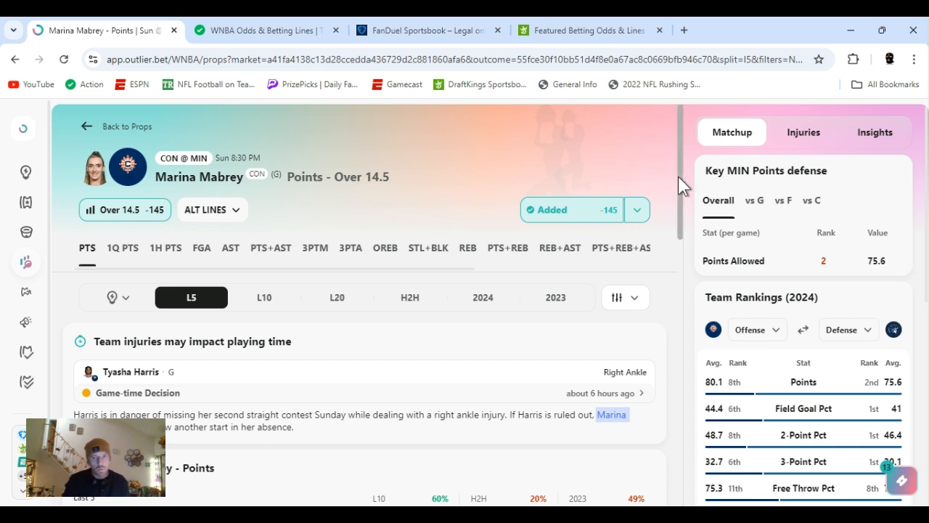
mouse_move(685, 196)
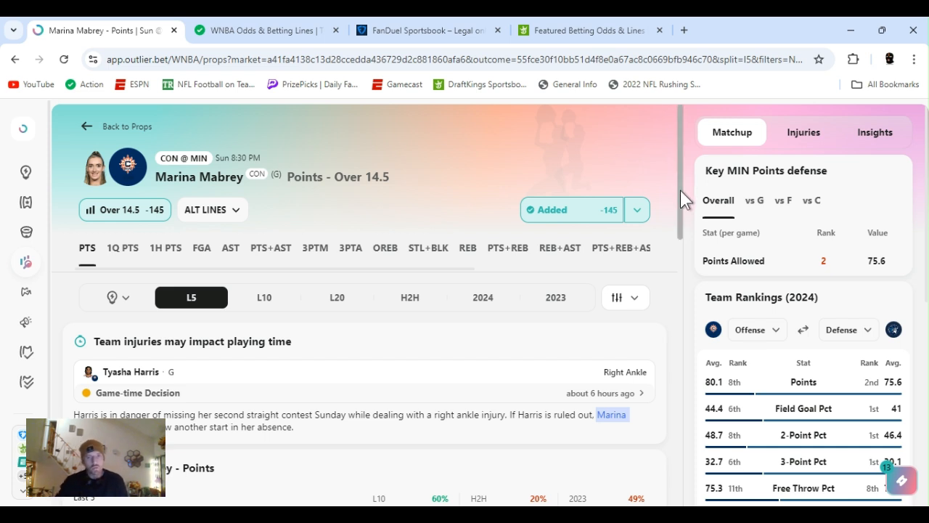
scroll("down", 3)
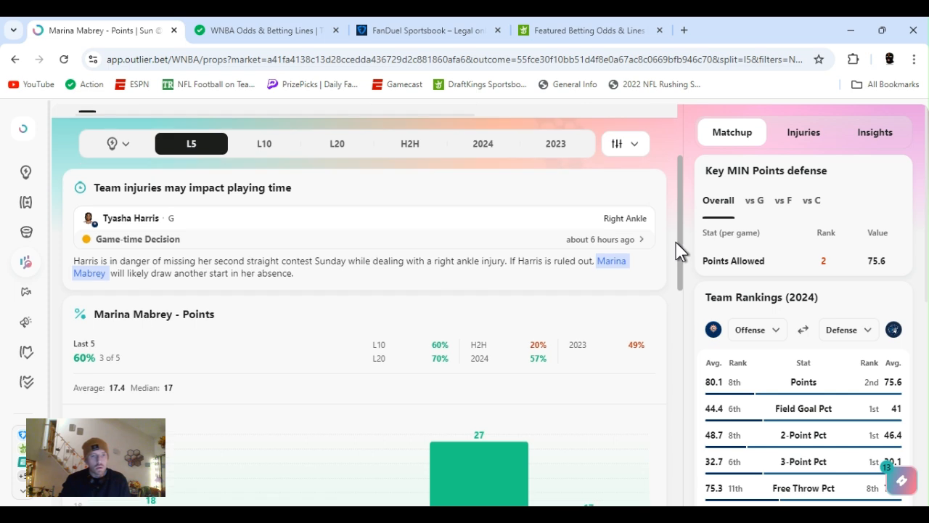
mouse_move(322, 234)
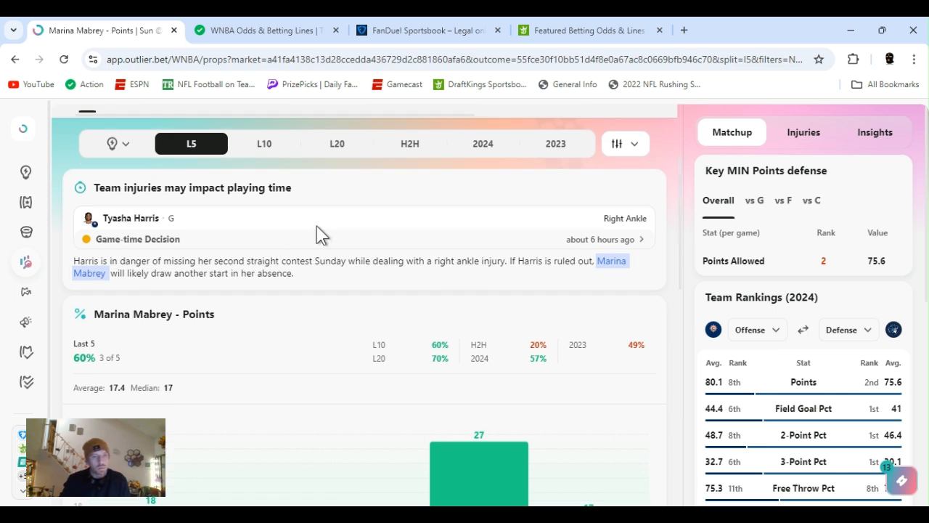
mouse_move(549, 301)
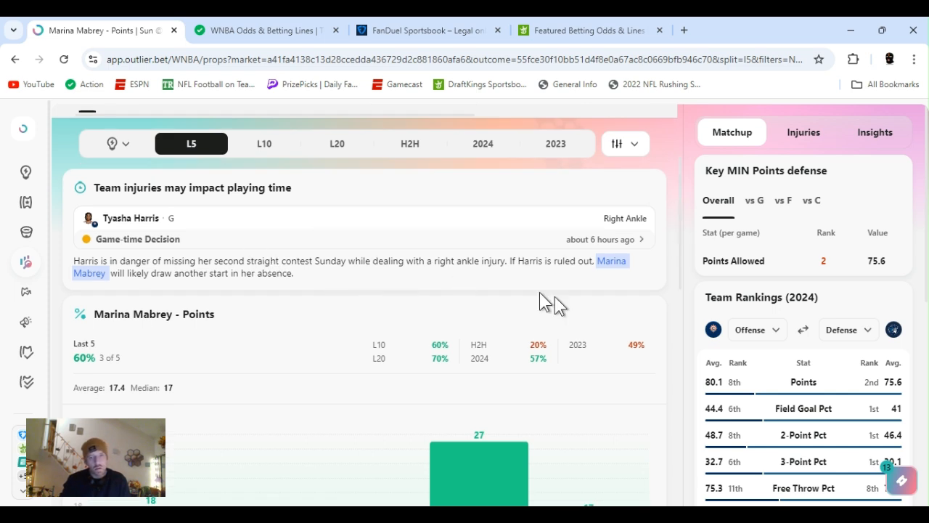
mouse_move(682, 283)
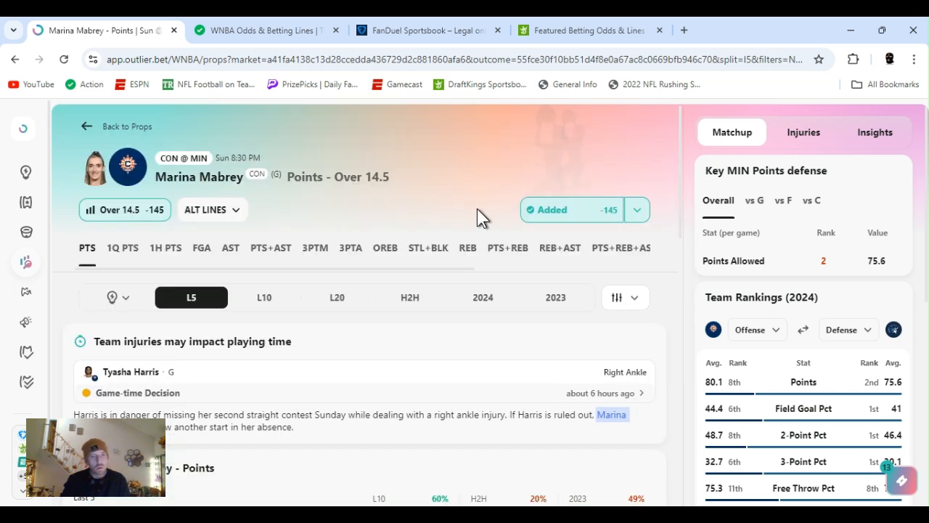
mouse_move(444, 218)
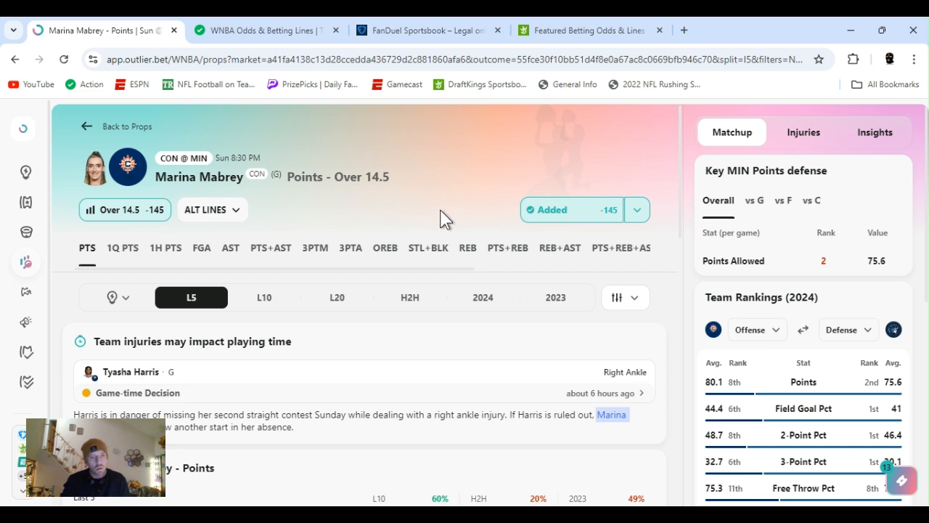
mouse_move(231, 222)
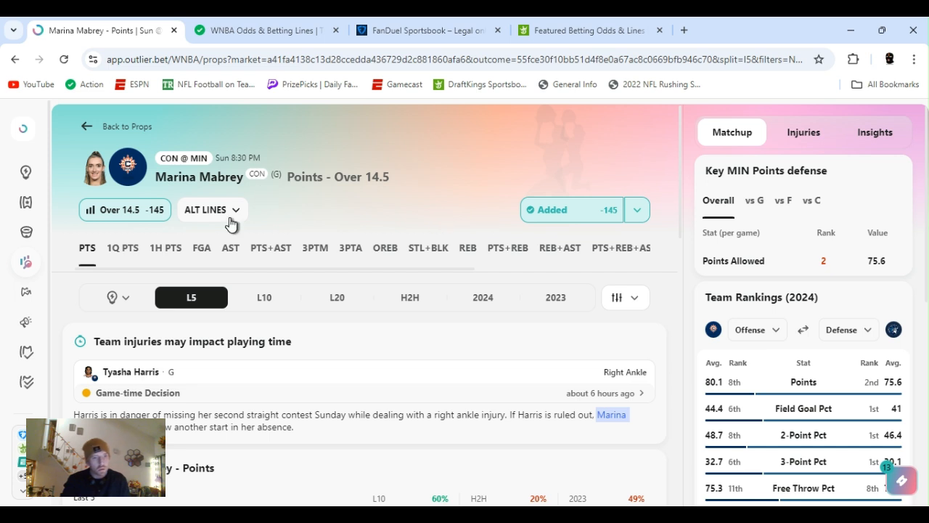
left_click(211, 209)
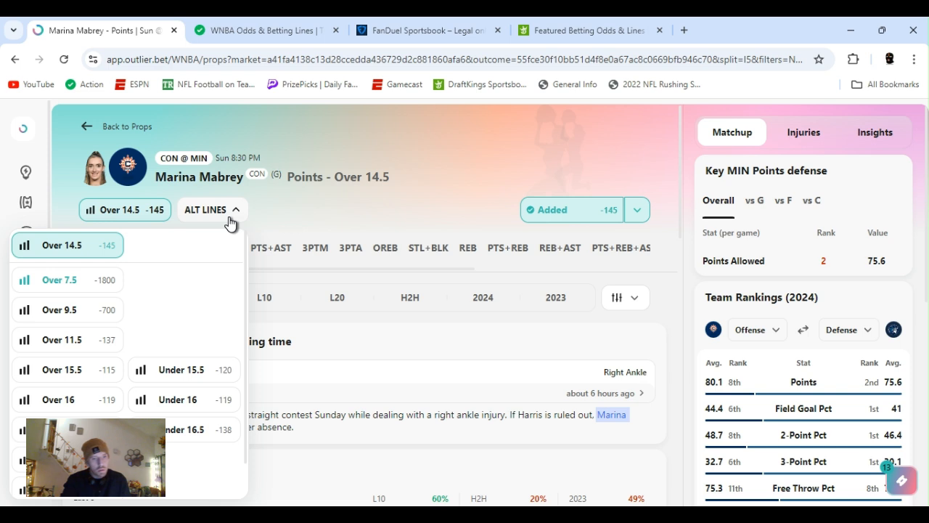
mouse_move(325, 219)
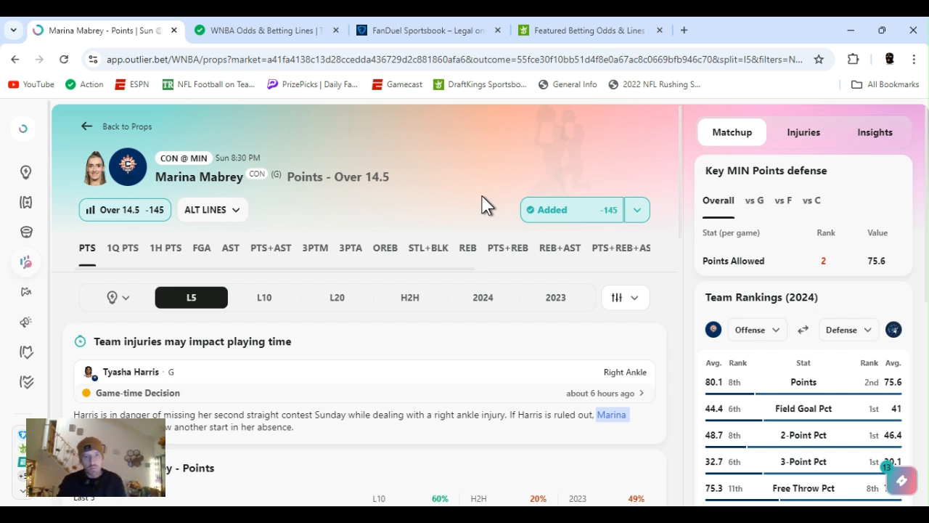
mouse_move(484, 310)
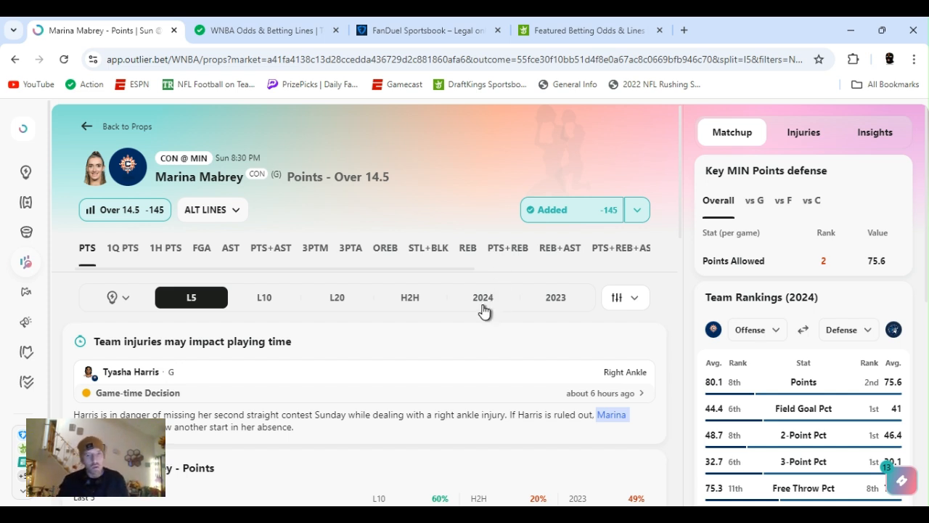
Step: Show Marina Mabrey's 2024 season points against 14.5 (over in 24 of 42) and review the supporting stats
left_click(482, 296)
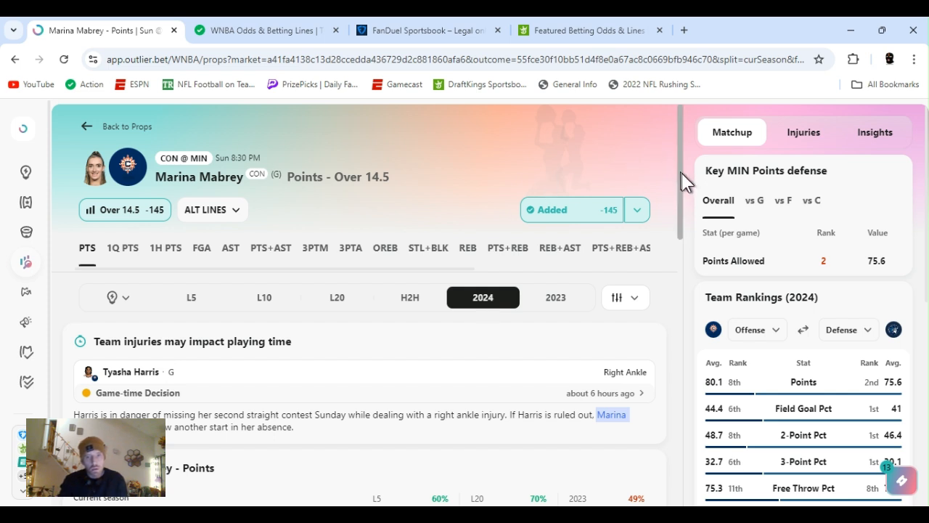
scroll("down", 3)
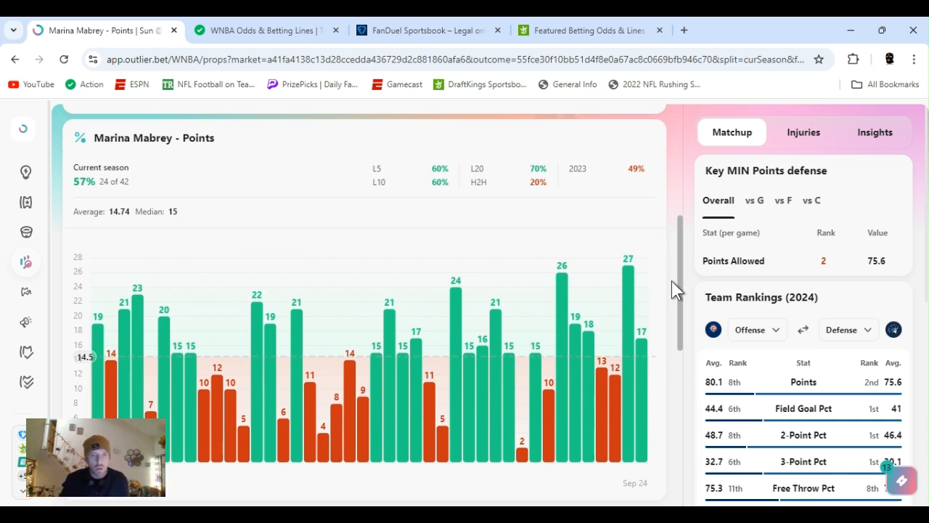
scroll("down", 3)
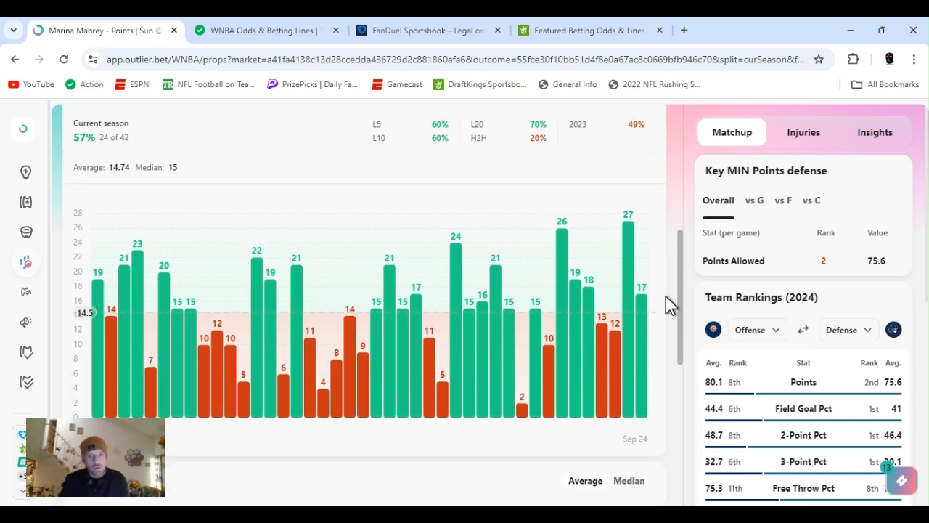
scroll("down", 3)
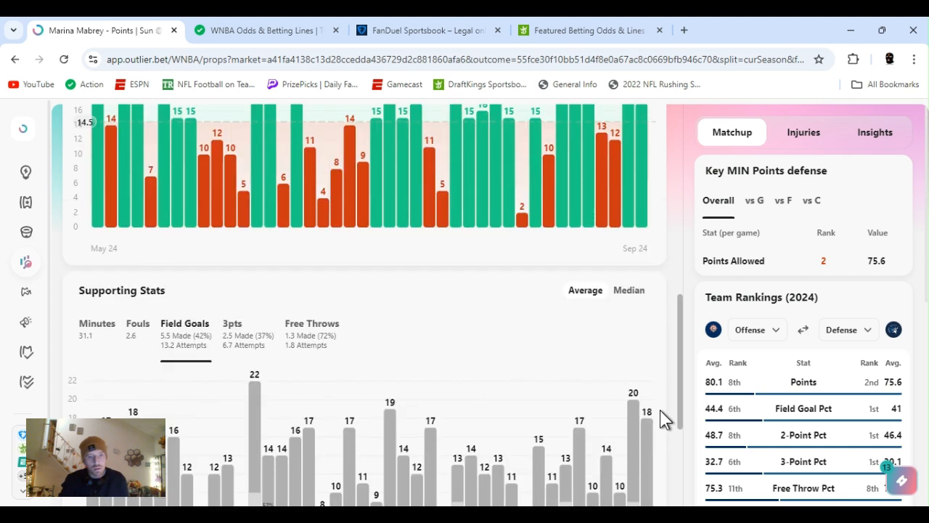
scroll("down", 3)
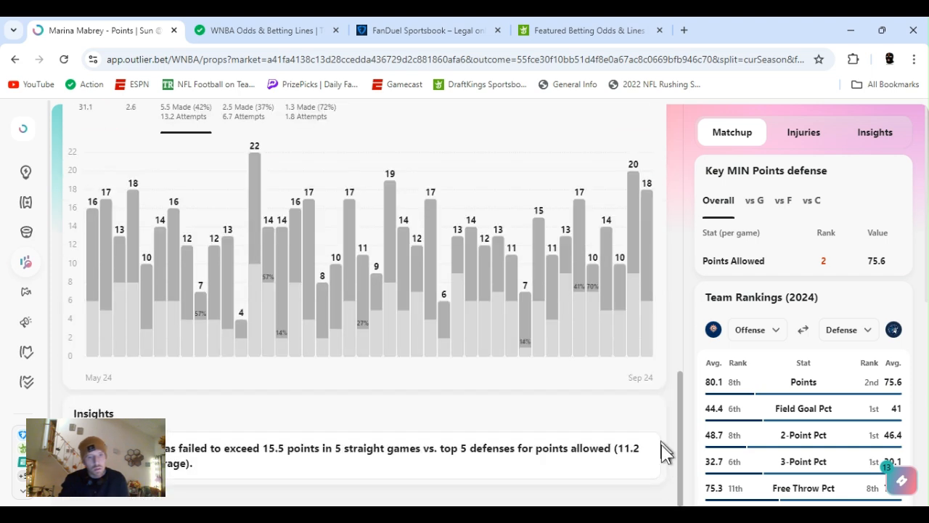
scroll("up", 3)
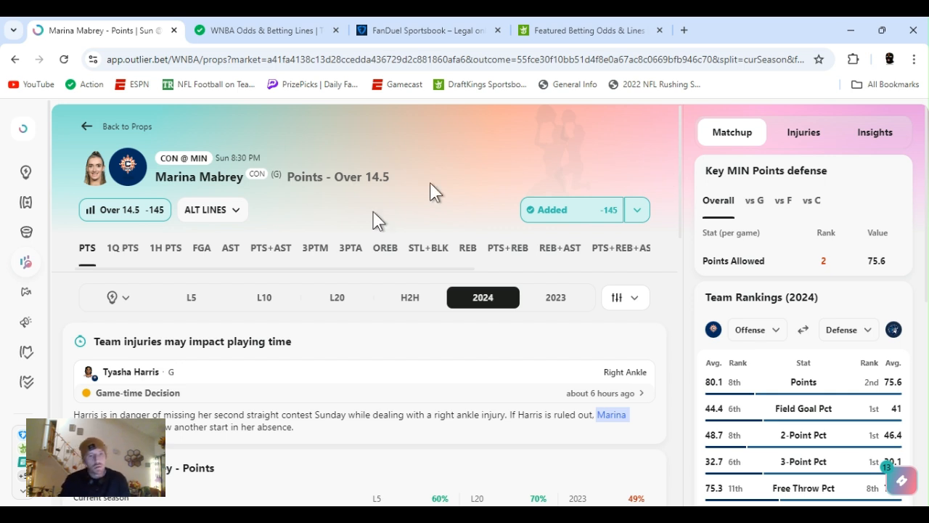
Step: Switch to Marina Mabrey's Three Pointers Over 2.5 prop and view its matchup details
left_click(315, 246)
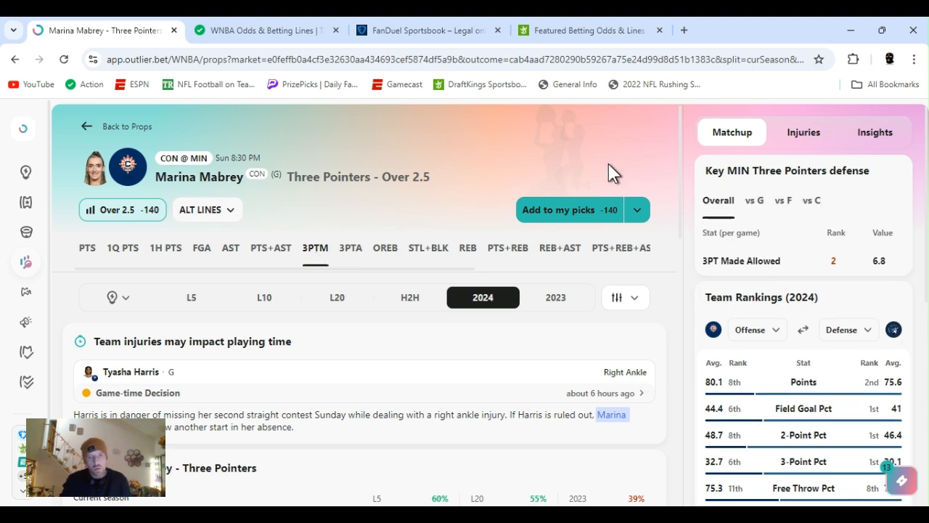
scroll("down", 3)
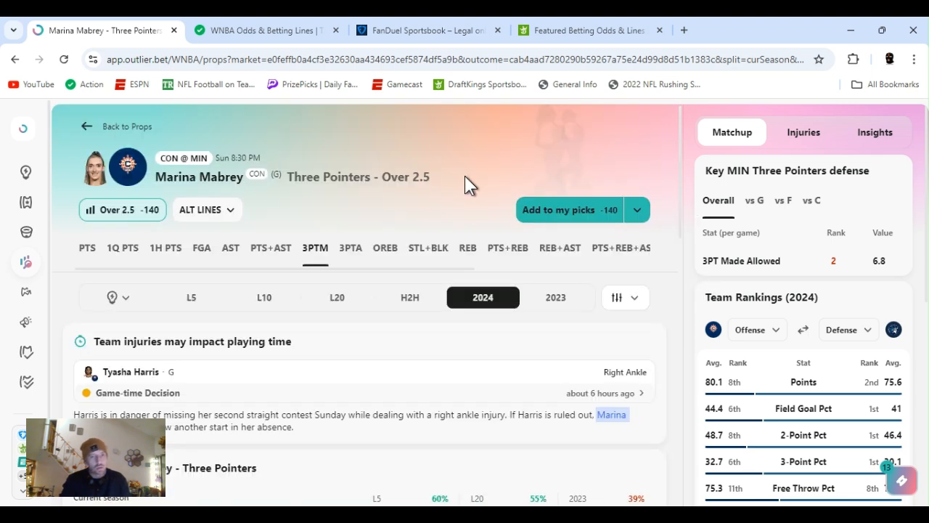
mouse_move(356, 196)
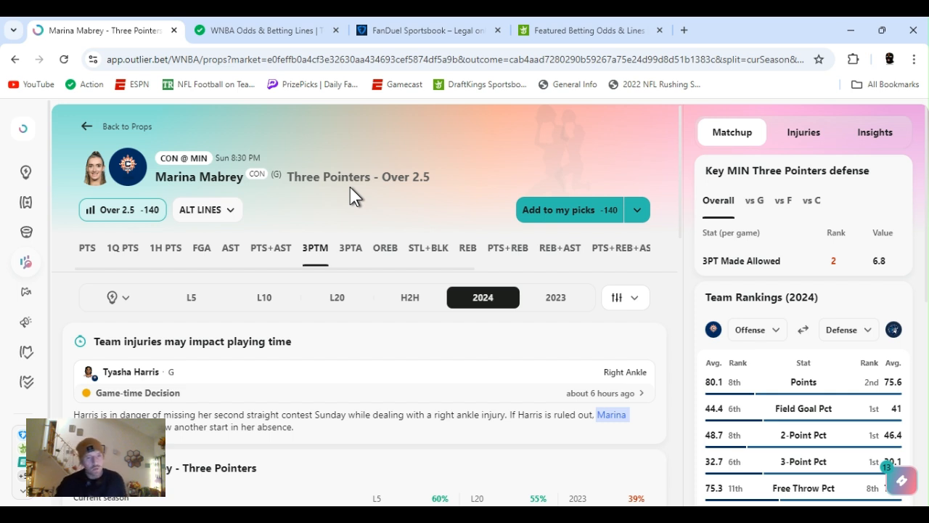
mouse_move(188, 311)
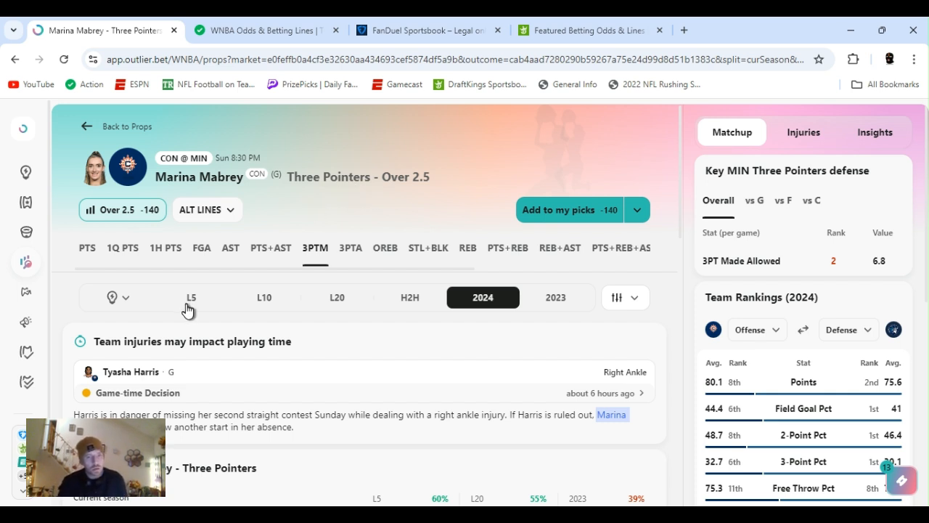
Step: Limit the three-pointer stats to her last five games (over in 3 of 5) and review the charts
left_click(192, 296)
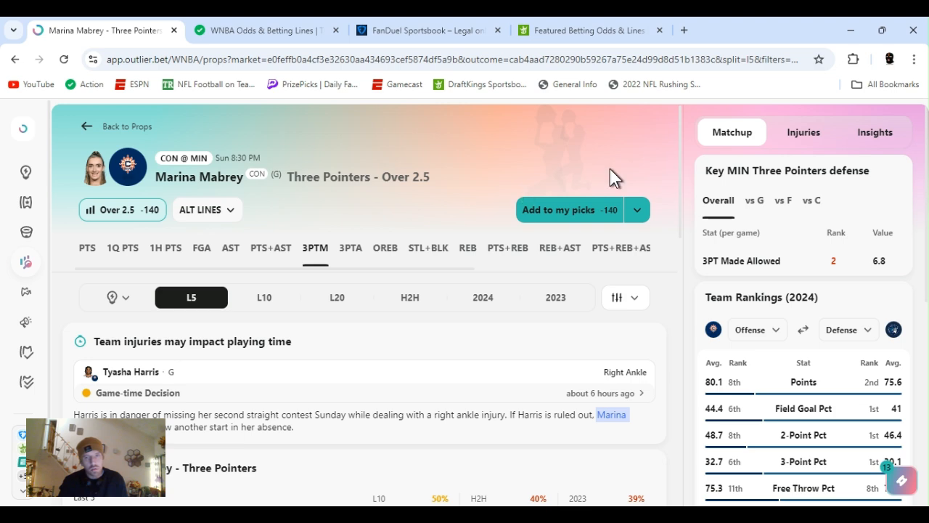
mouse_move(685, 154)
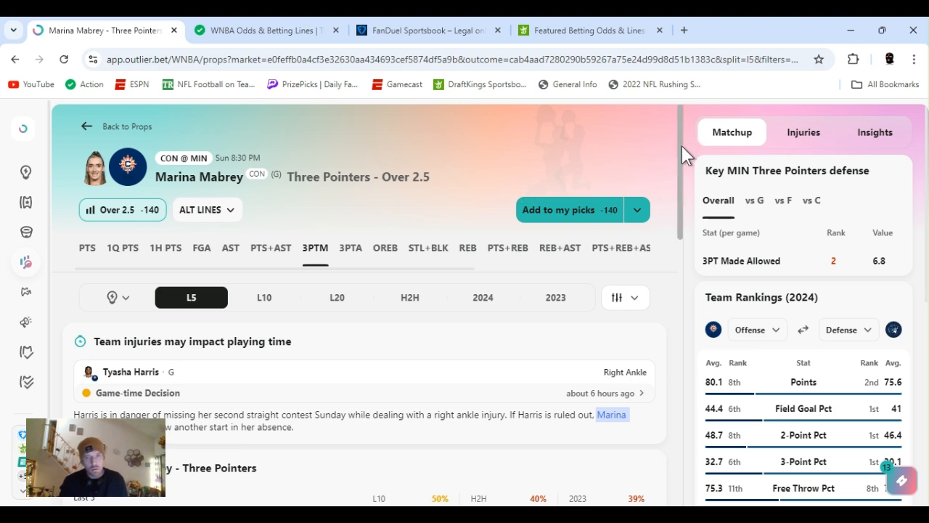
scroll("down", 3)
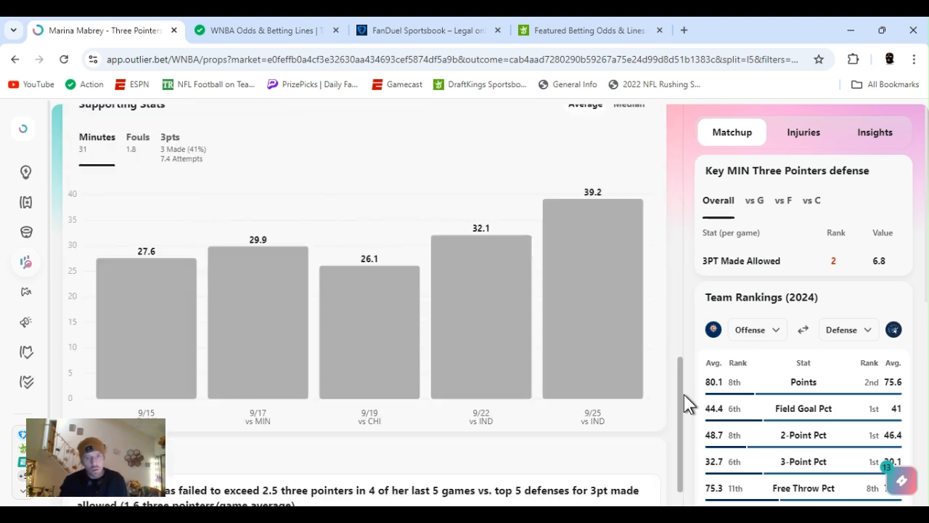
scroll("up", 3)
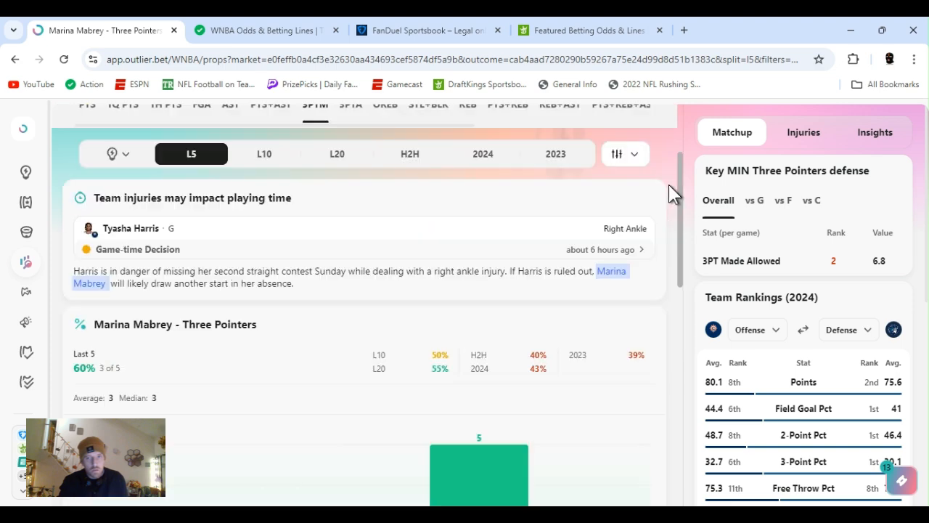
scroll("up", 3)
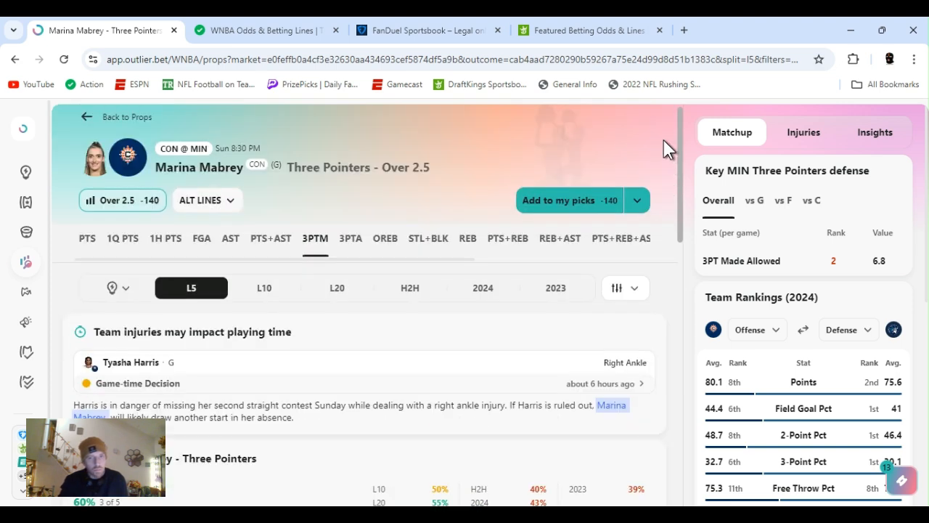
mouse_move(554, 152)
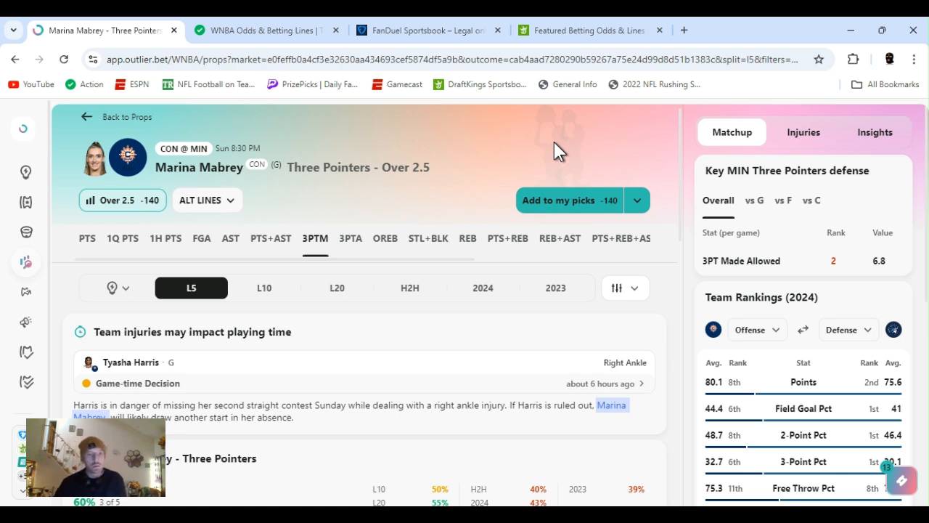
mouse_move(215, 247)
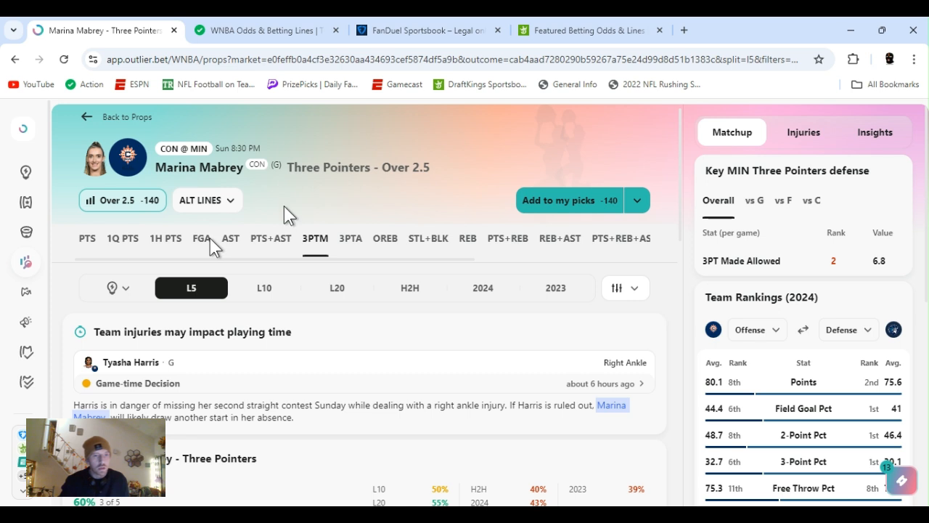
Step: Return to Mabrey's Points prop and add the Over 14.5 alternate line at -145 to my picks
left_click(87, 238)
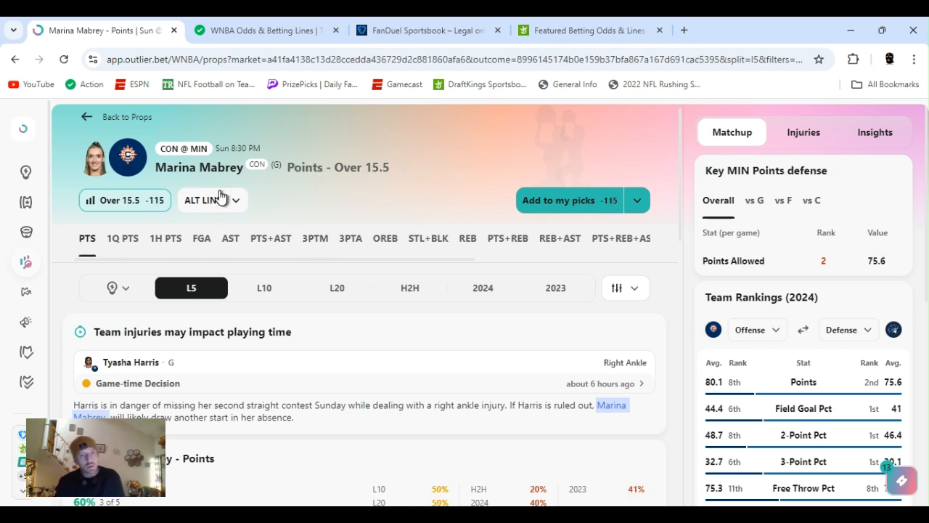
left_click(206, 200)
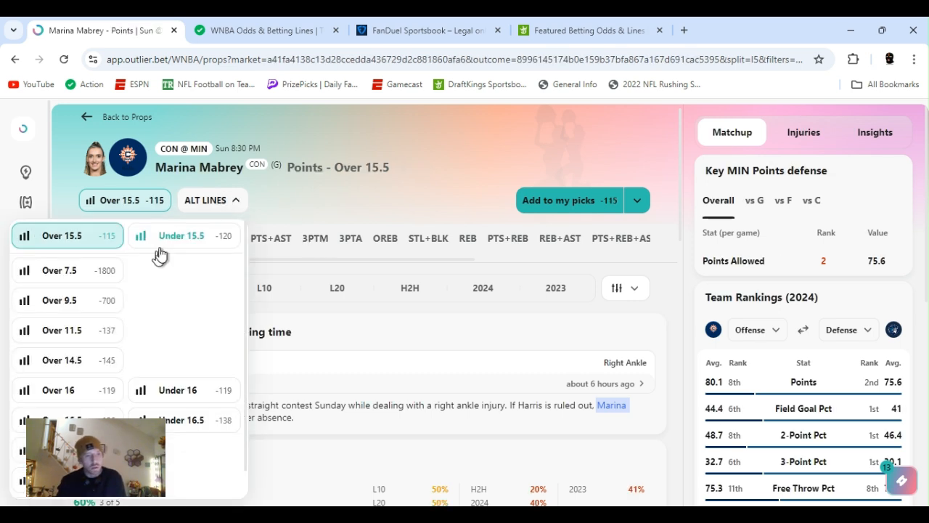
left_click(61, 360)
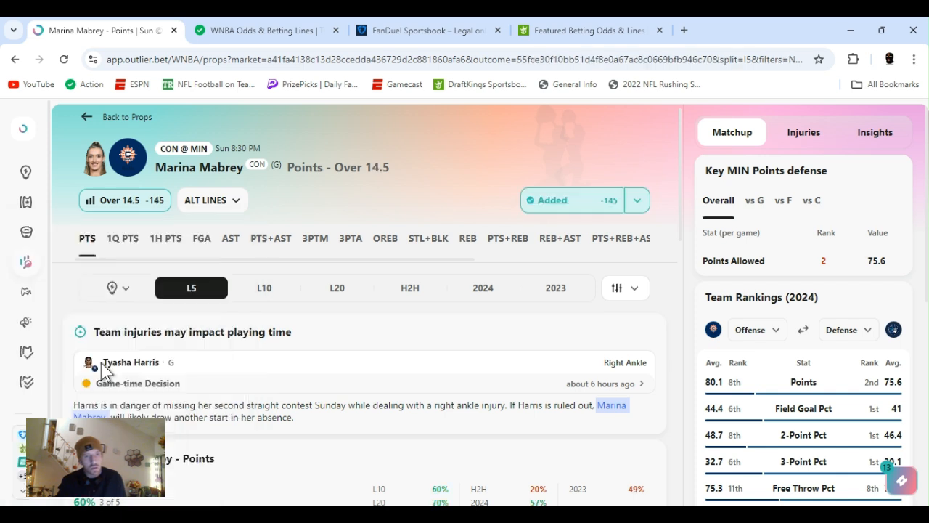
mouse_move(554, 314)
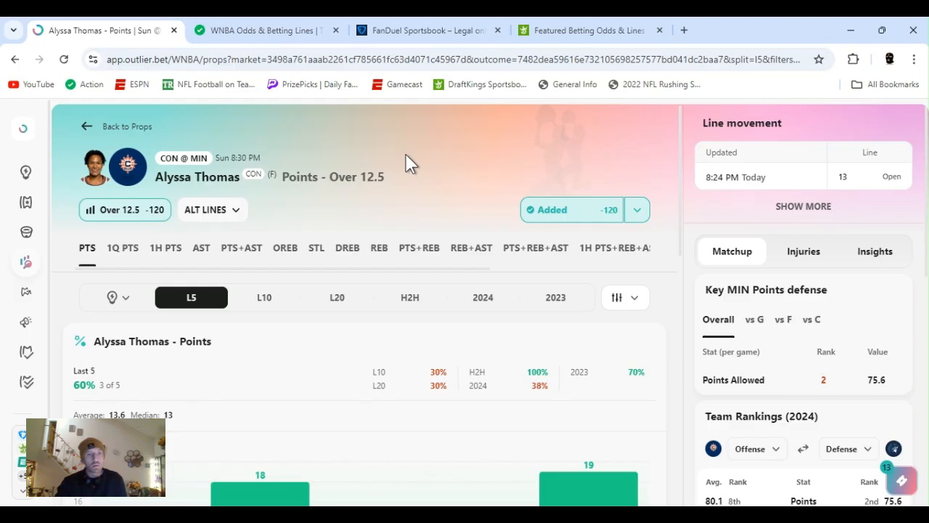
mouse_move(580, 190)
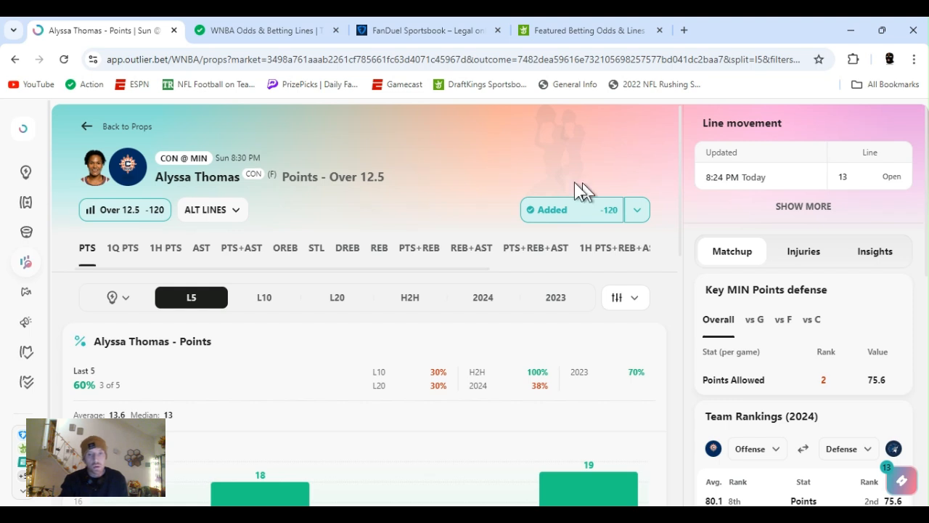
left_click(636, 209)
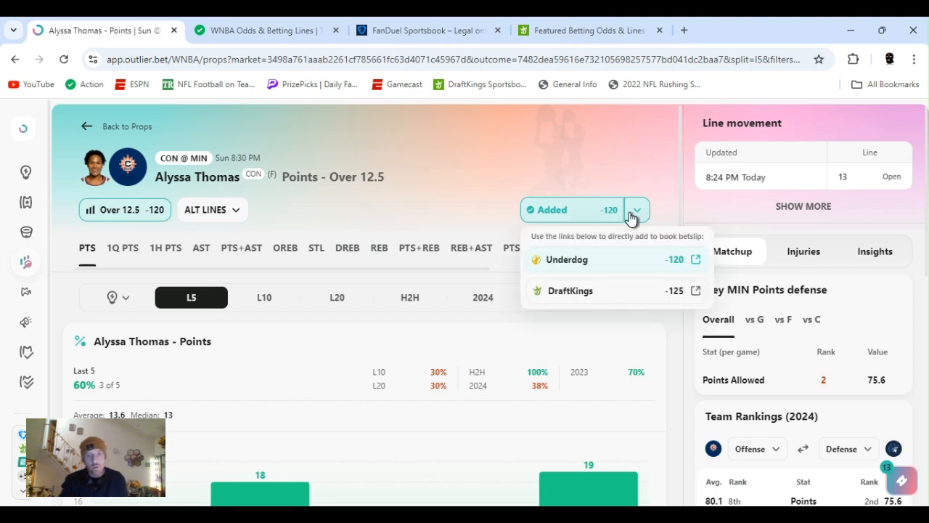
scroll("down", 3)
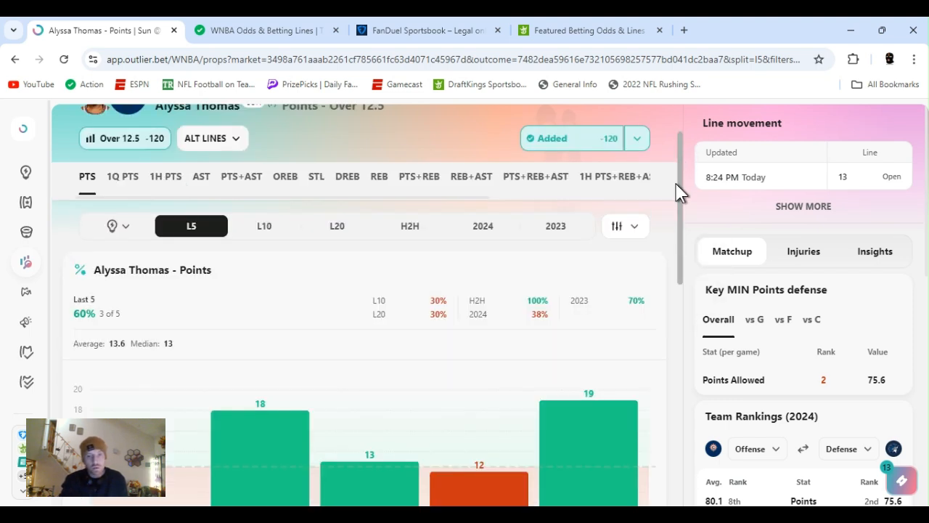
scroll("up", 3)
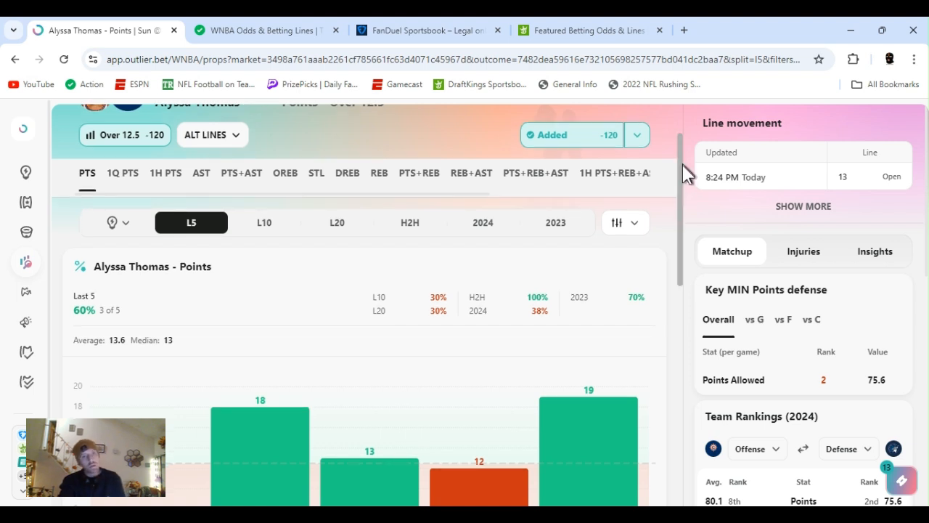
scroll("up", 3)
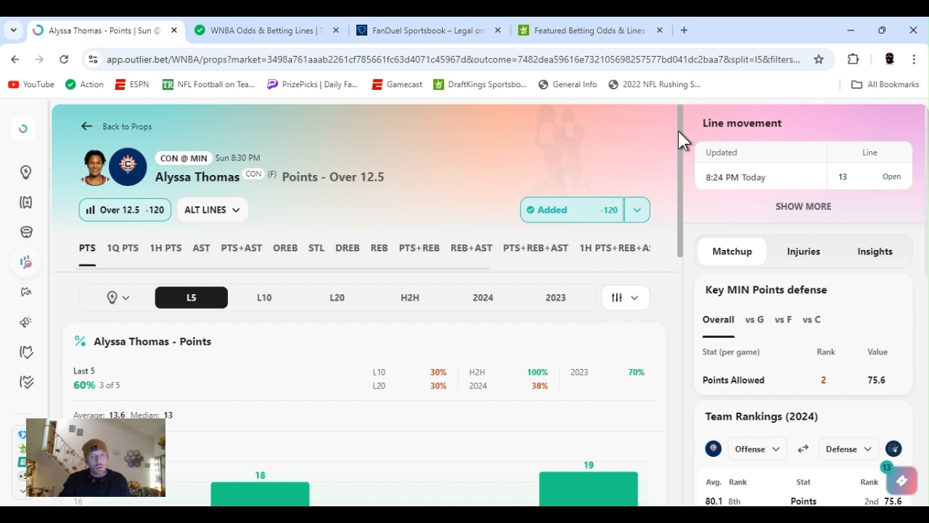
scroll("up", 3)
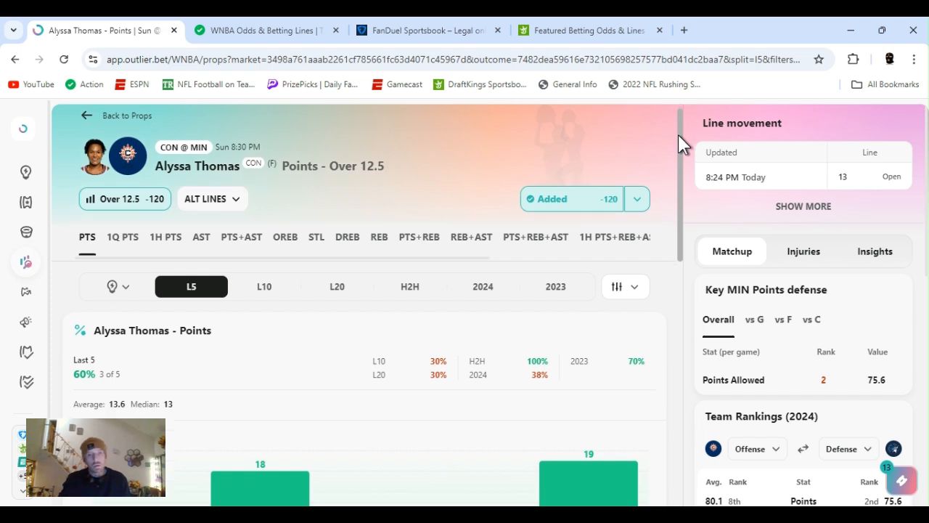
scroll("down", 3)
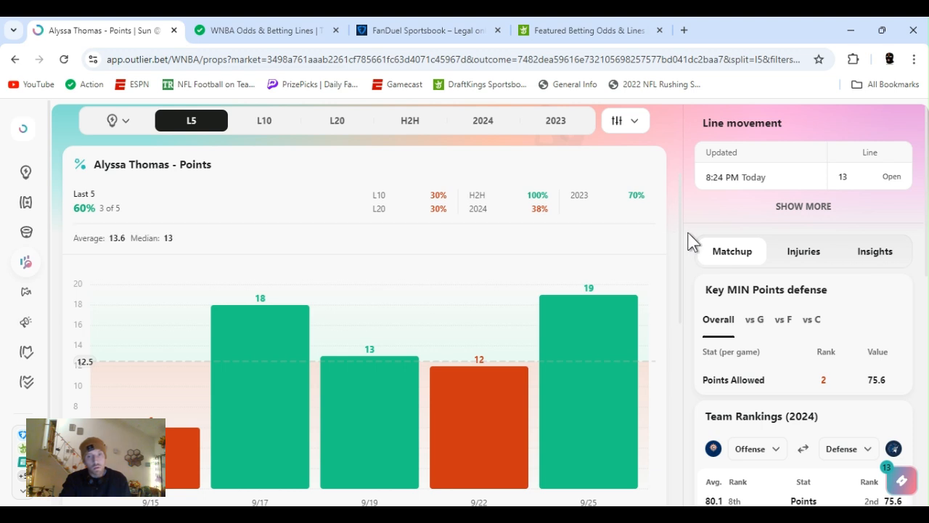
scroll("down", 3)
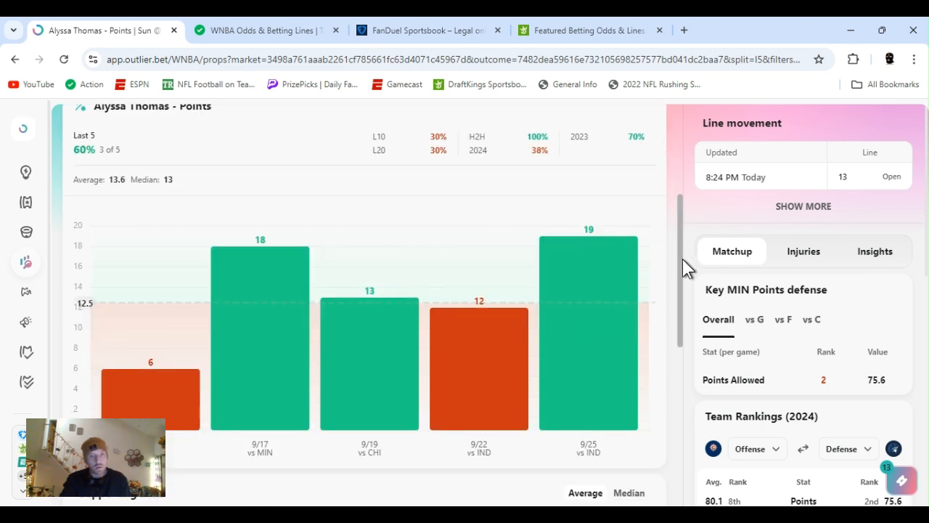
scroll("down", 3)
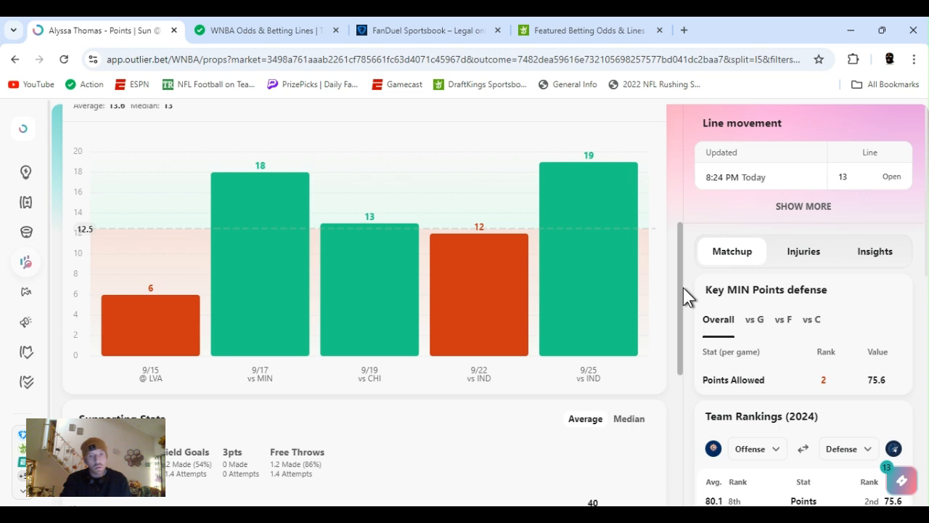
scroll("down", 3)
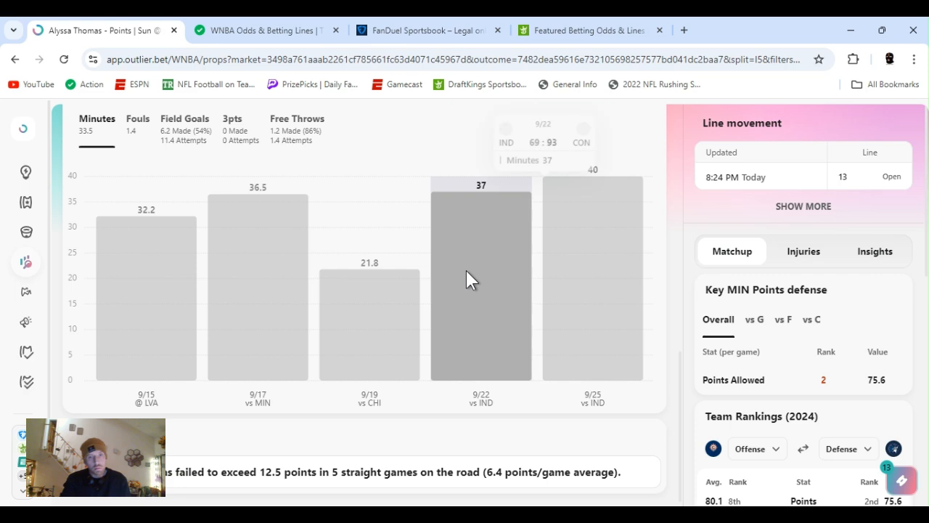
mouse_move(681, 377)
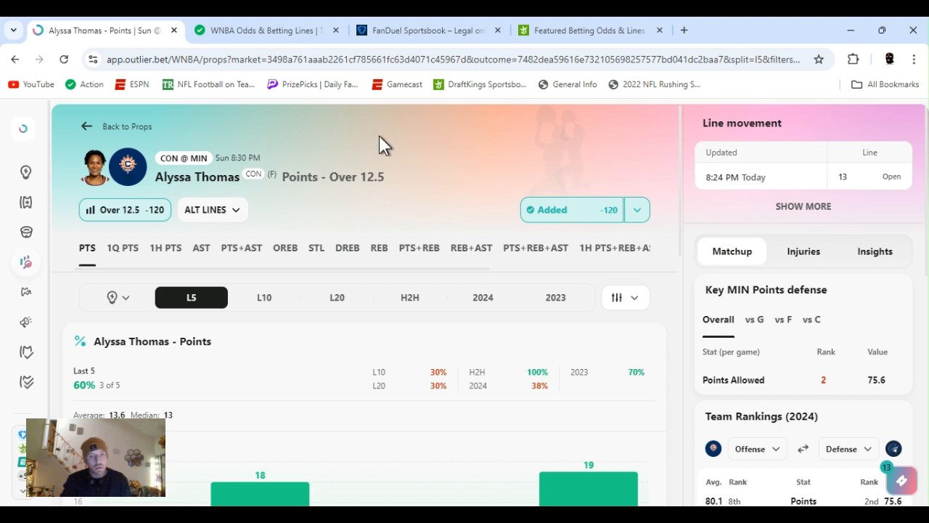
Step: Show Alyssa Thomas's head-to-head points against Minnesota (over 12.5 in all 10 games) and review the supporting charts
left_click(409, 296)
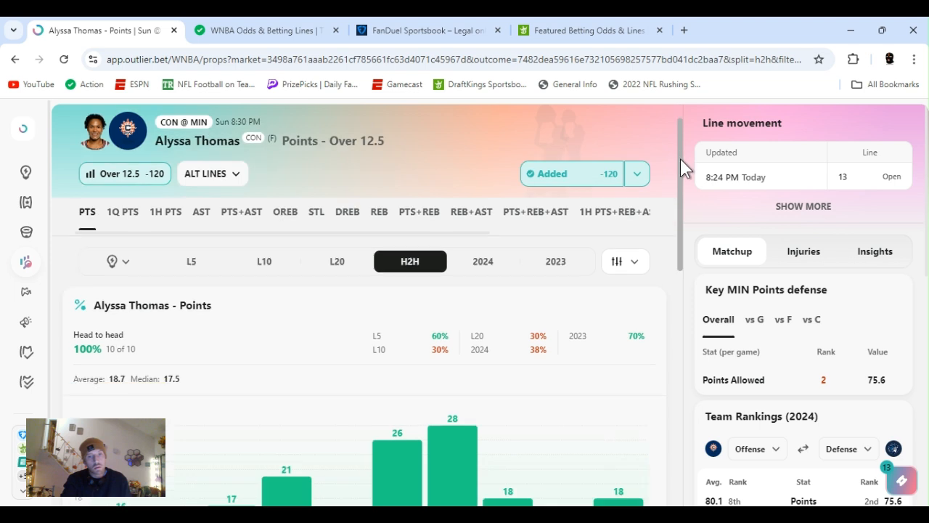
scroll("down", 3)
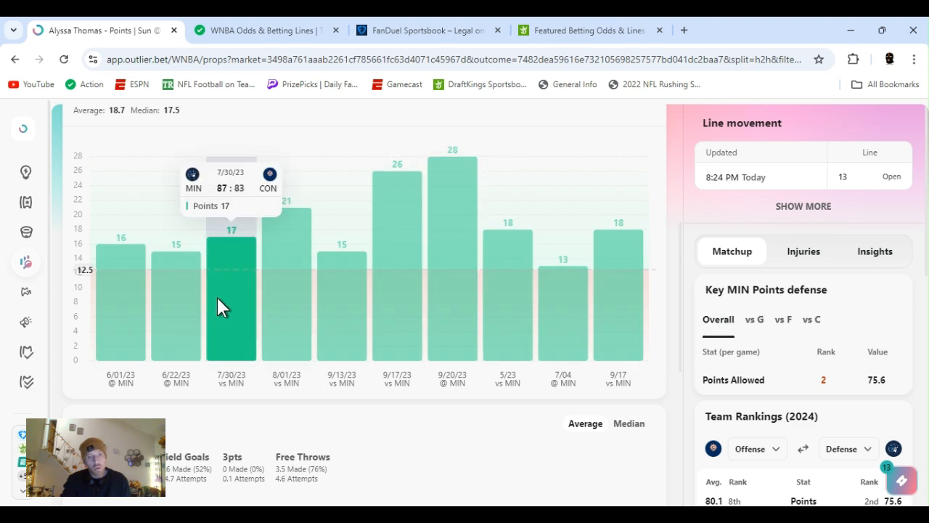
mouse_move(485, 273)
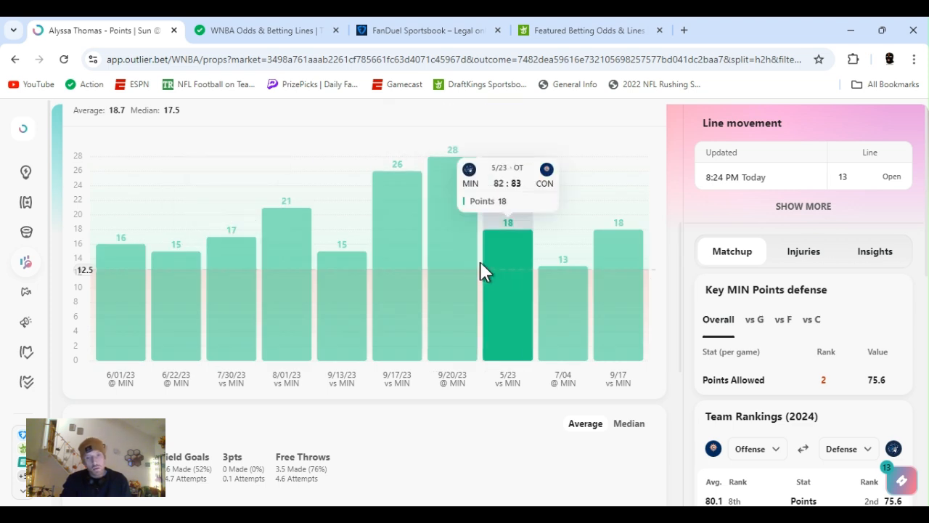
mouse_move(501, 290)
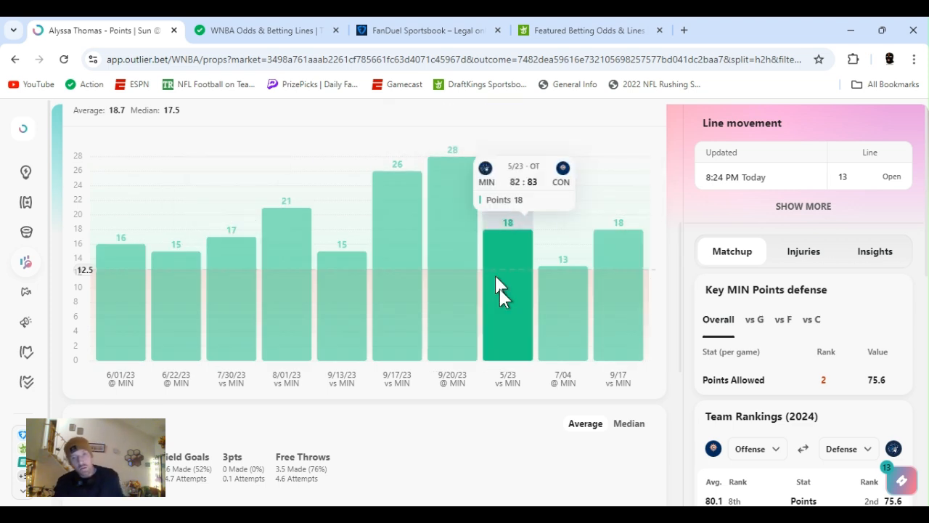
mouse_move(619, 301)
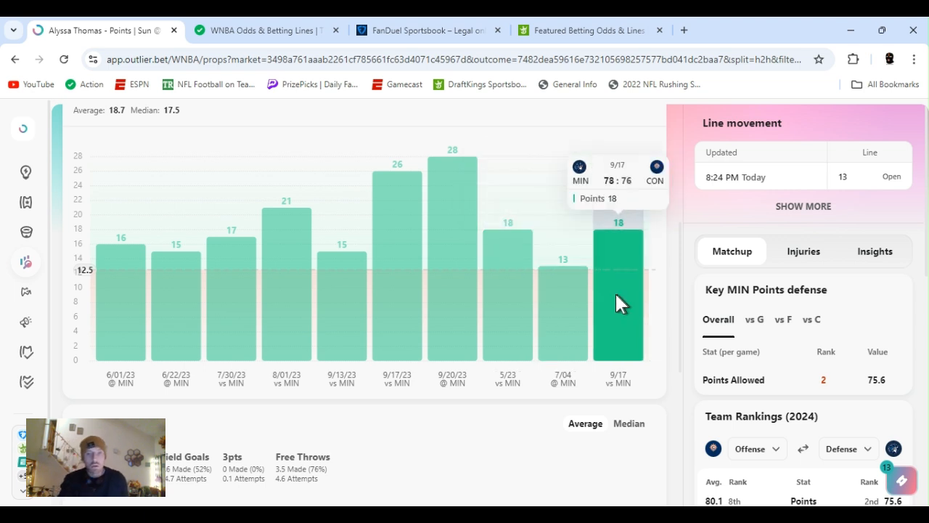
mouse_move(682, 312)
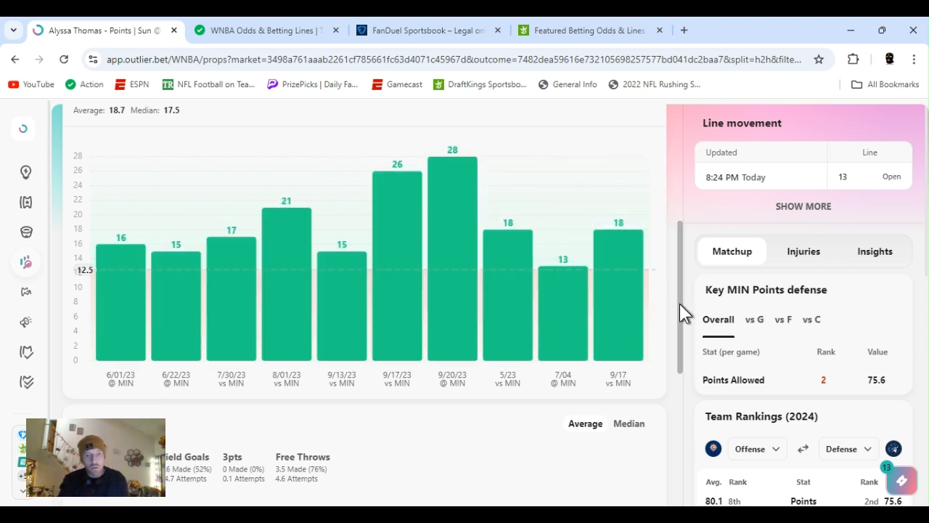
scroll("down", 3)
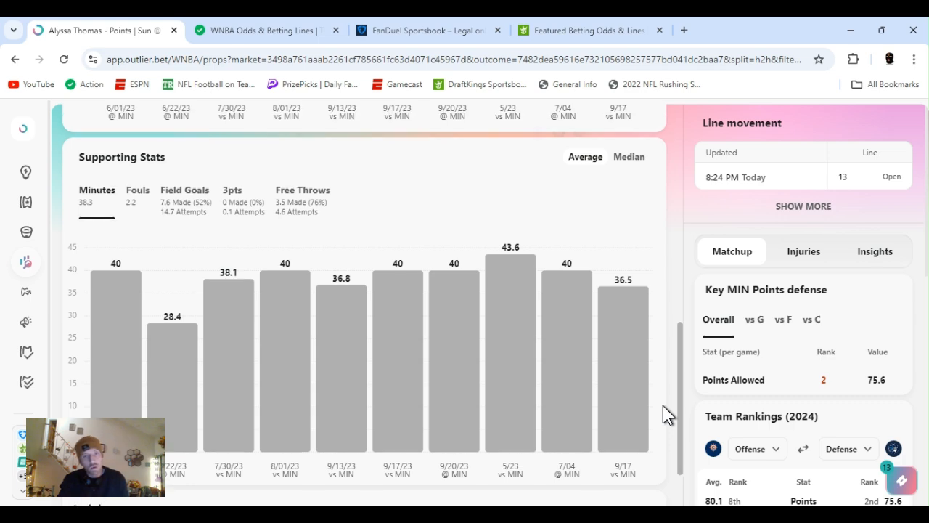
scroll("down", 3)
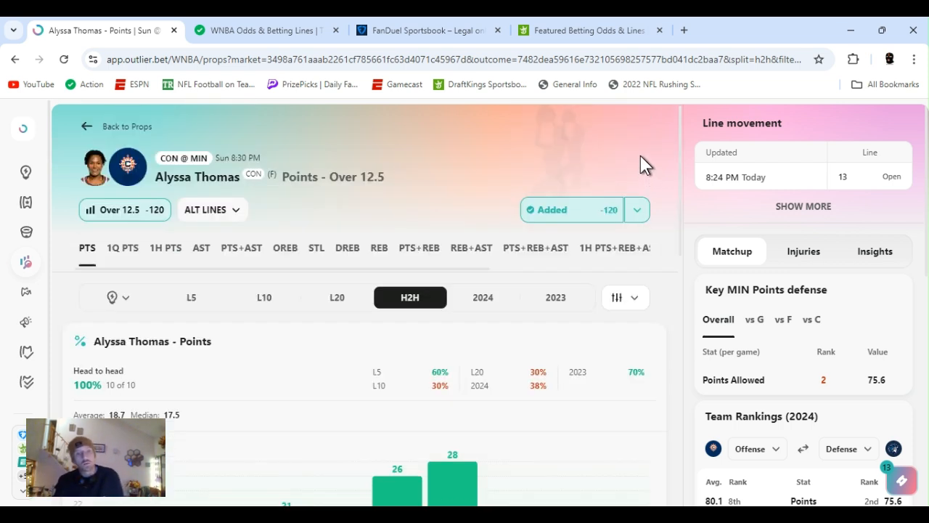
mouse_move(523, 450)
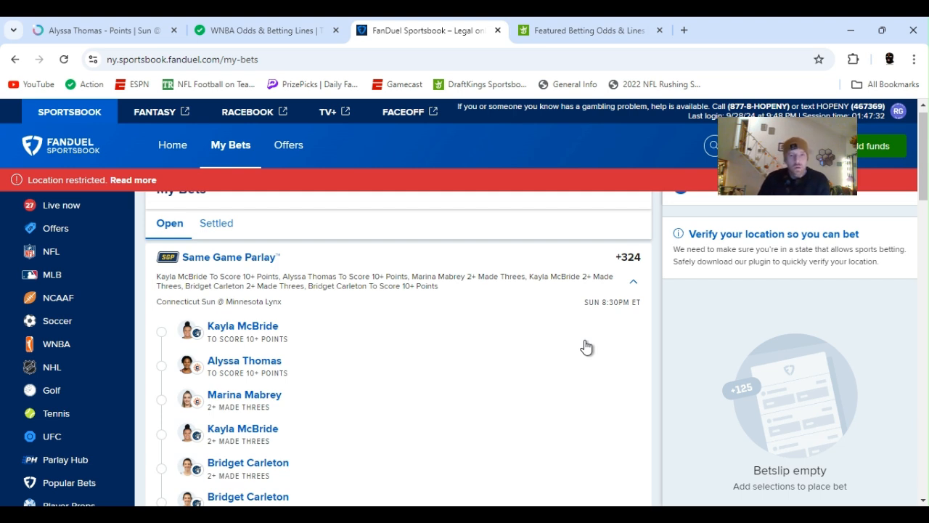
mouse_move(610, 341)
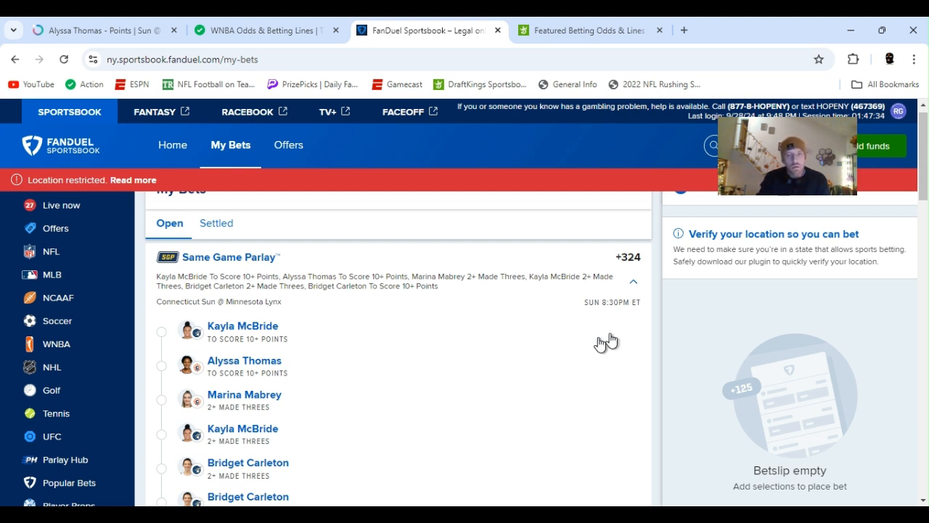
Step: Scroll through the six legs of the open FanDuel parlay, $25 wager to pay $106.07
scroll("down", 3)
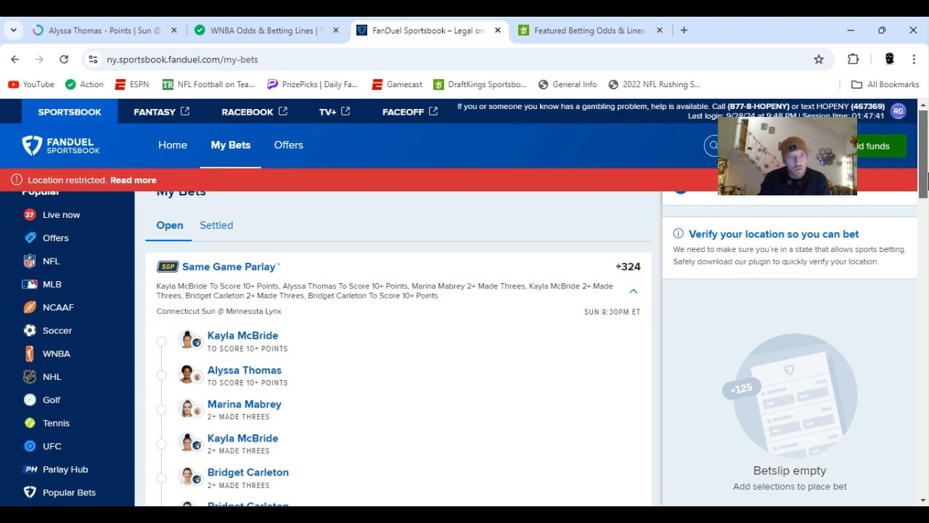
scroll("down", 3)
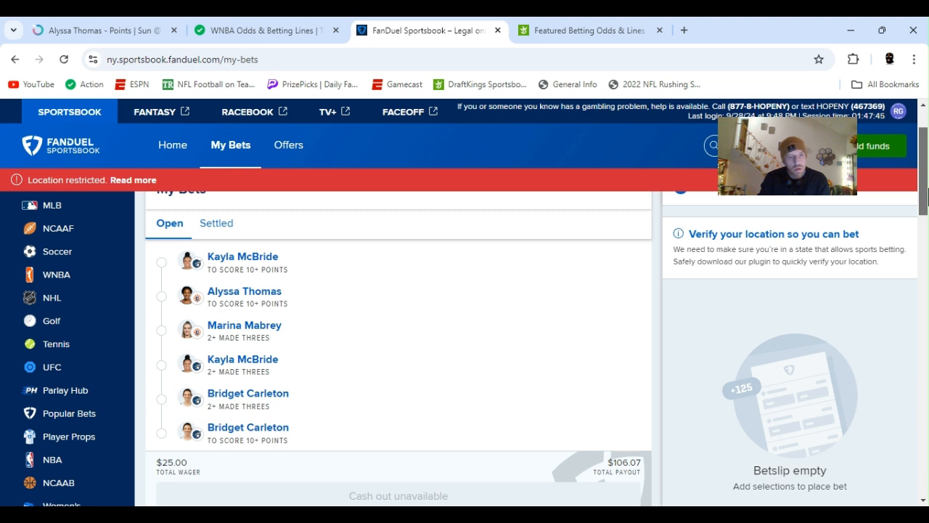
mouse_move(423, 350)
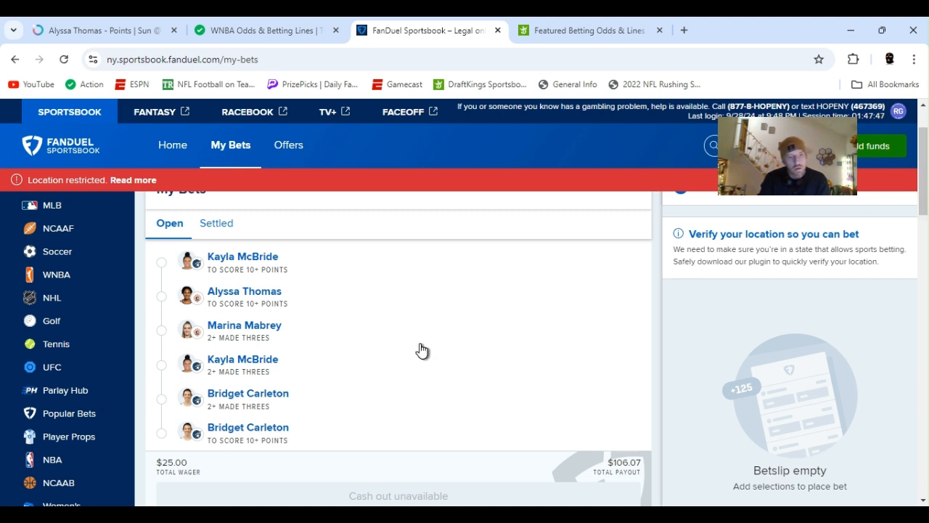
mouse_move(310, 416)
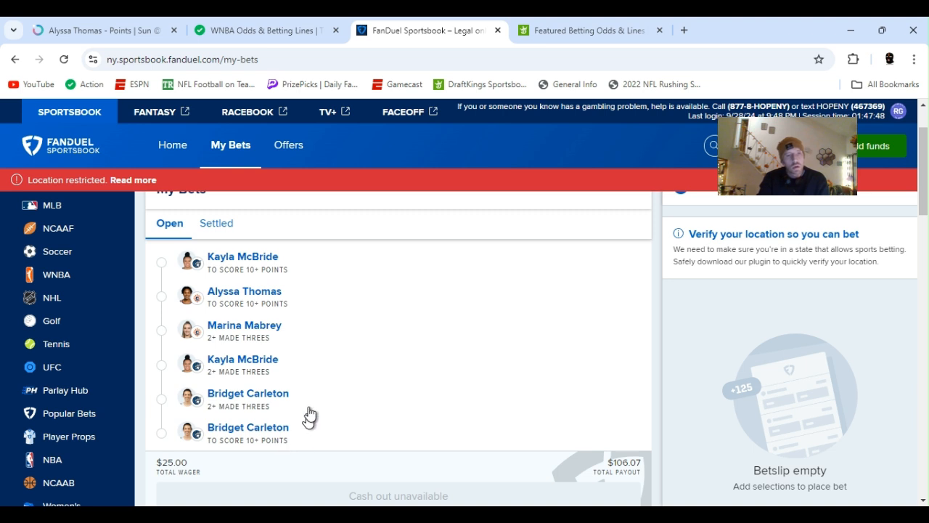
mouse_move(303, 346)
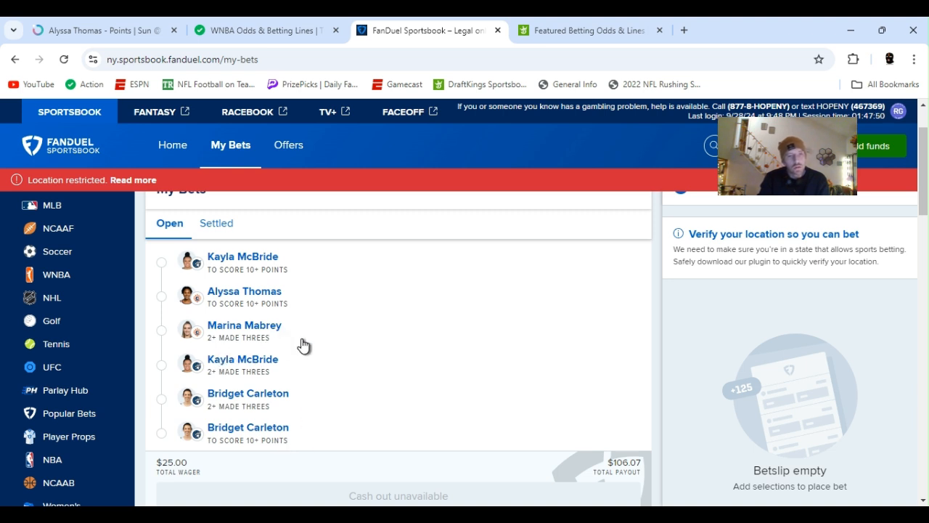
mouse_move(315, 374)
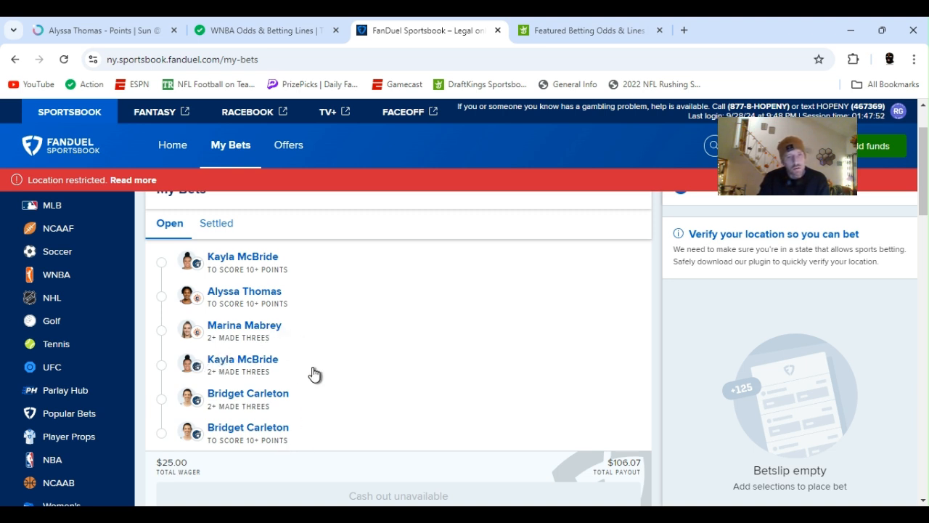
mouse_move(372, 398)
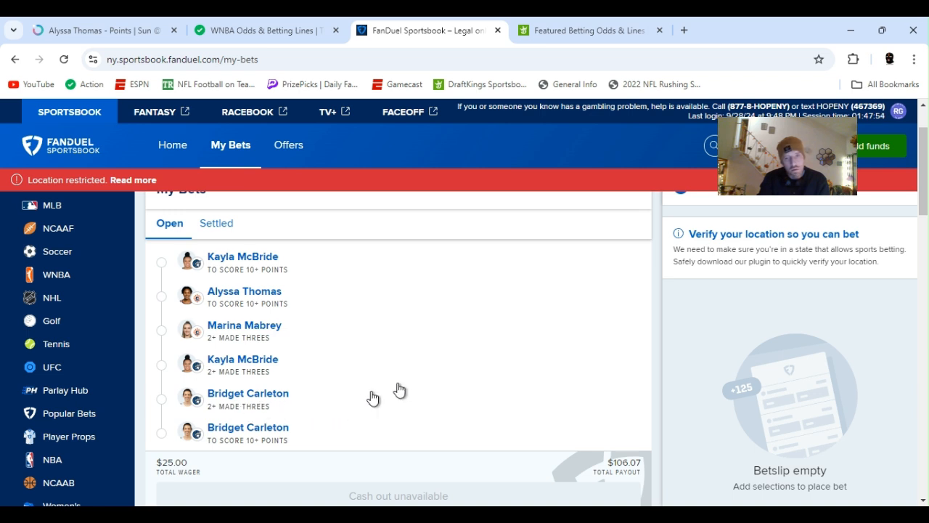
scroll("down", 3)
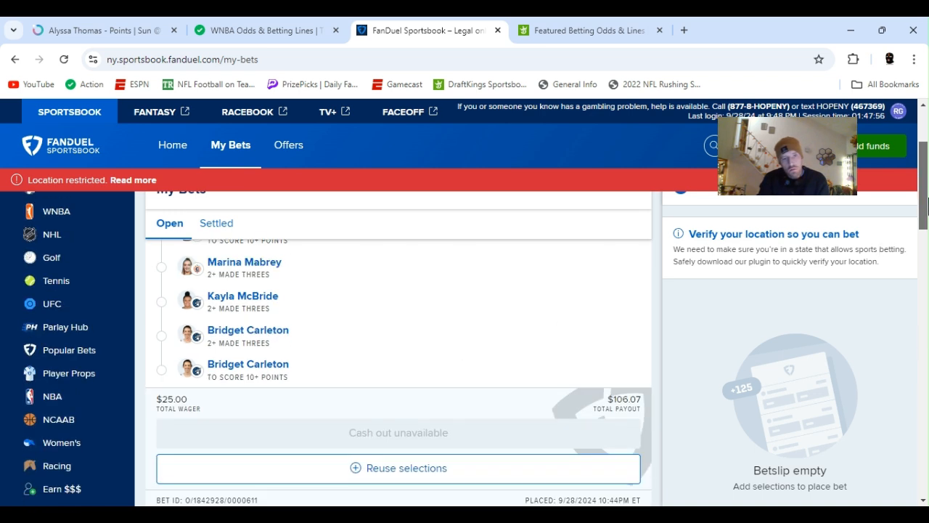
scroll("down", 3)
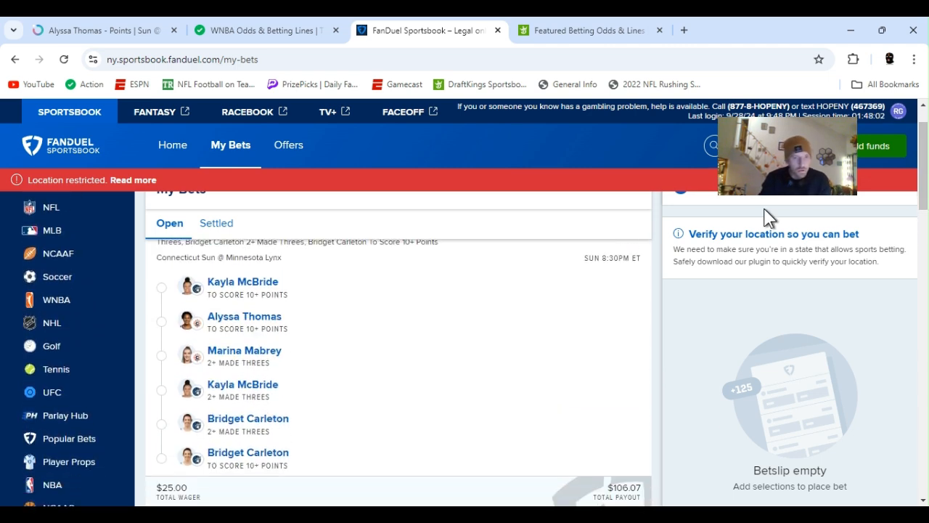
mouse_move(358, 344)
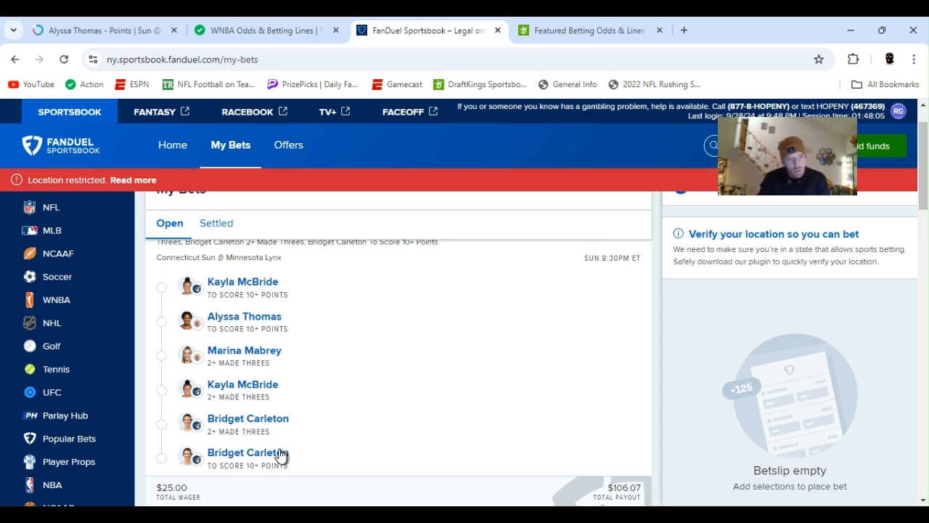
mouse_move(294, 403)
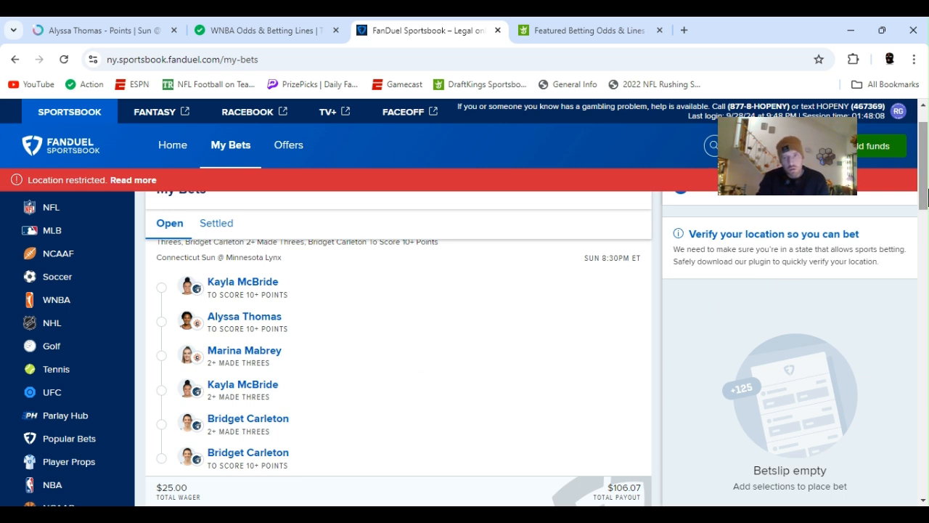
scroll("down", 3)
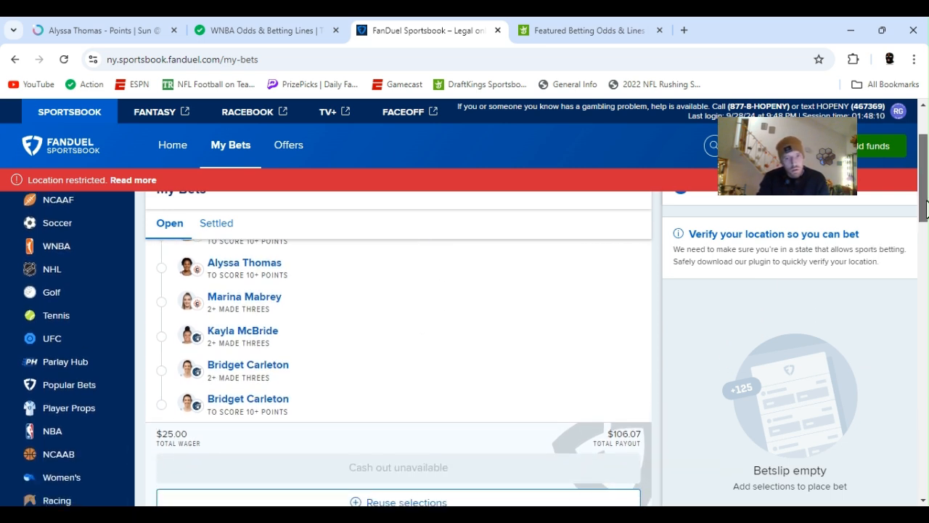
scroll("down", 3)
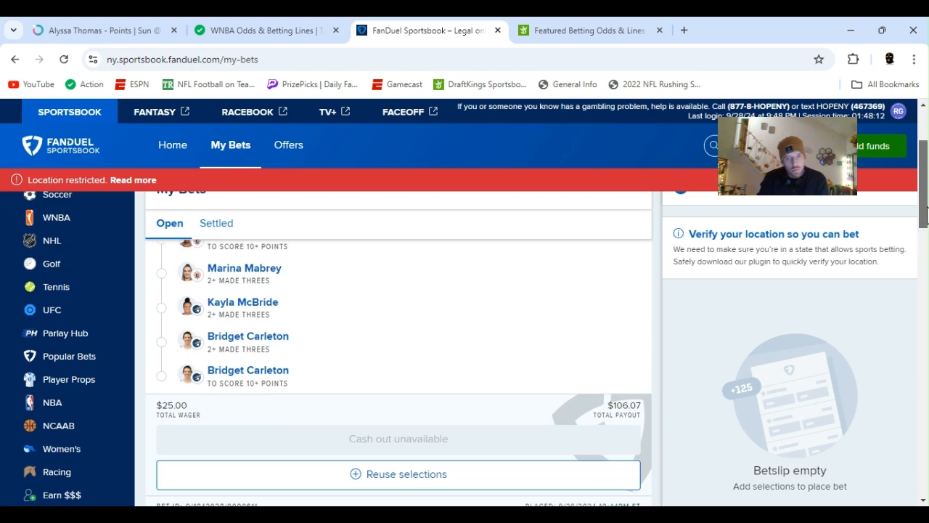
scroll("up", 3)
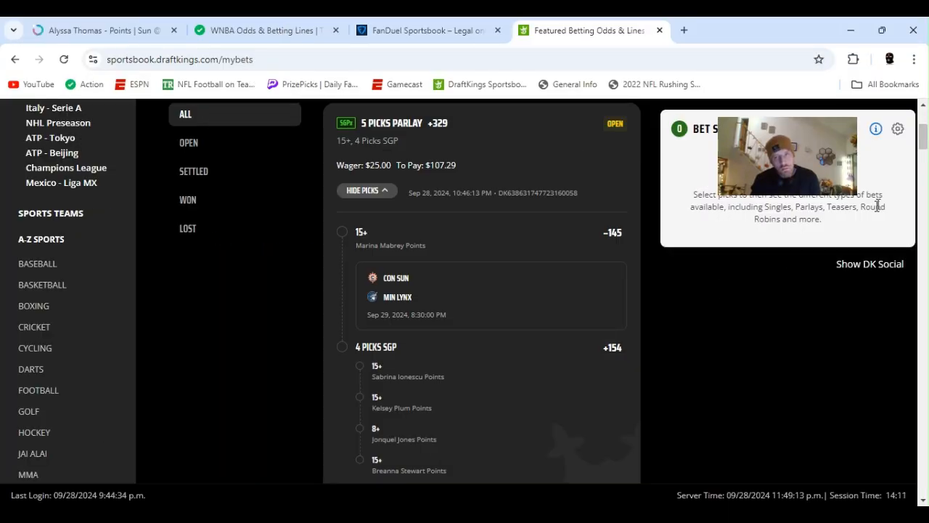
mouse_move(790, 296)
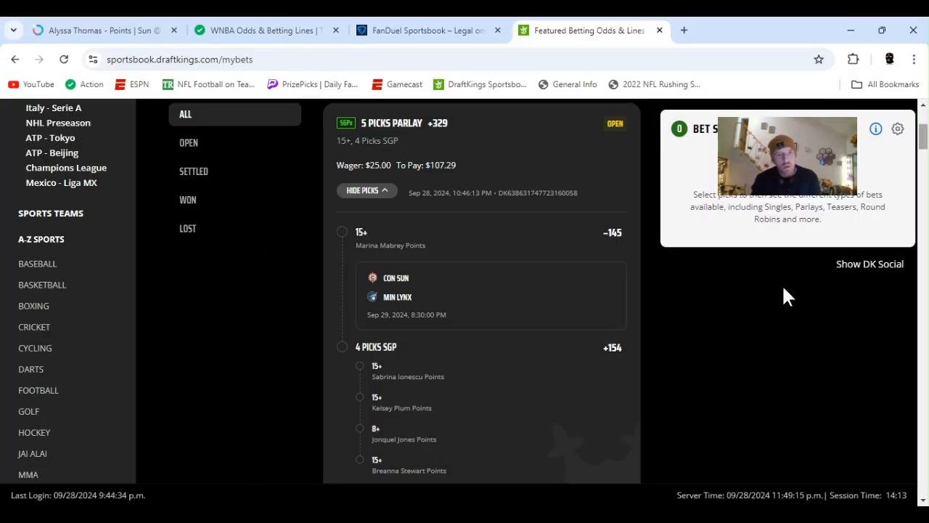
mouse_move(449, 277)
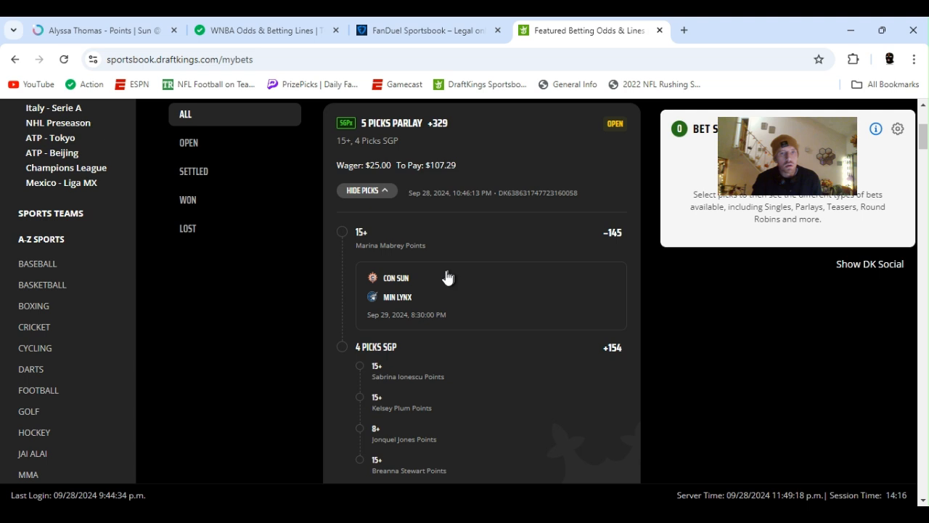
mouse_move(546, 249)
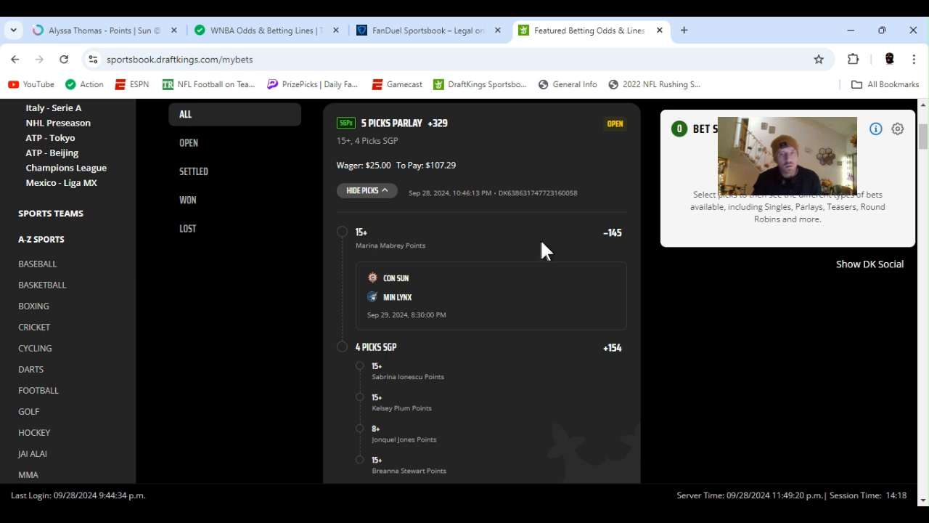
mouse_move(627, 259)
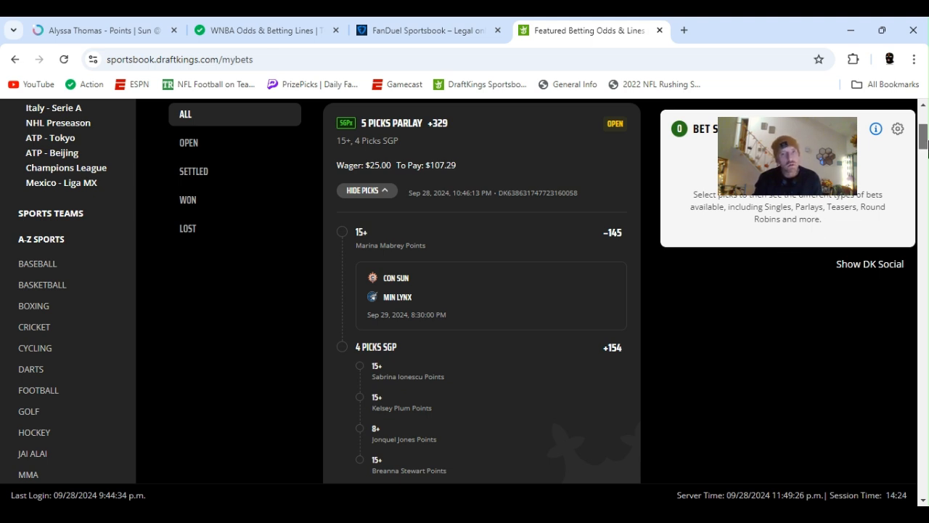
Step: Scroll through the 5 Picks Parlay legs — Mabrey 15+ points and the 4-pick SGP — $25 to pay $107.29
scroll("down", 3)
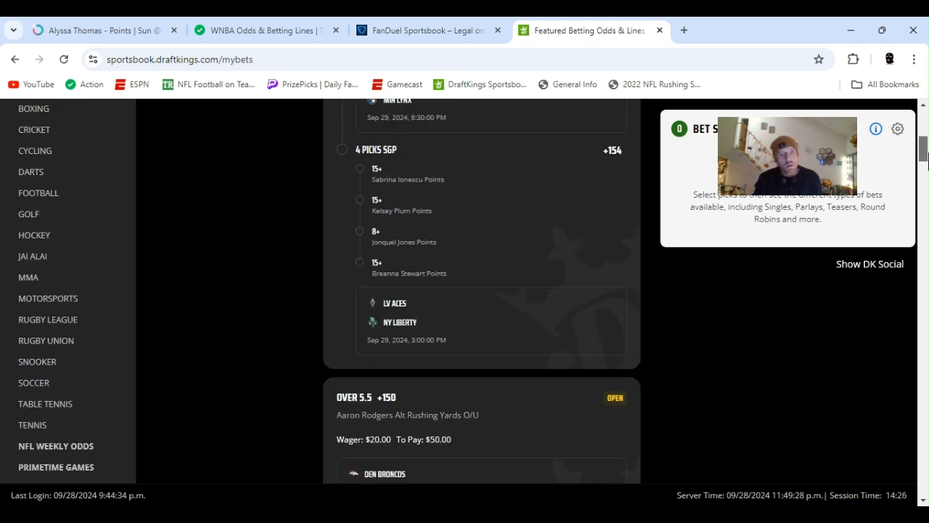
scroll("down", 3)
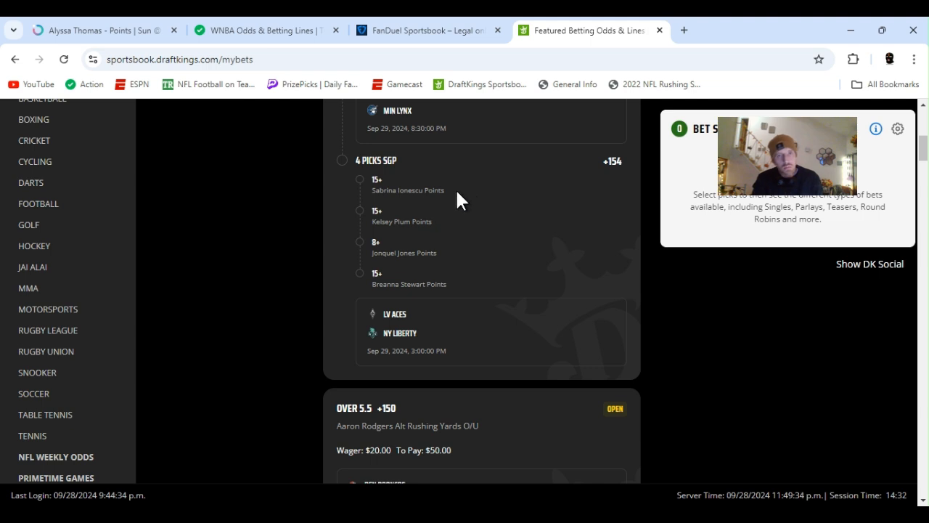
mouse_move(426, 241)
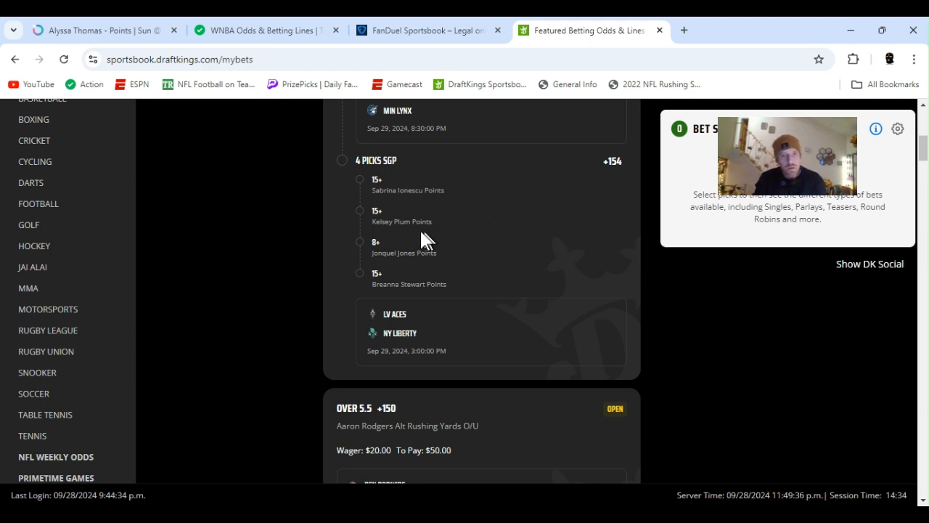
mouse_move(472, 288)
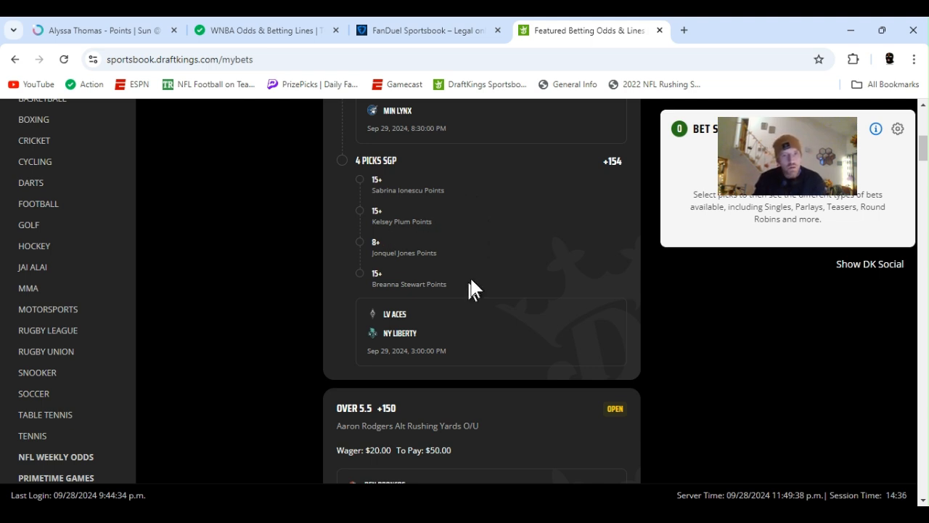
mouse_move(426, 284)
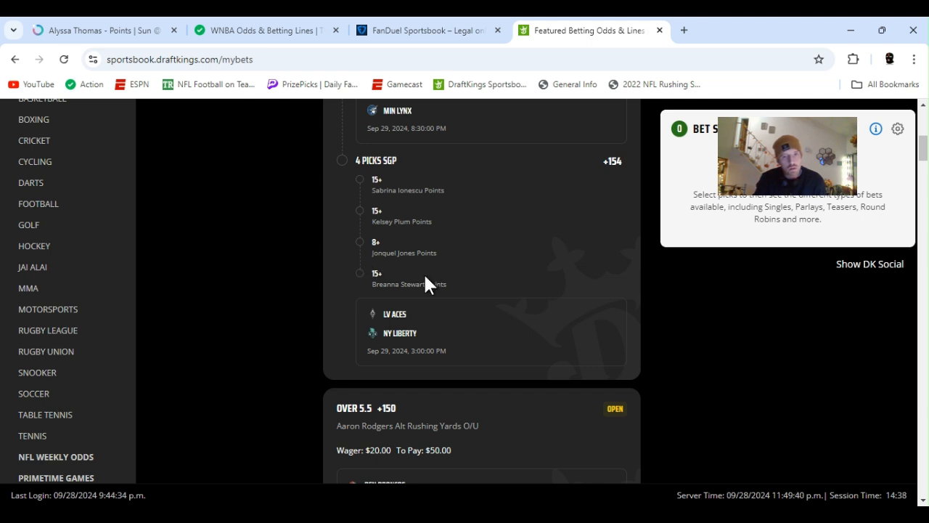
mouse_move(457, 284)
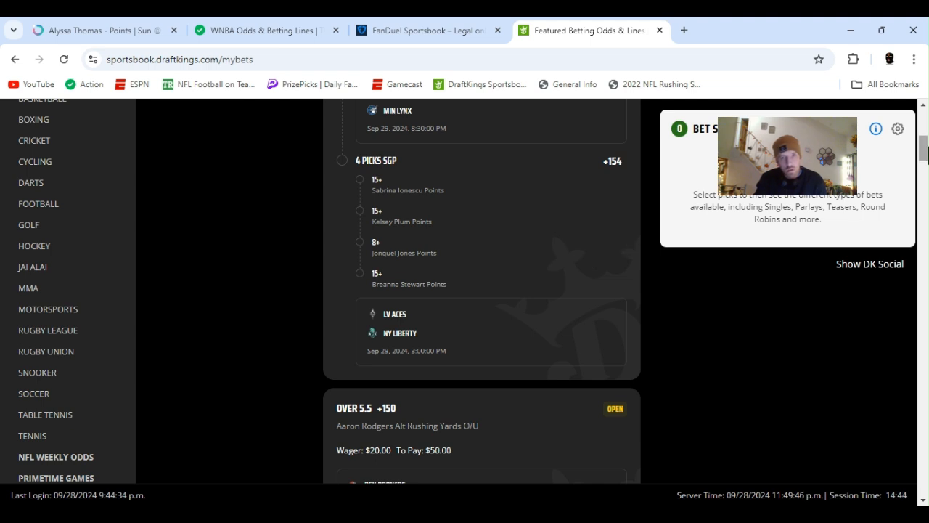
scroll("up", 3)
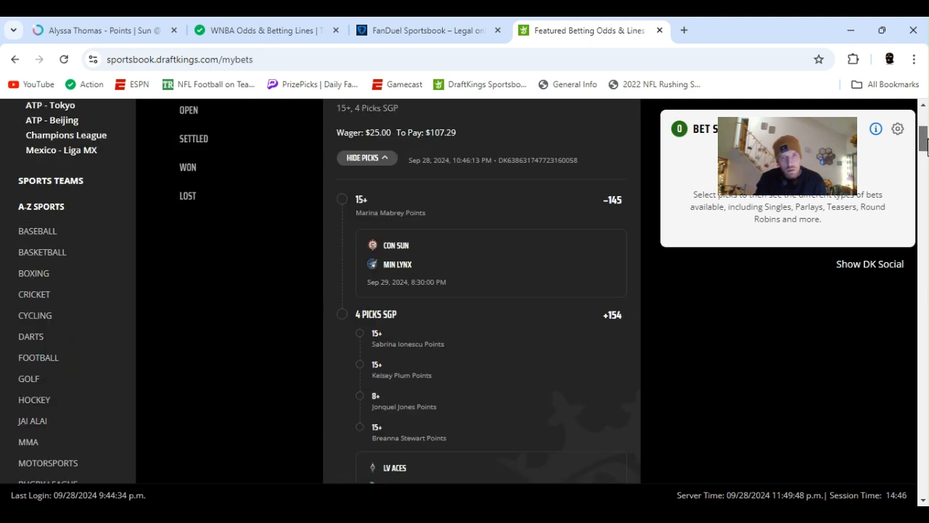
scroll("up", 3)
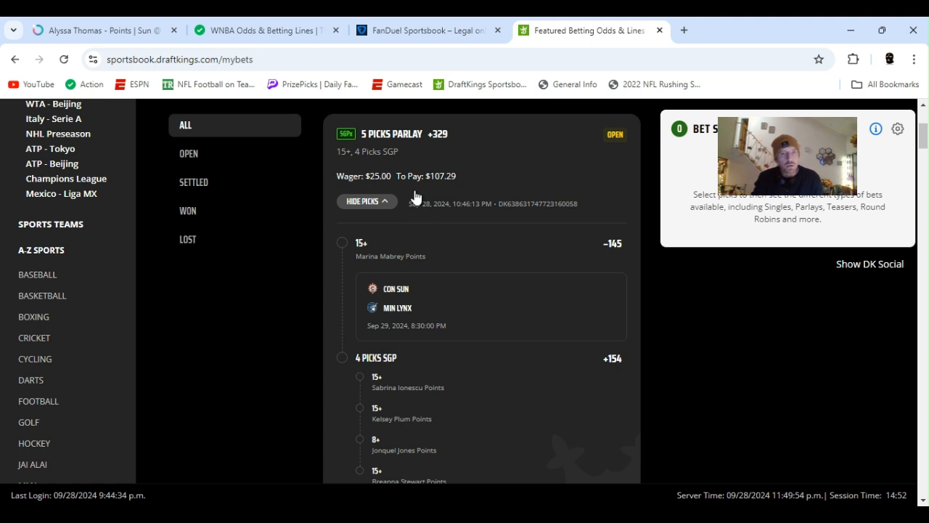
mouse_move(508, 156)
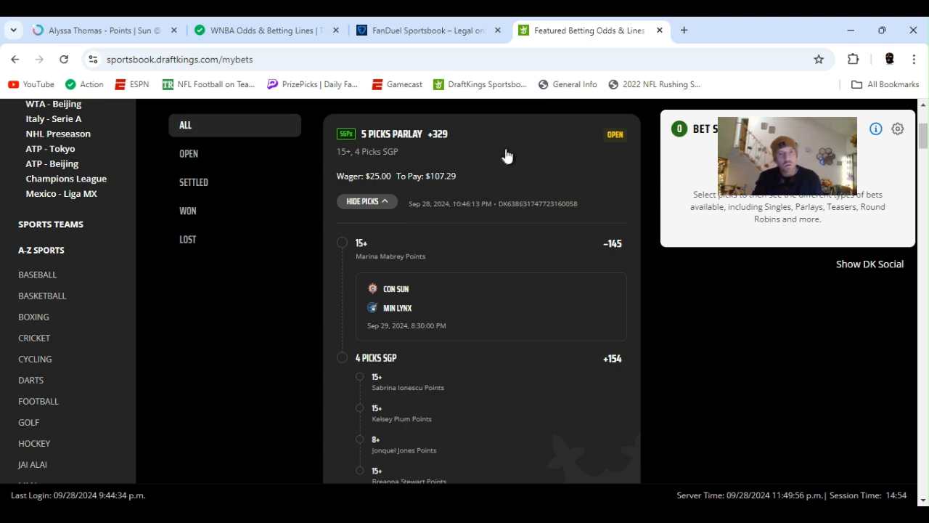
mouse_move(499, 167)
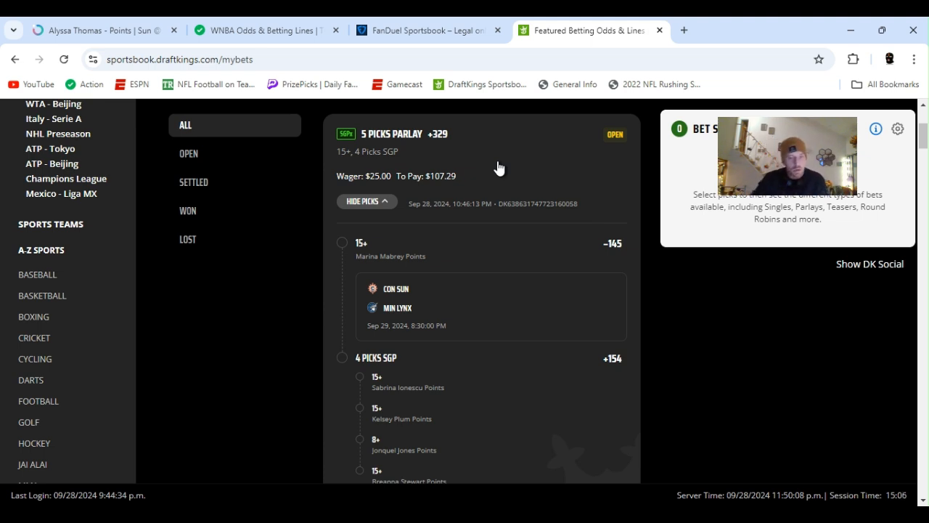
mouse_move(595, 453)
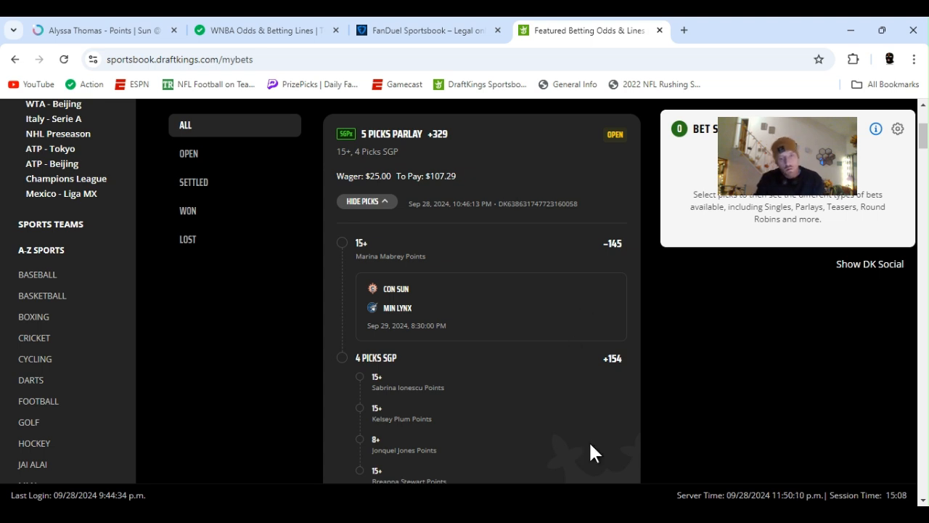